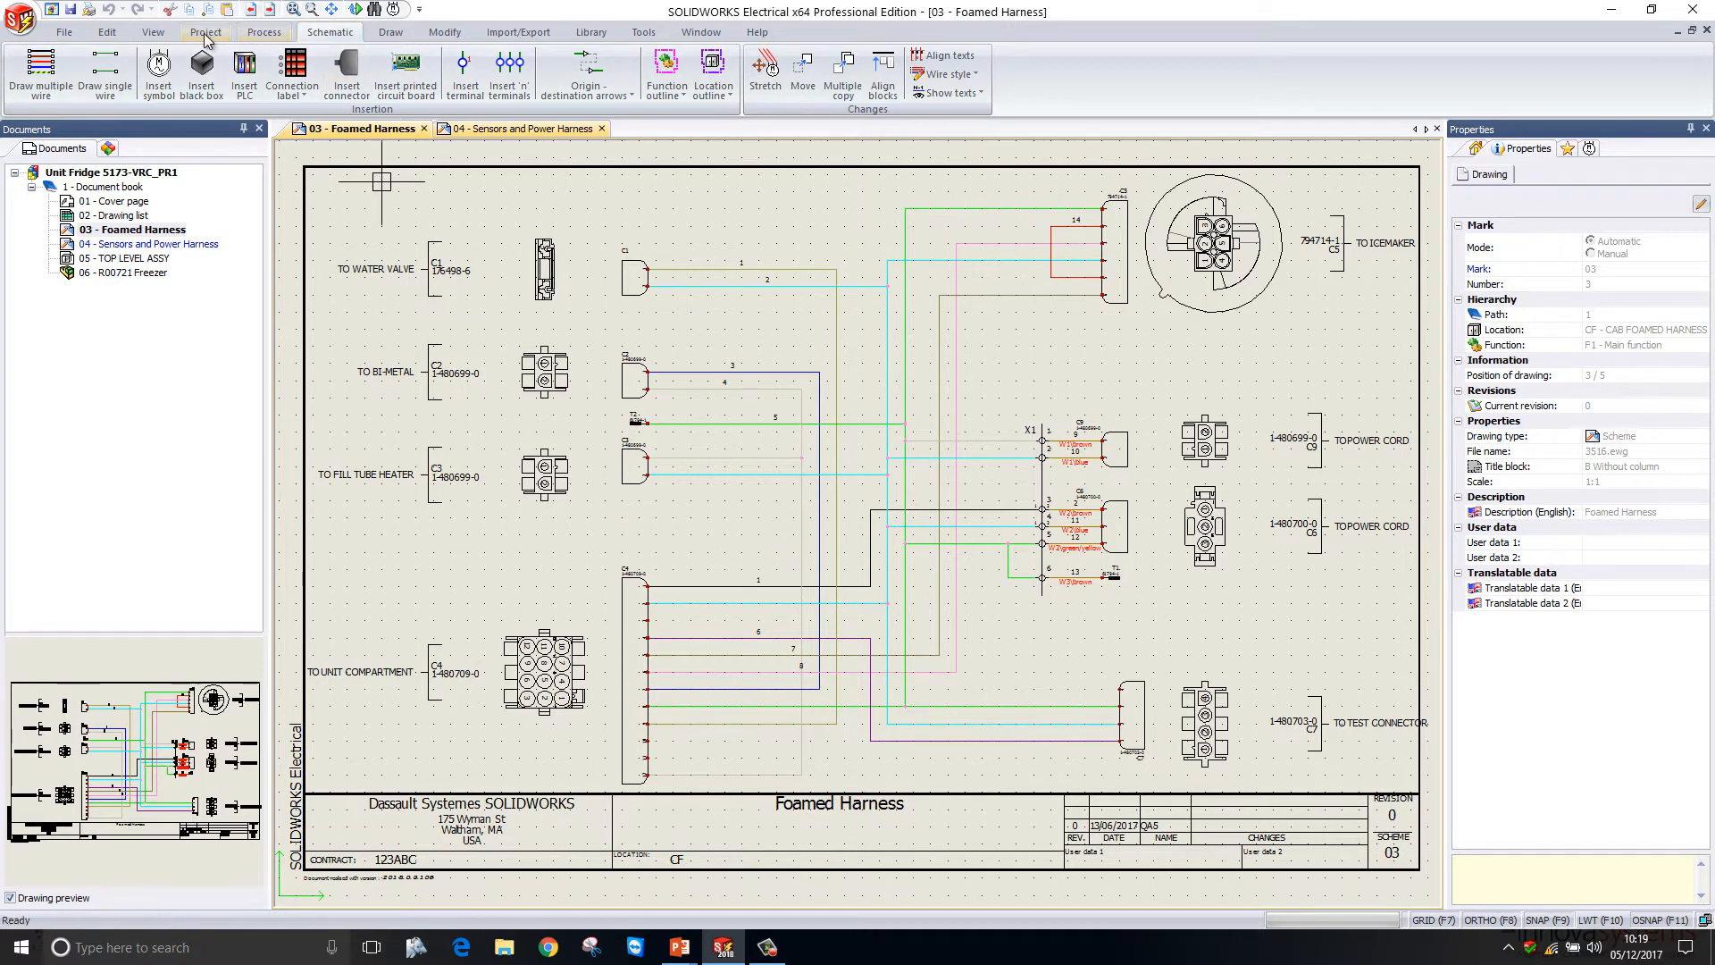
Add a 'Revision' layer coloured red (10) to the METRIC drawing style and save it
left_click(134, 64)
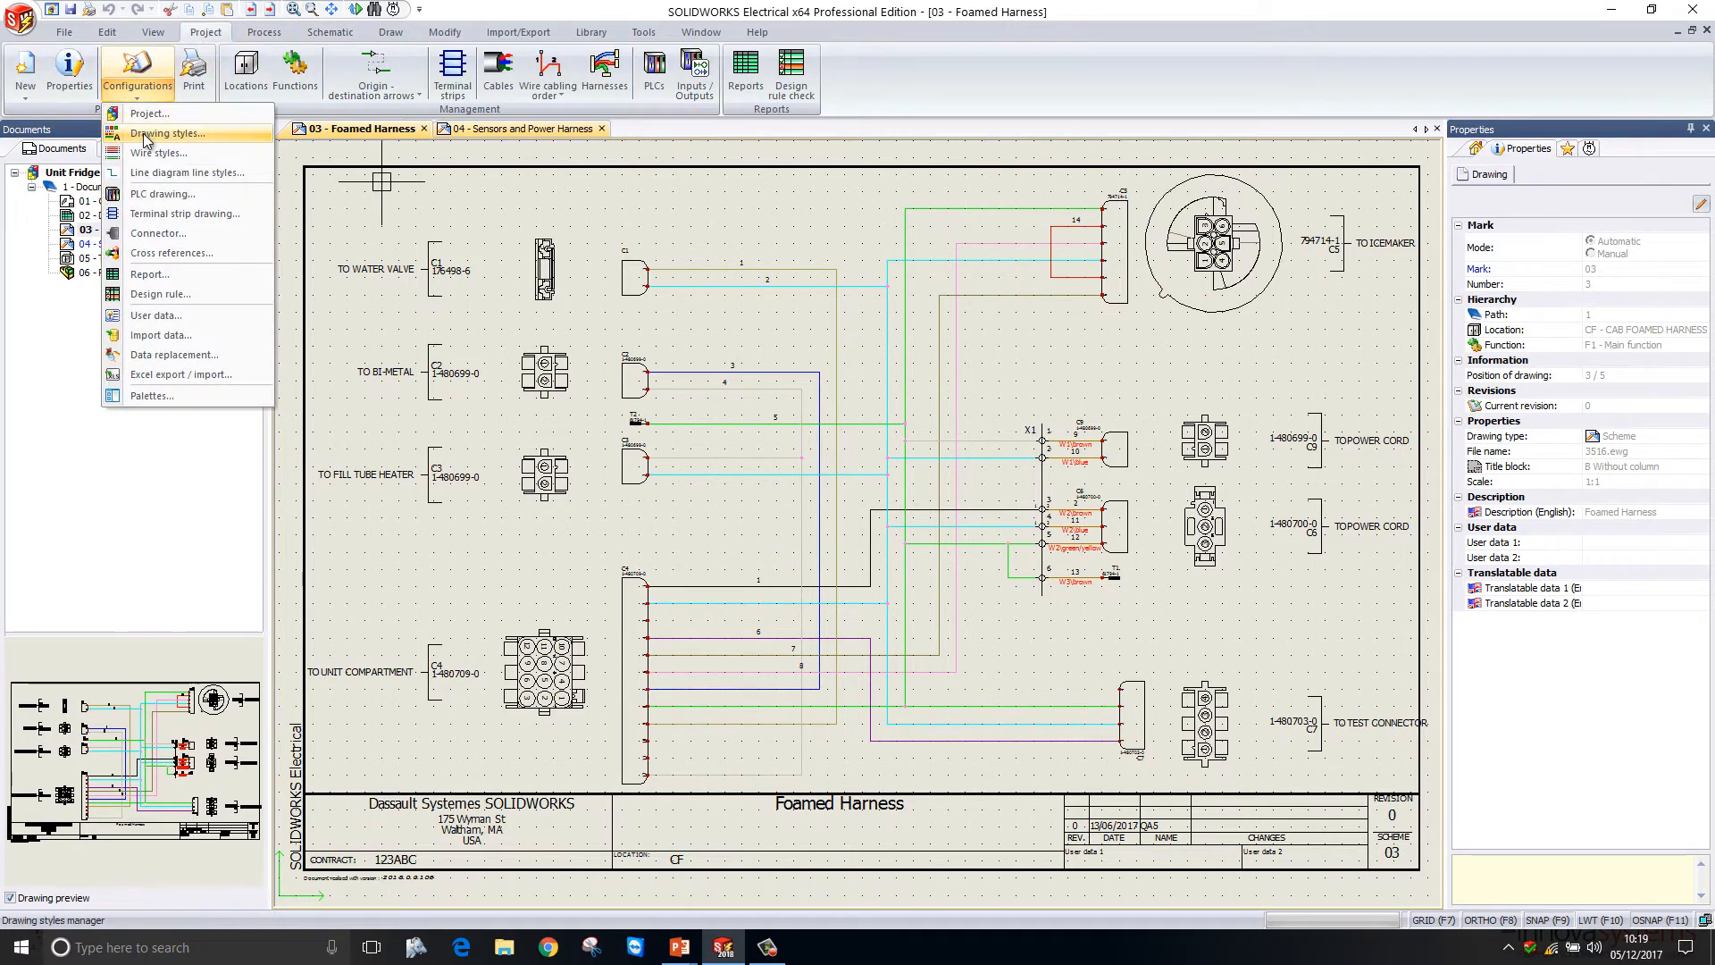
left_click(168, 132)
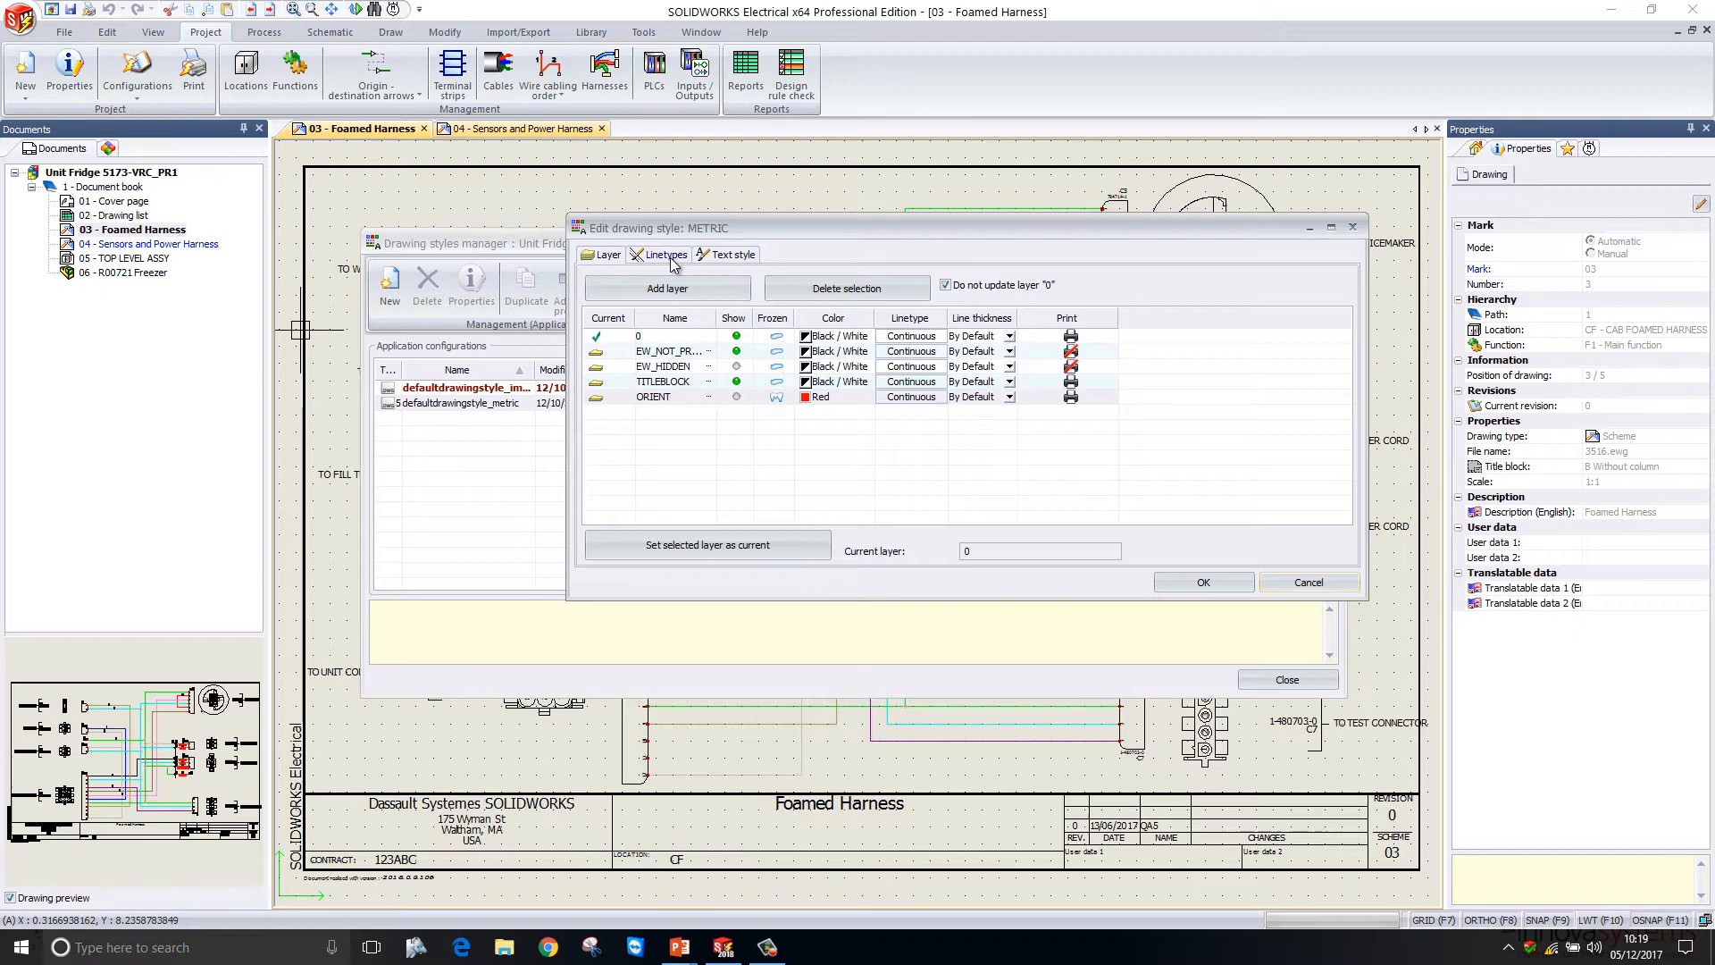
mouse_move(668, 259)
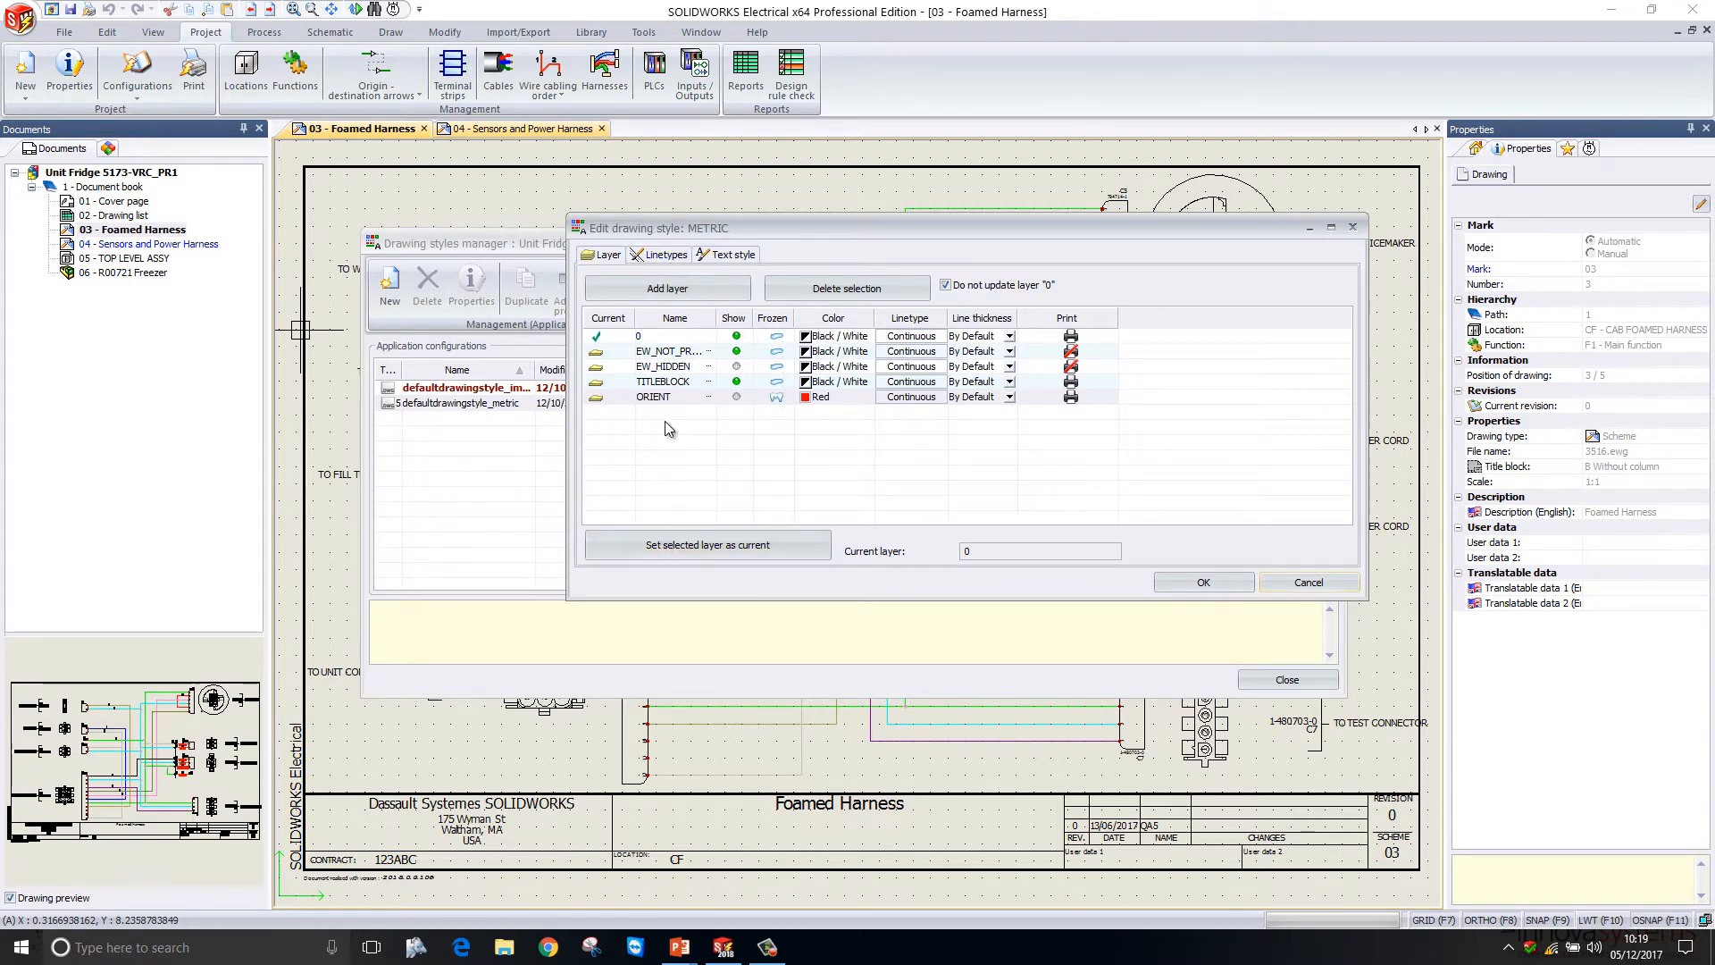
left_click(667, 287)
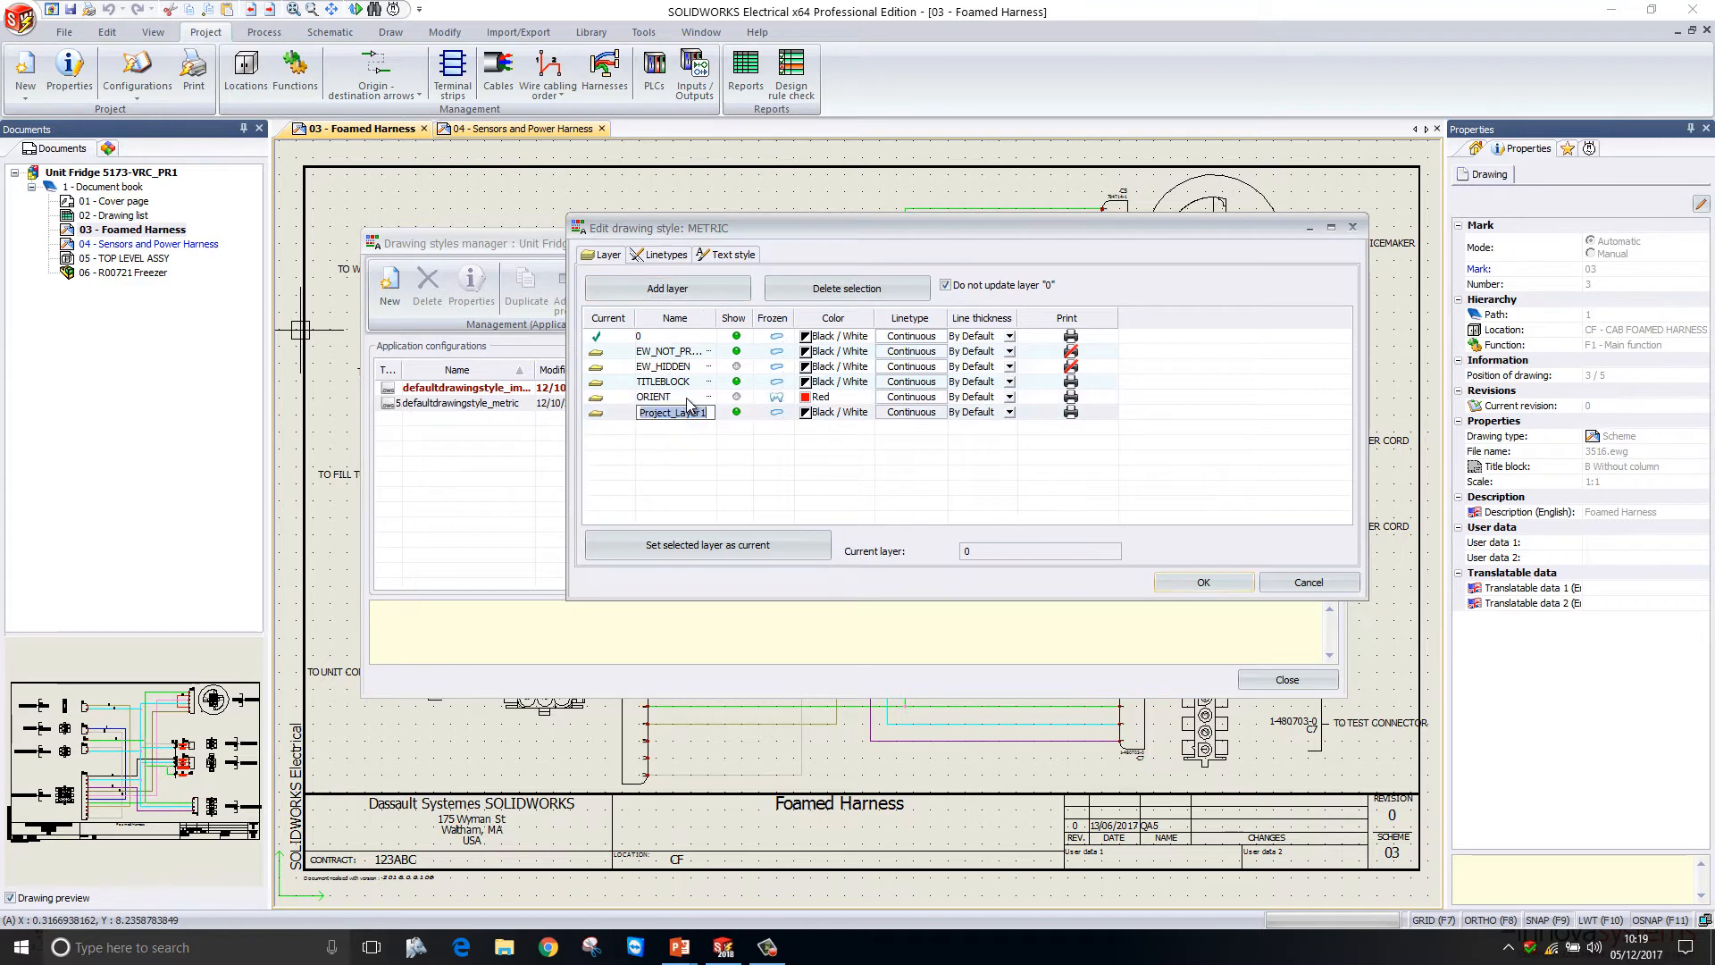
type("Revisi")
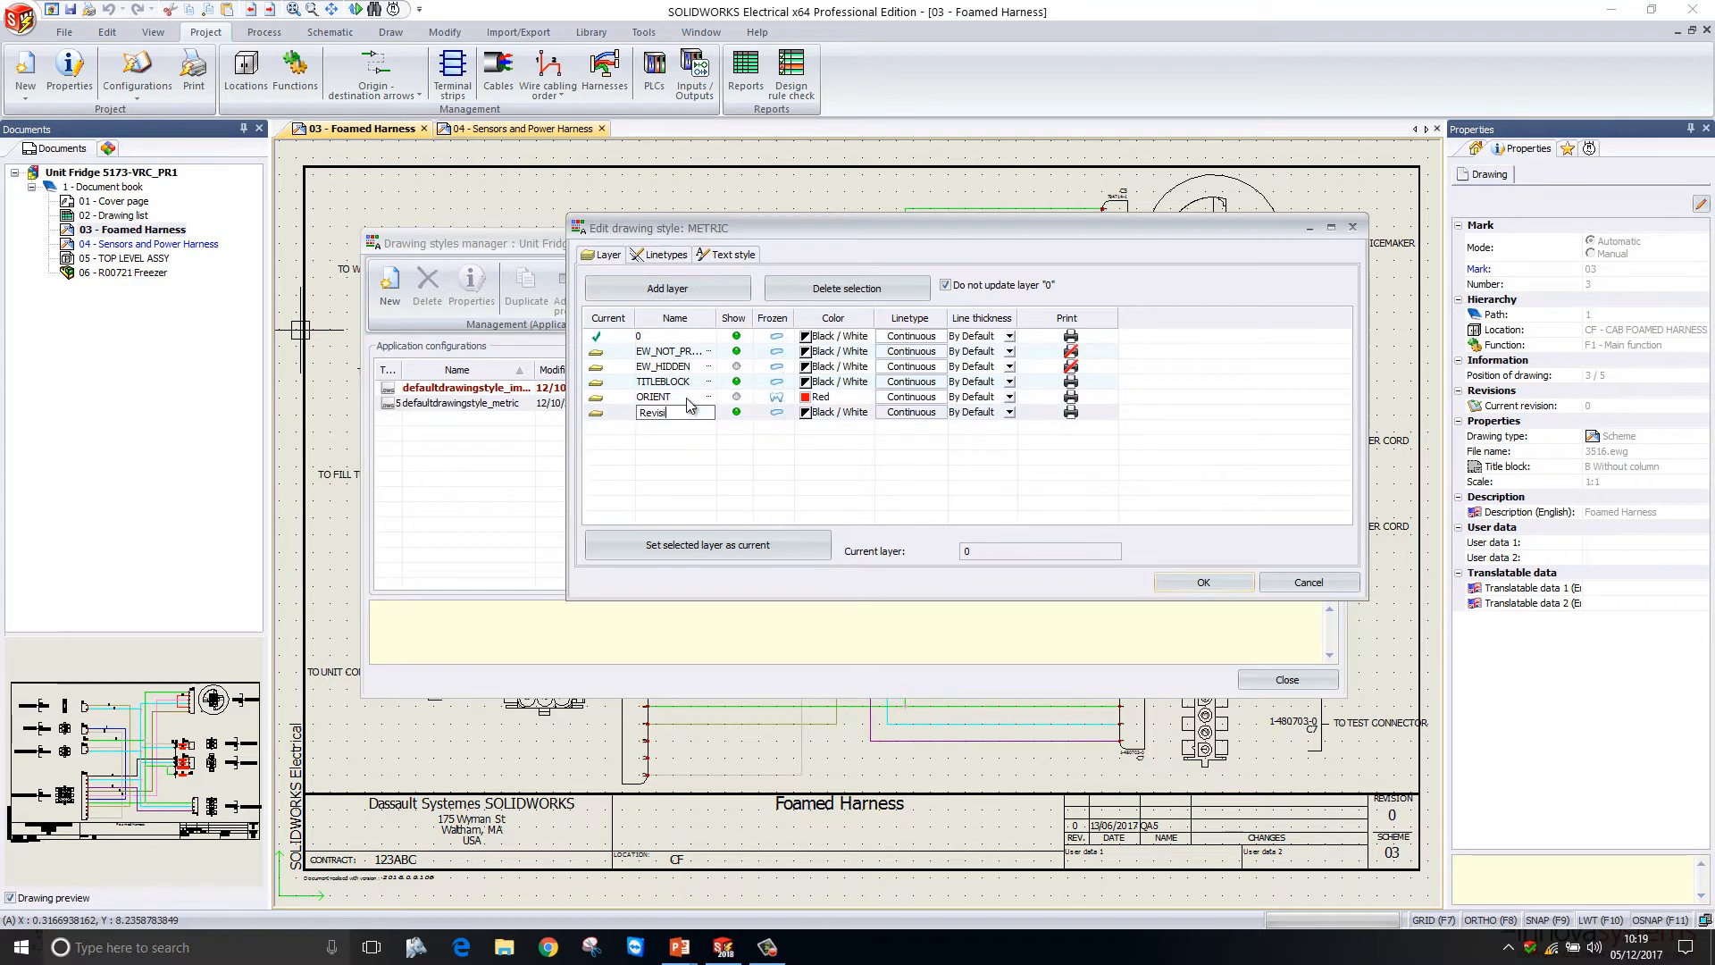
left_click(829, 412)
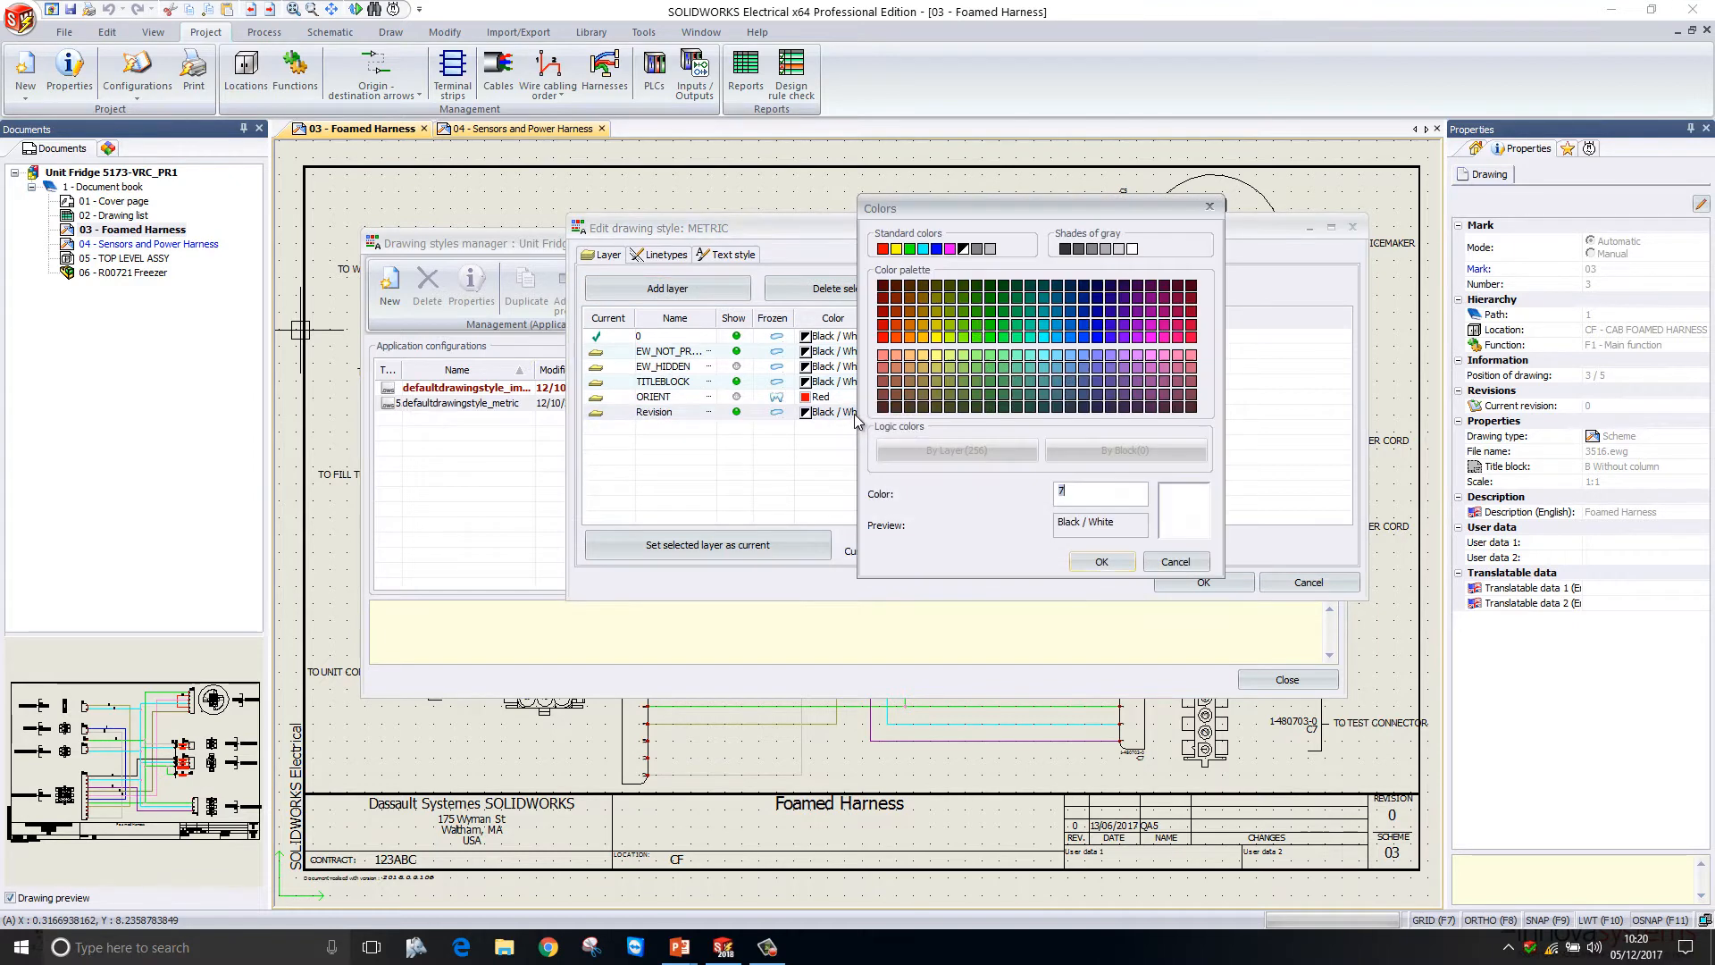
left_click(1101, 562)
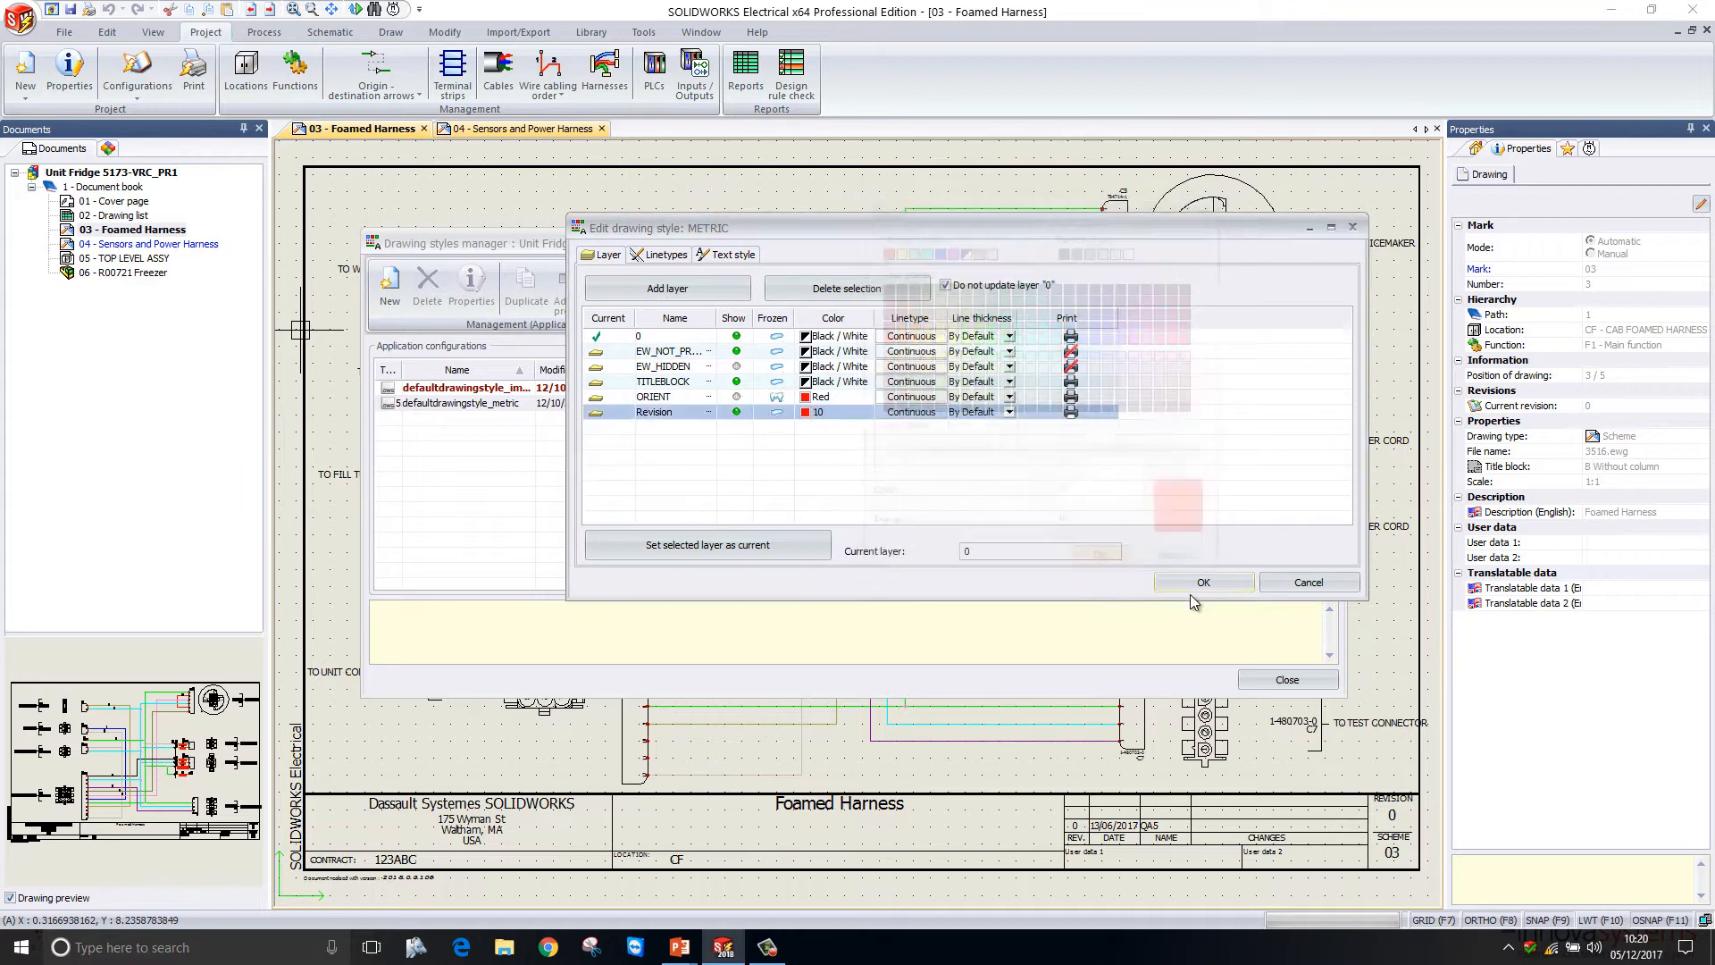
left_click(1203, 582)
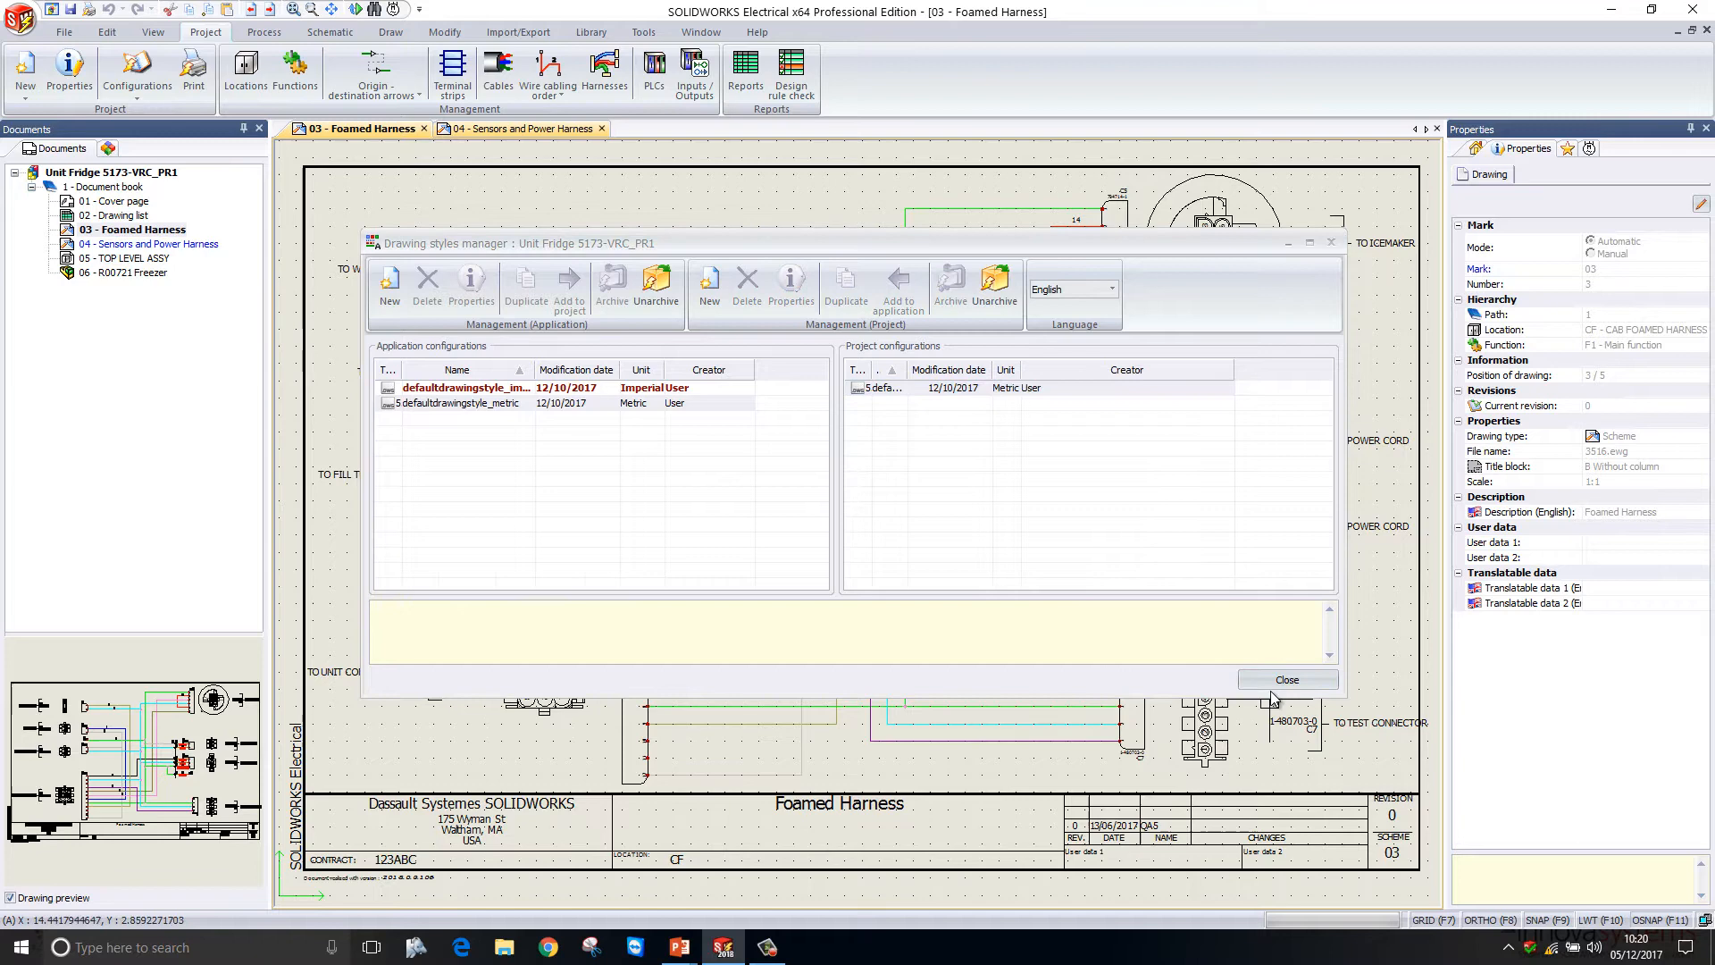
Close the drawing styles manager and start the Cloud tool from the Draw tab
left_click(1287, 680)
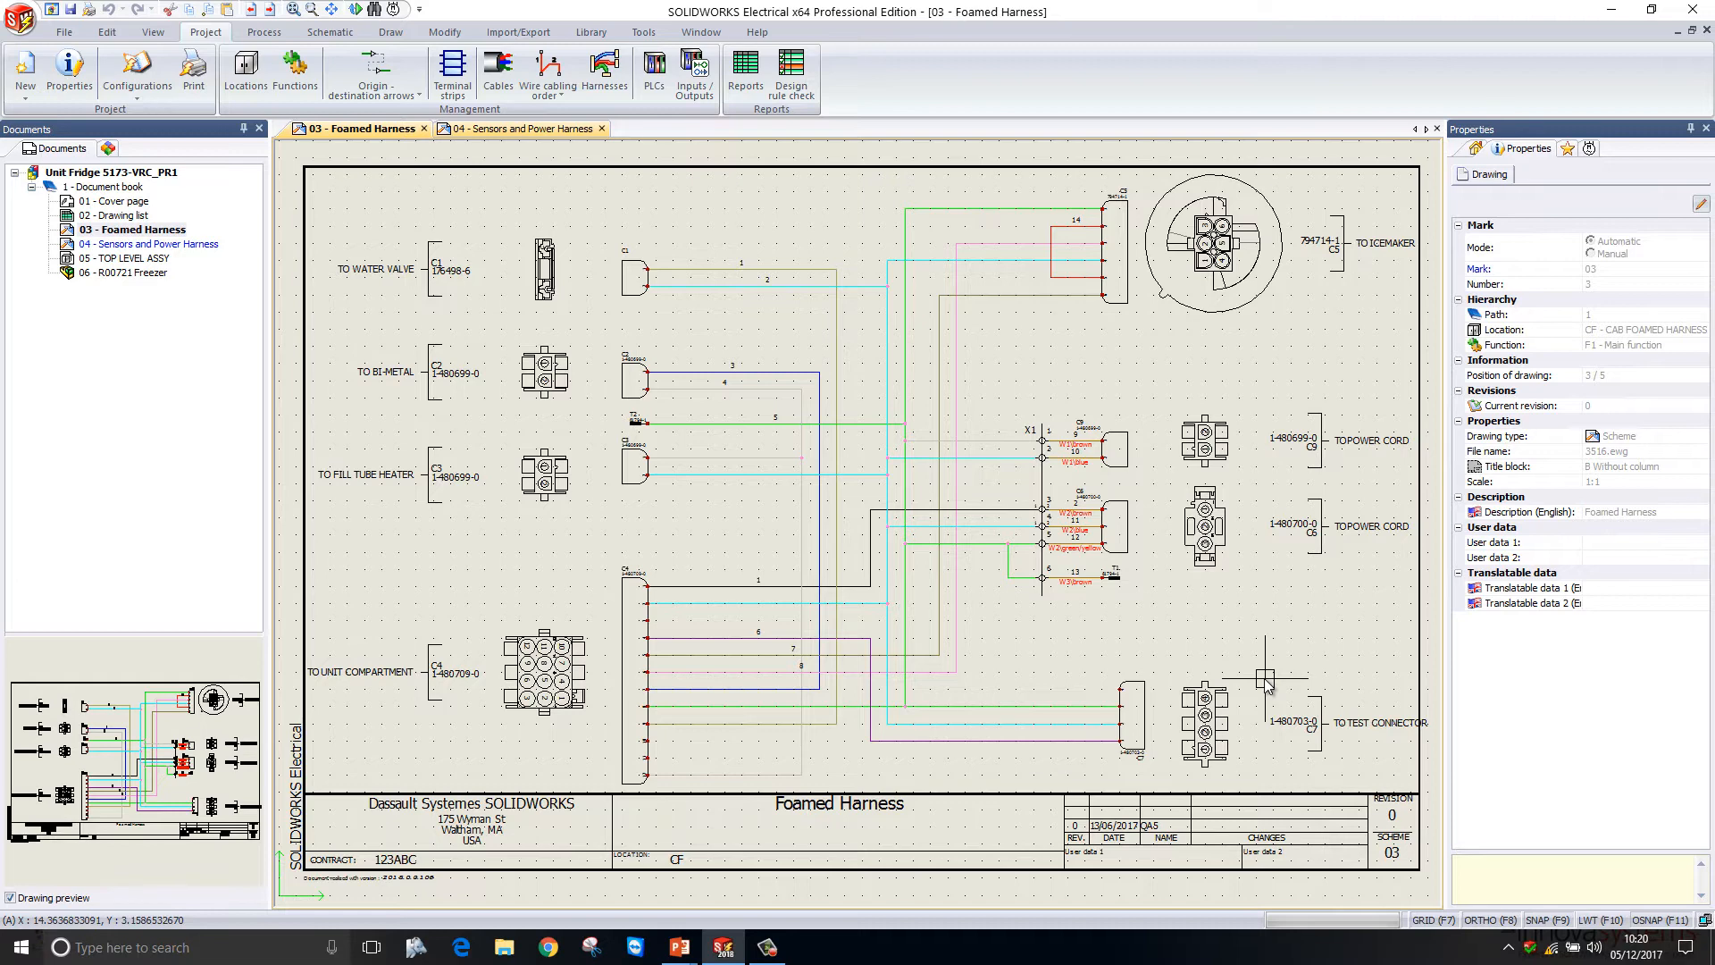
left_click(389, 32)
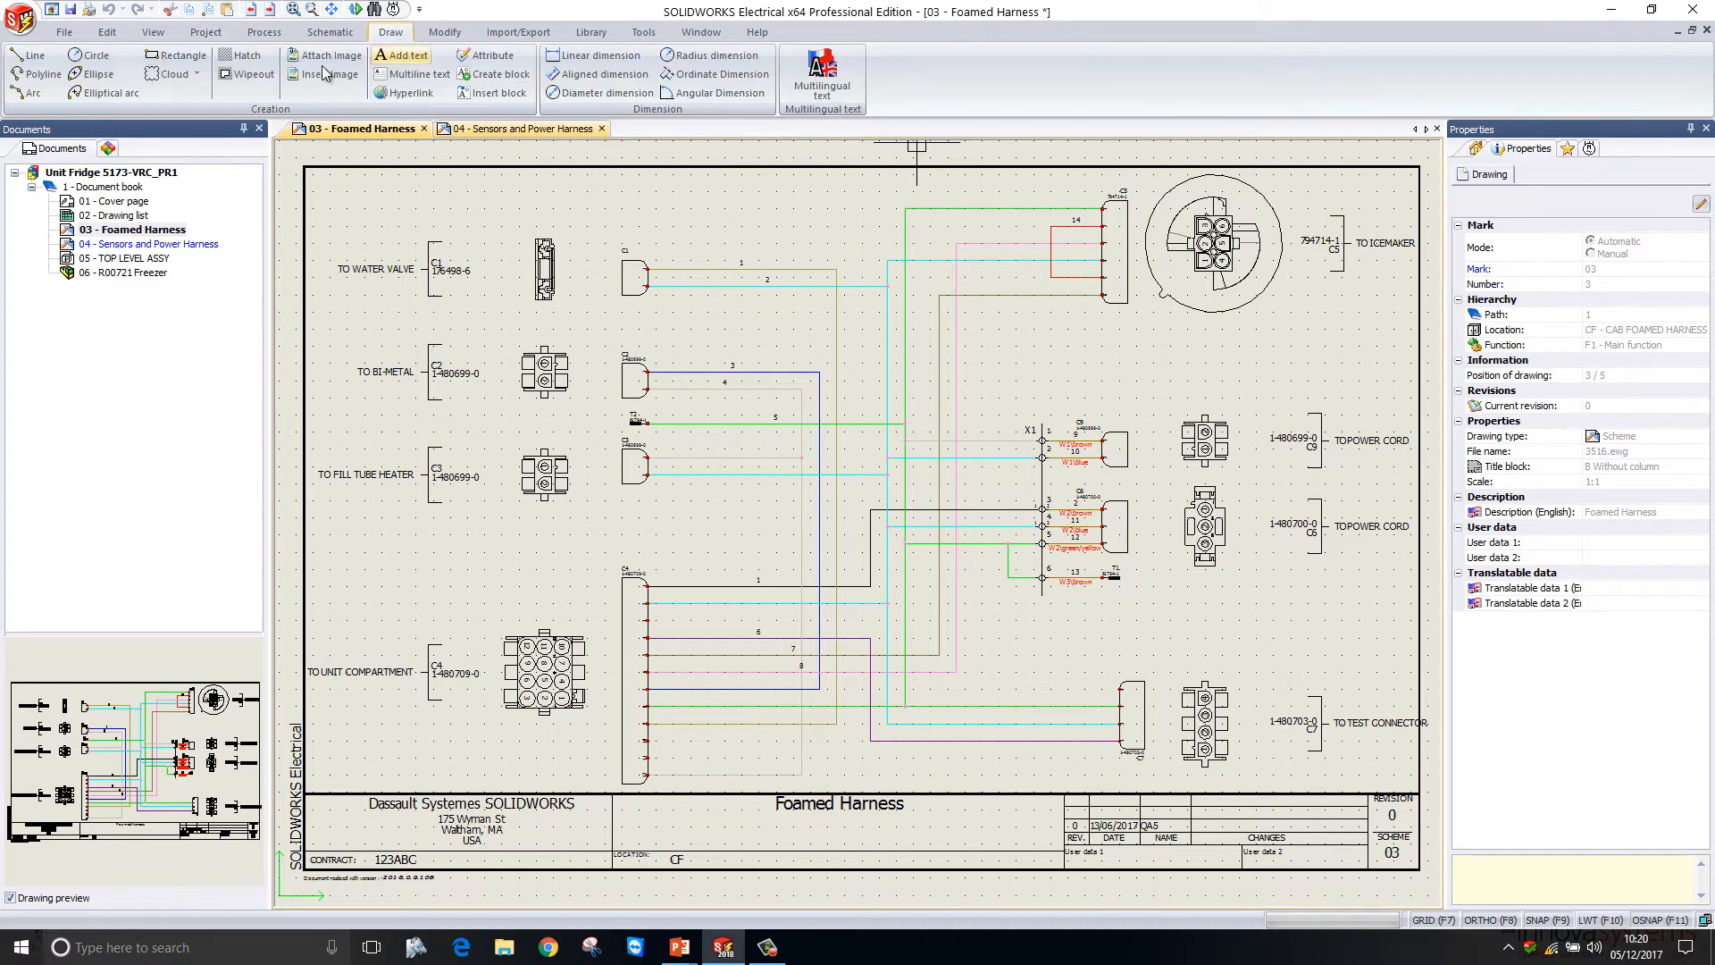
left_click(170, 74)
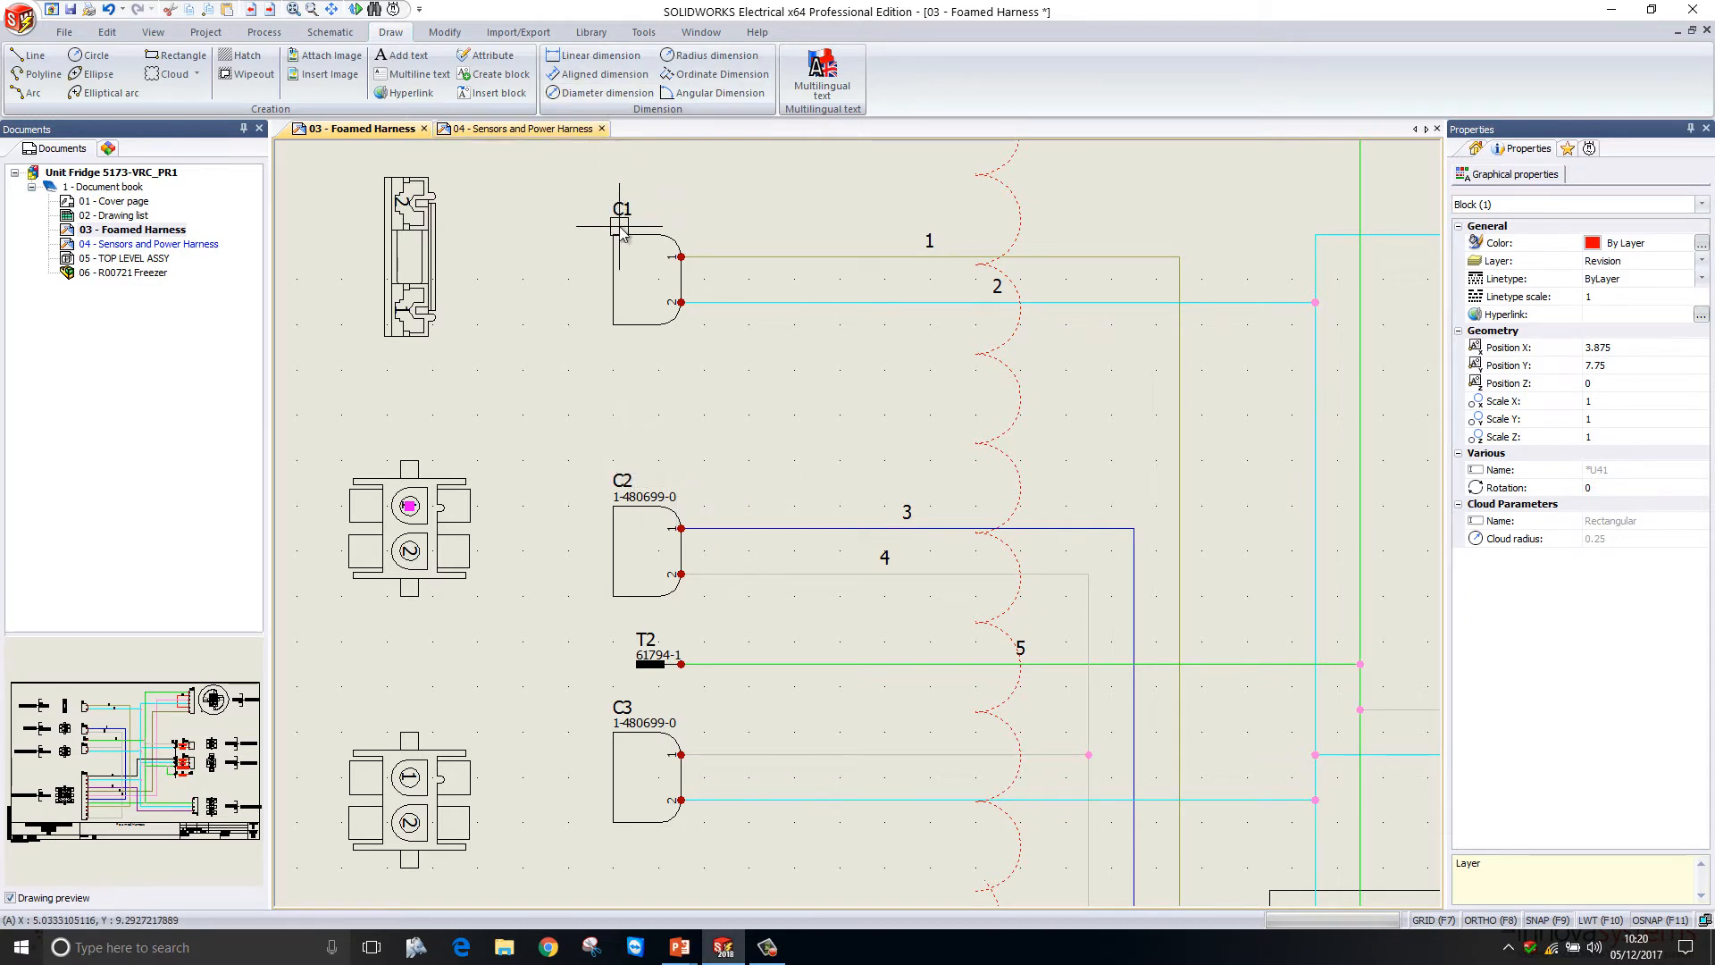
mouse_move(631, 712)
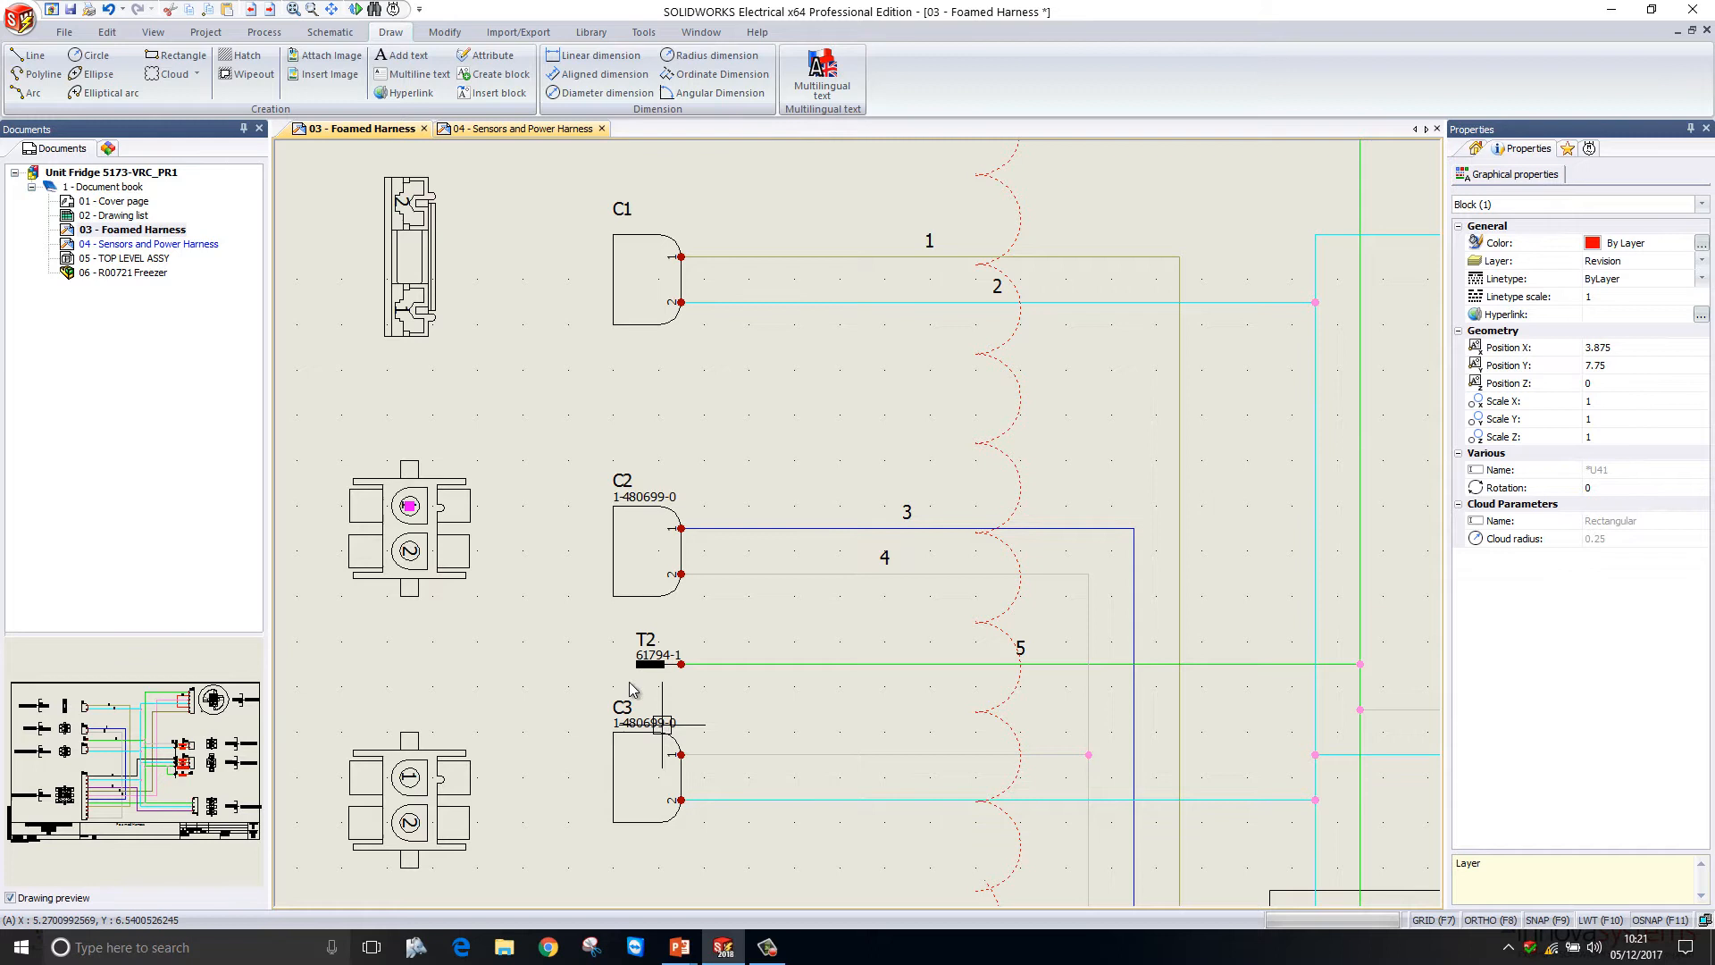
mouse_move(638, 468)
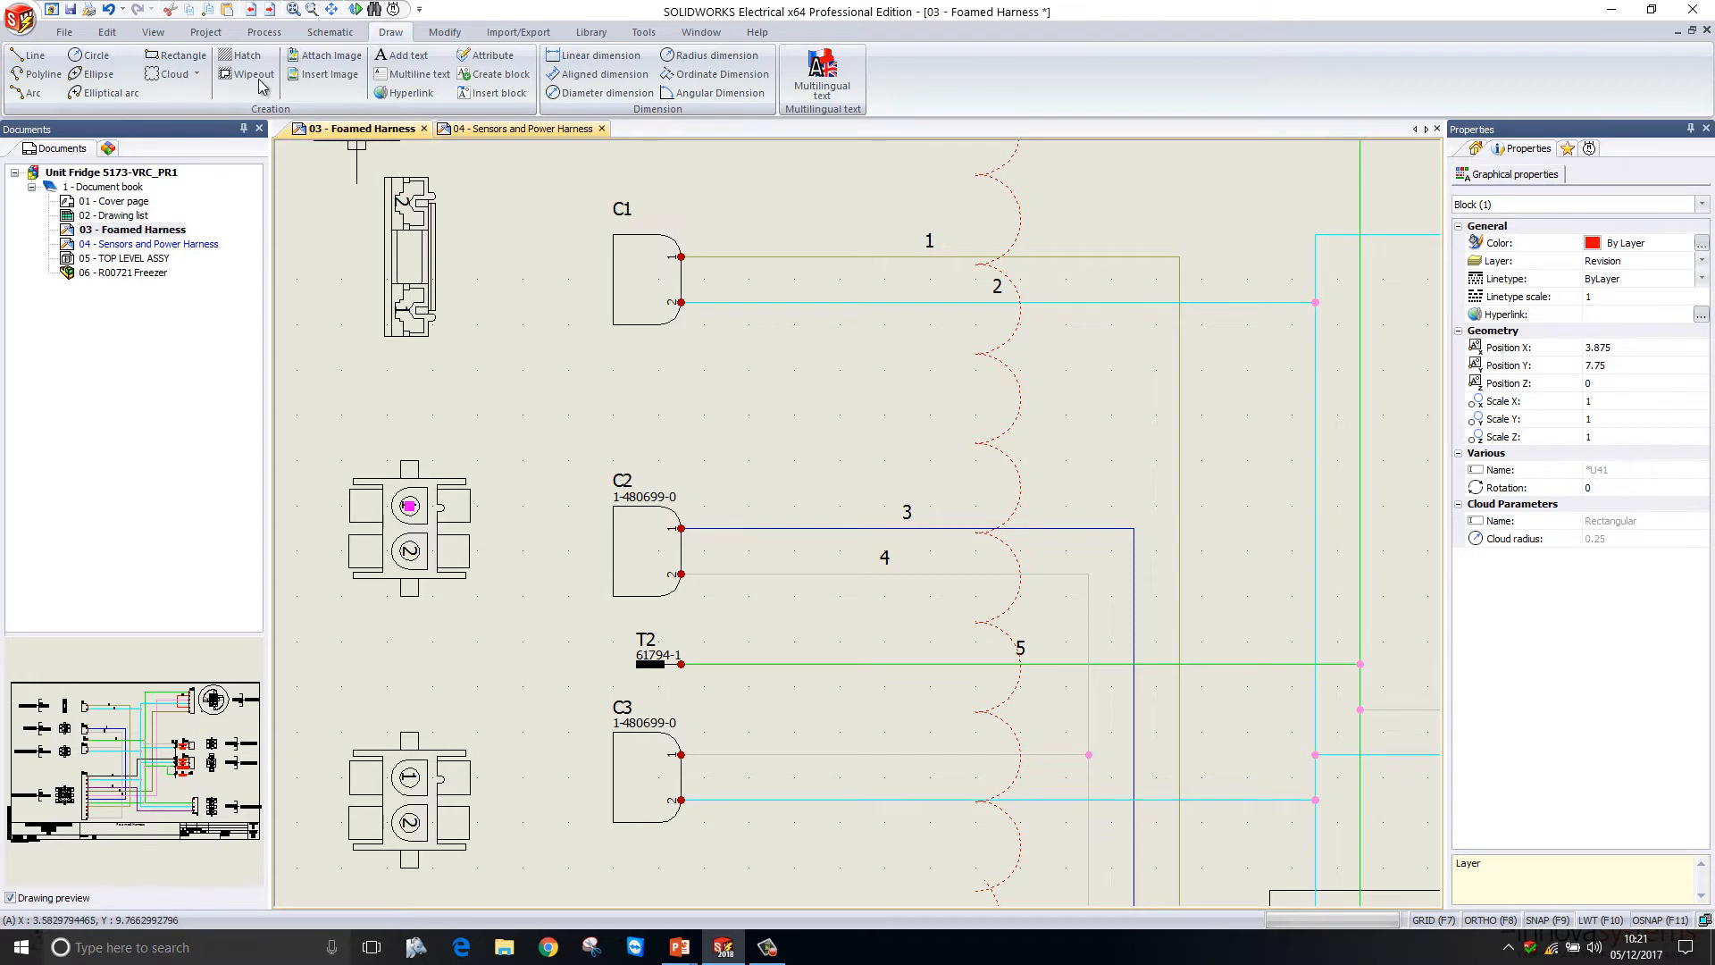
left_click(204, 31)
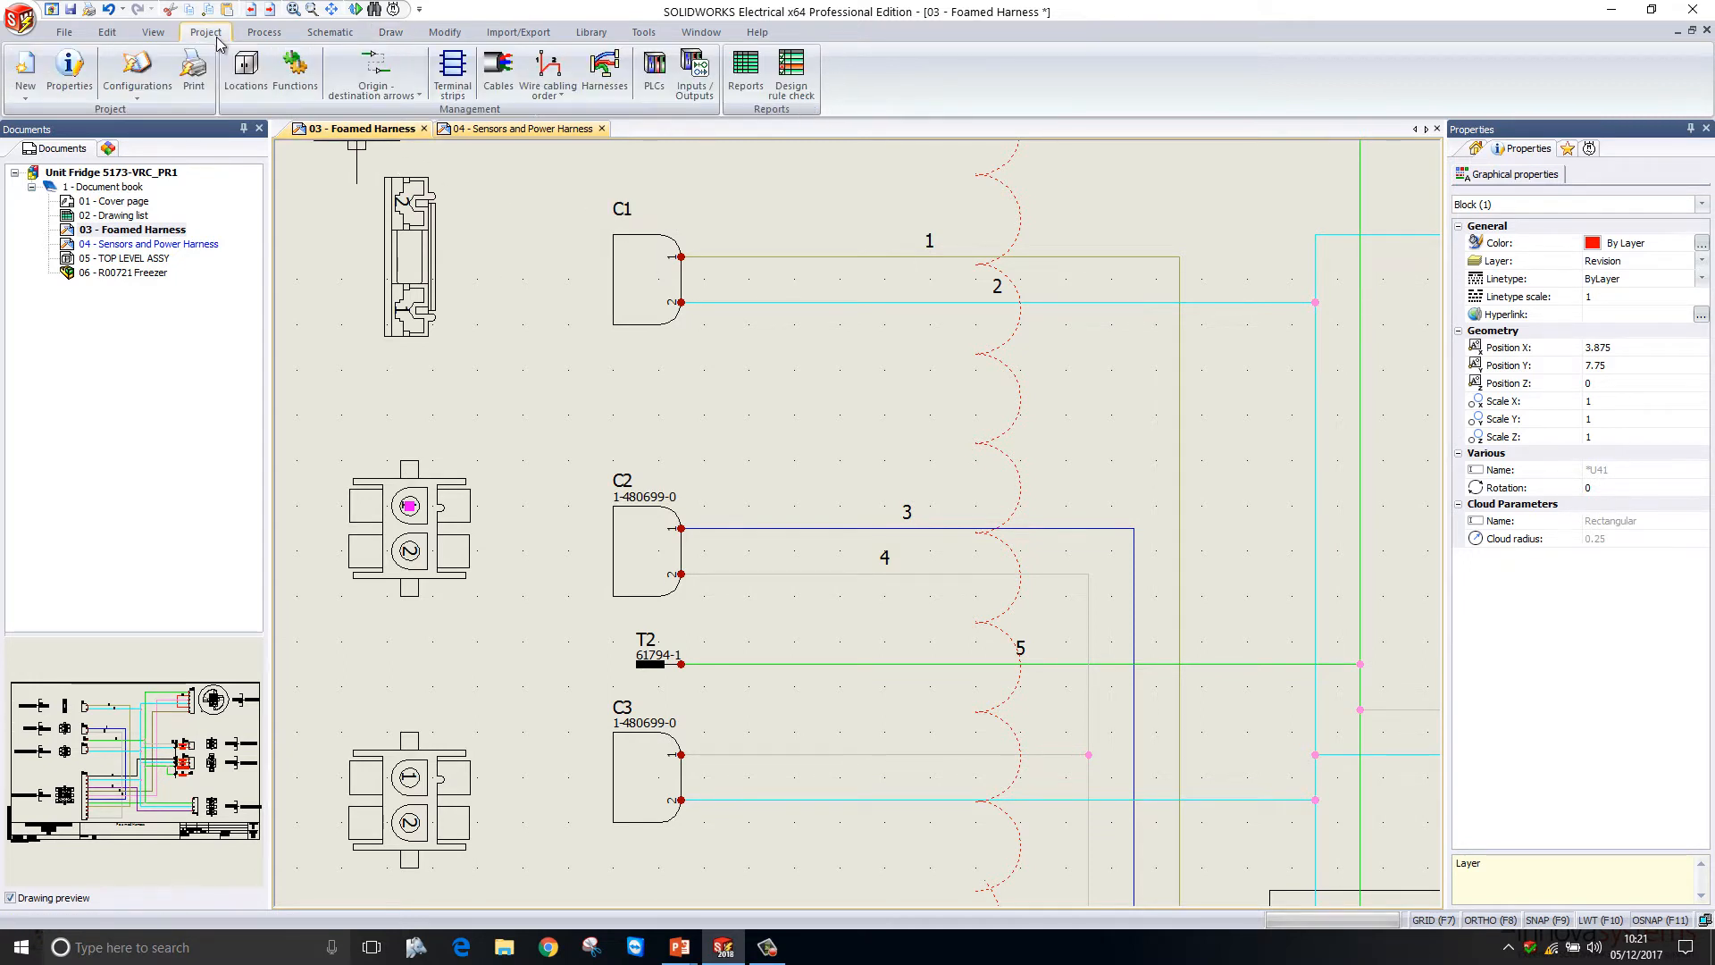
left_click(135, 66)
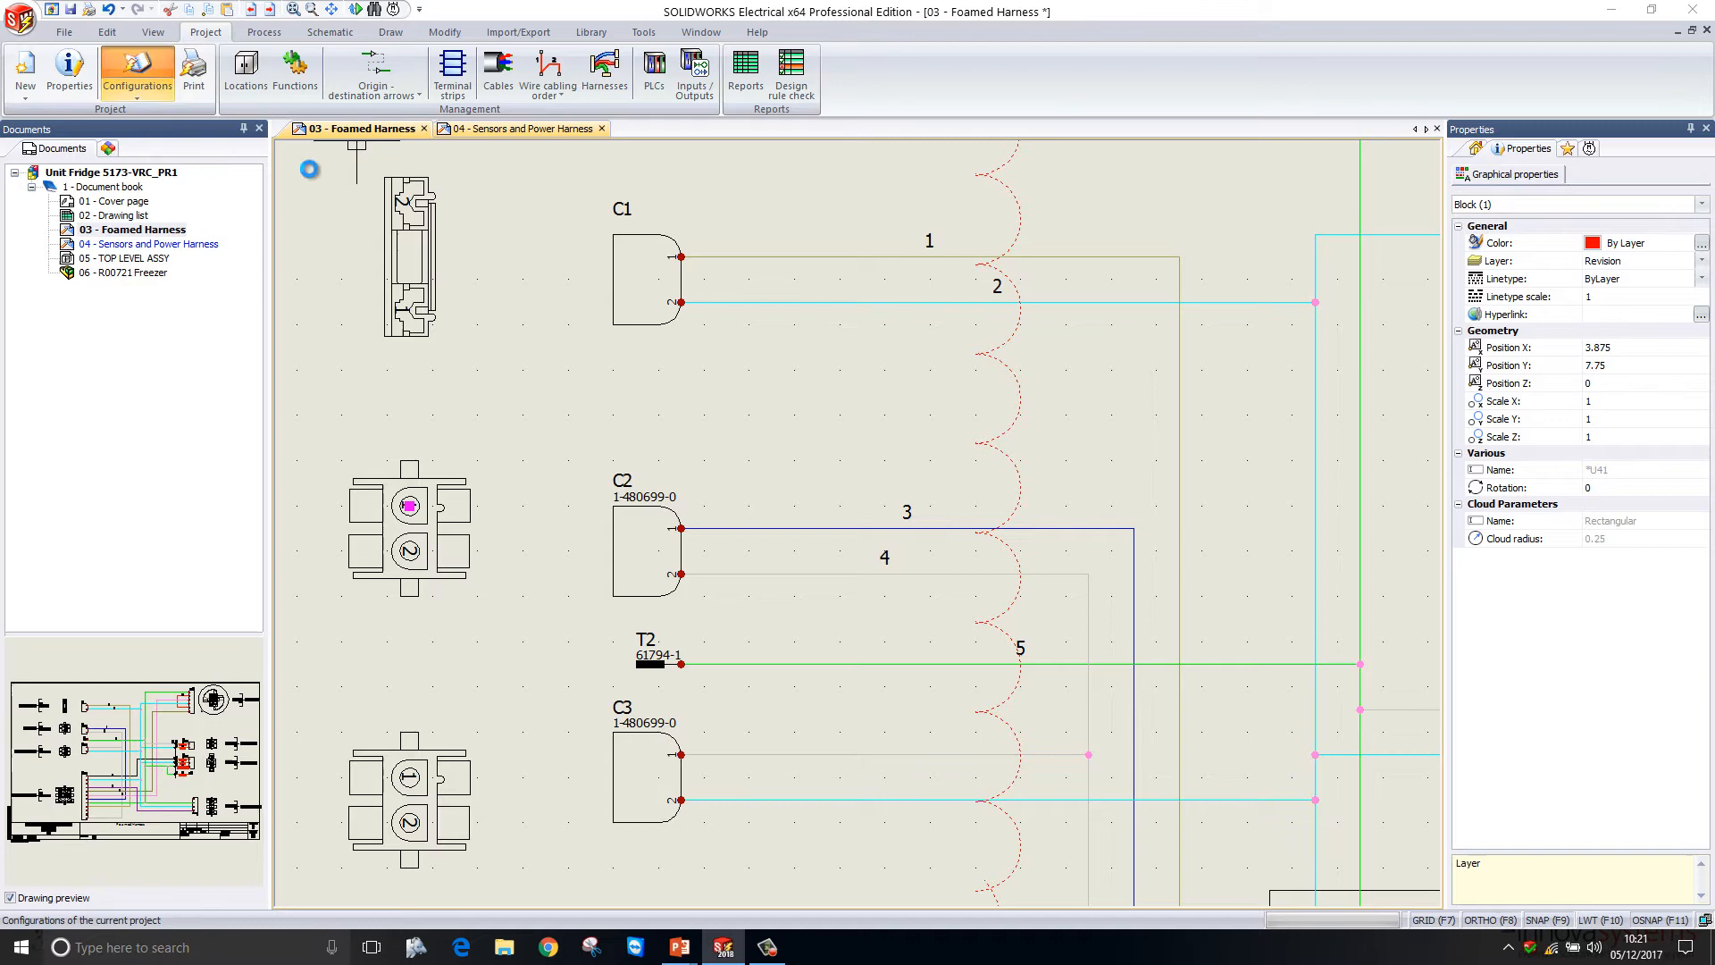
left_click(135, 67)
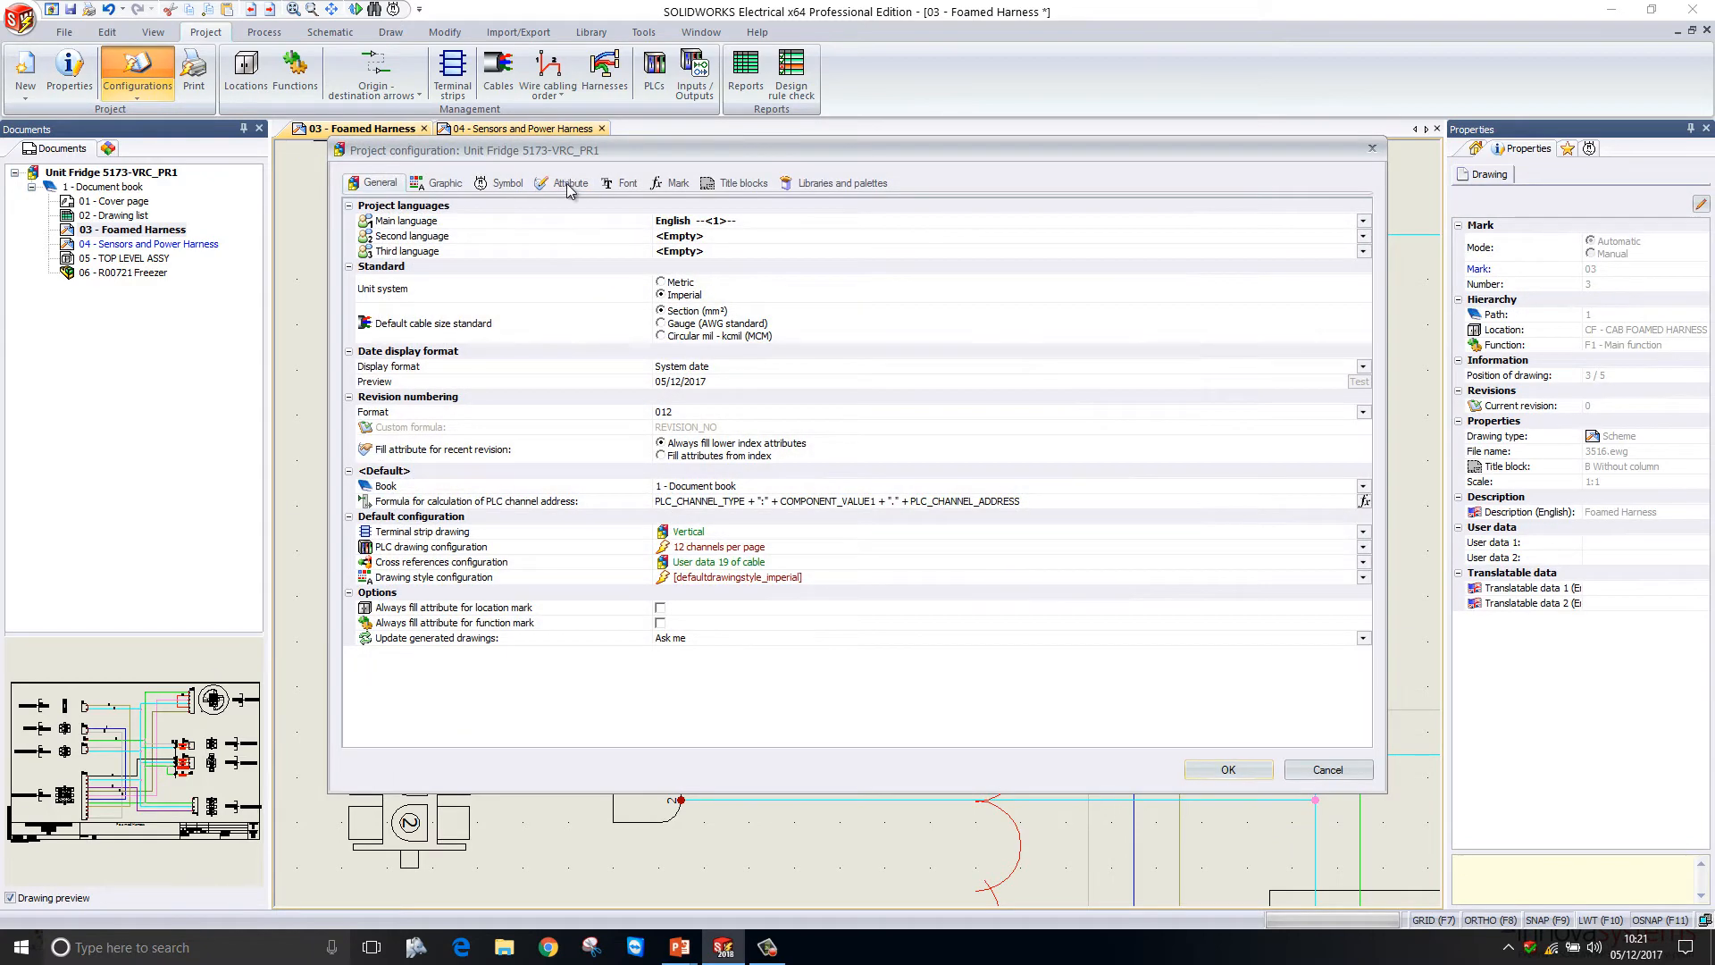
left_click(570, 182)
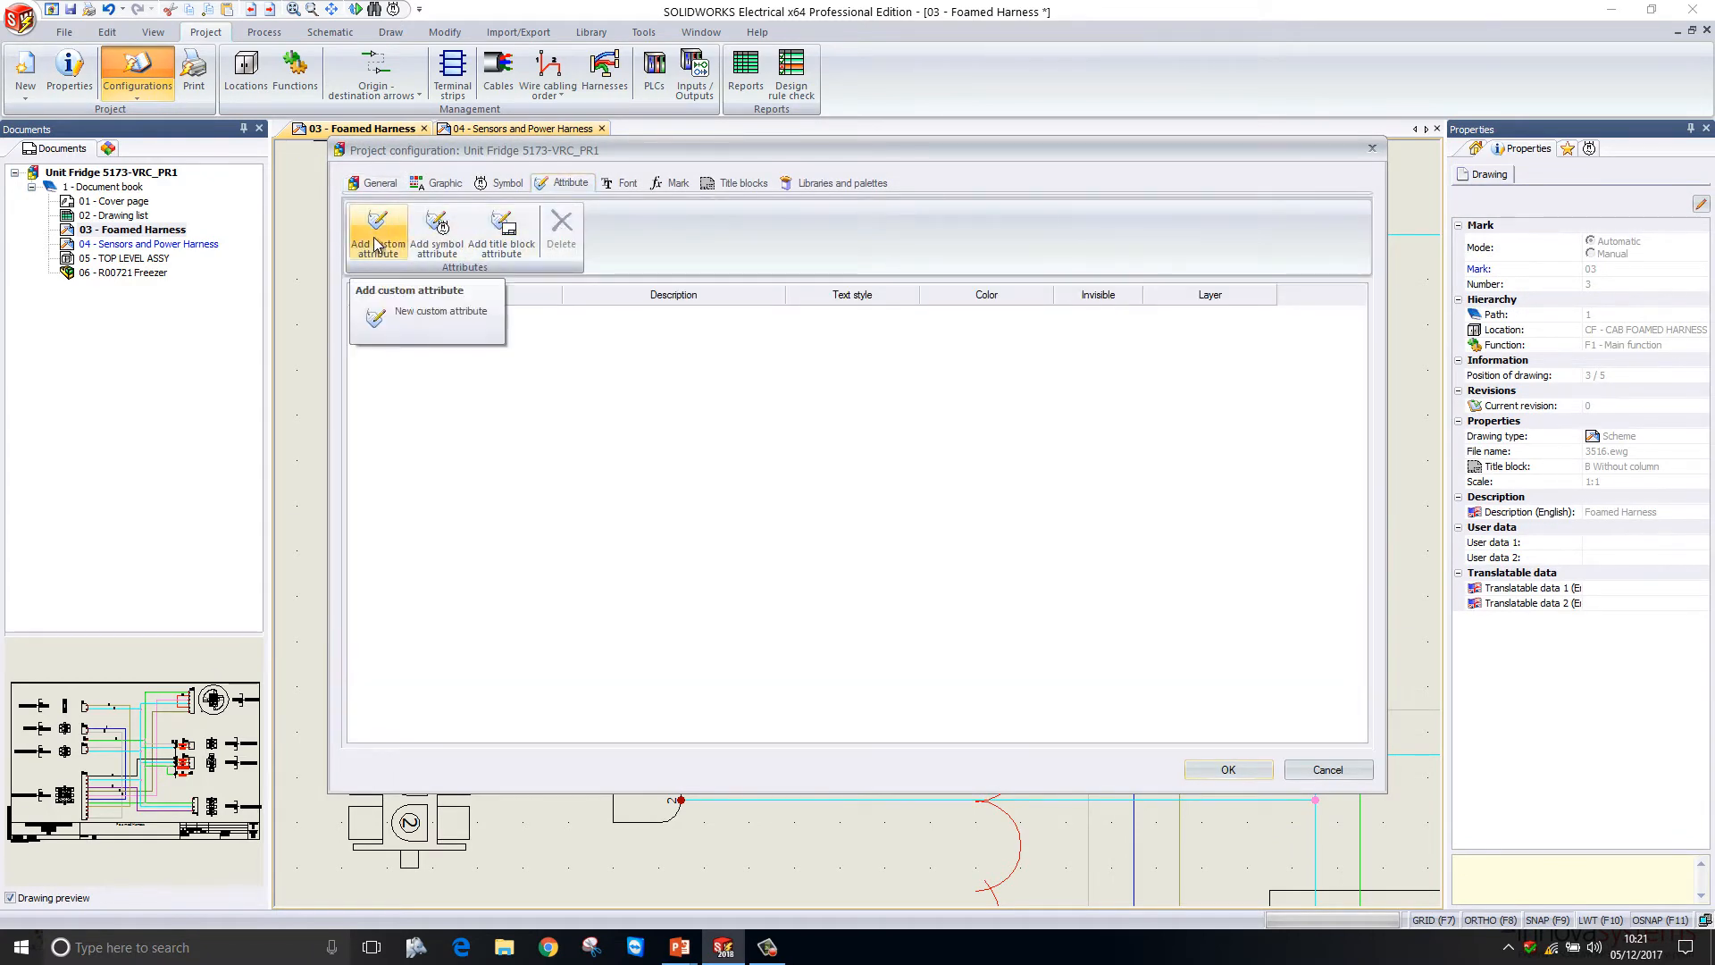
left_click(436, 231)
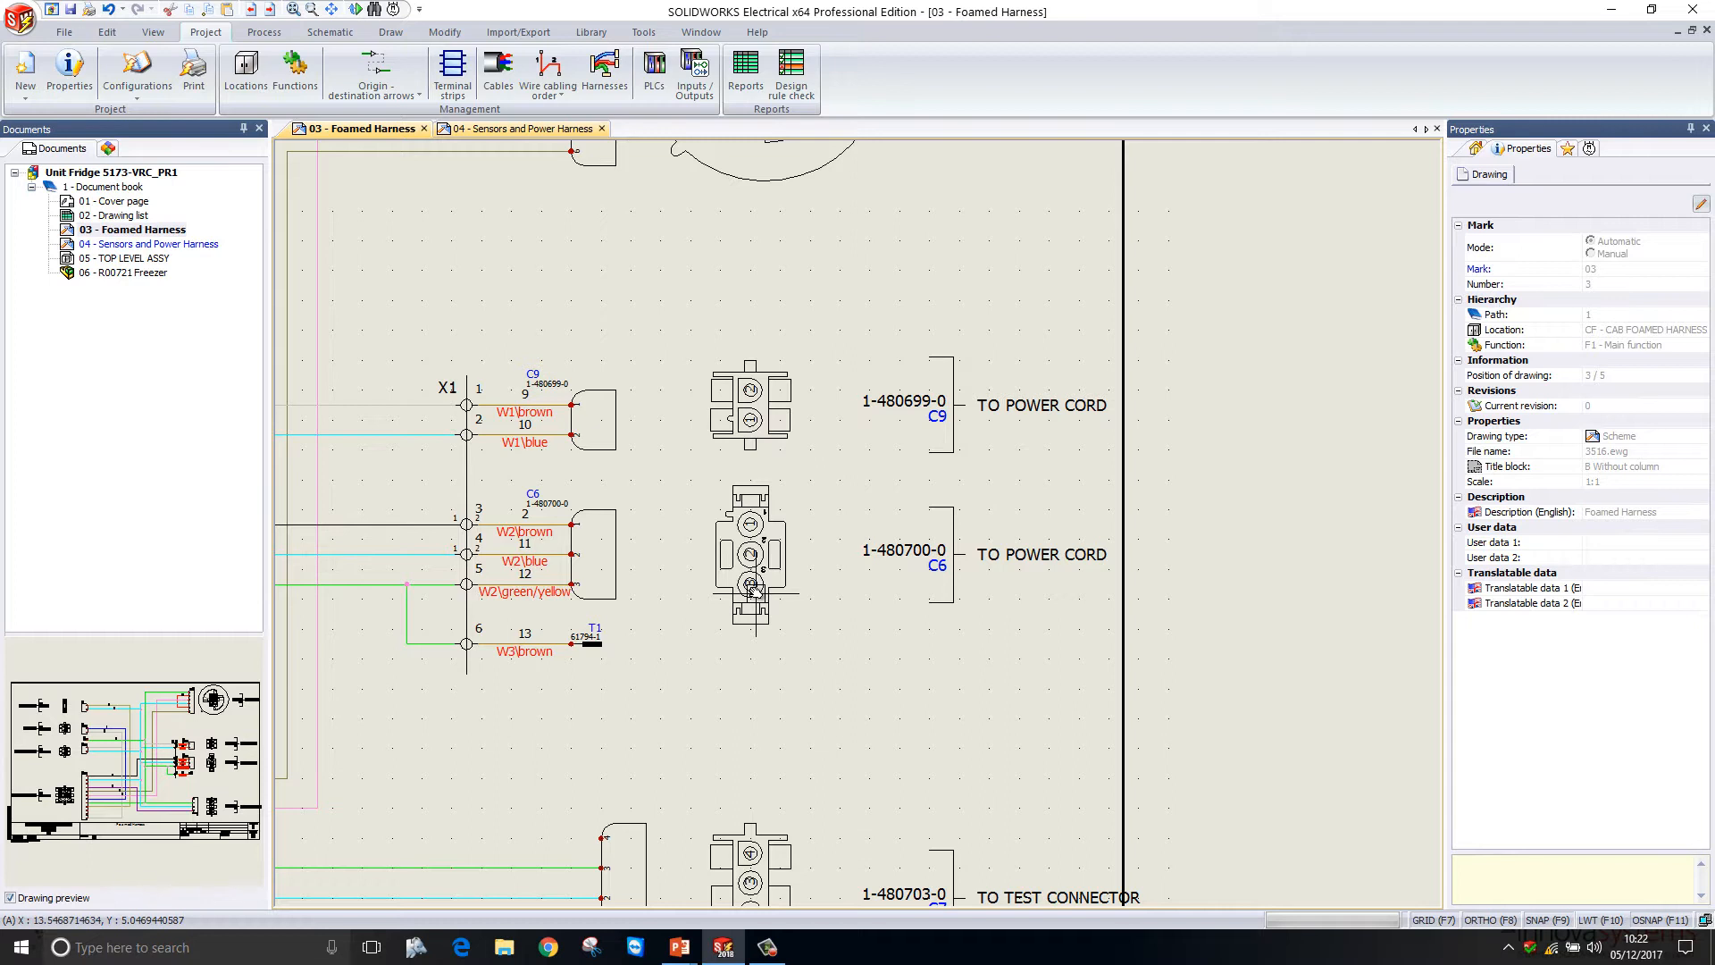
mouse_move(542, 528)
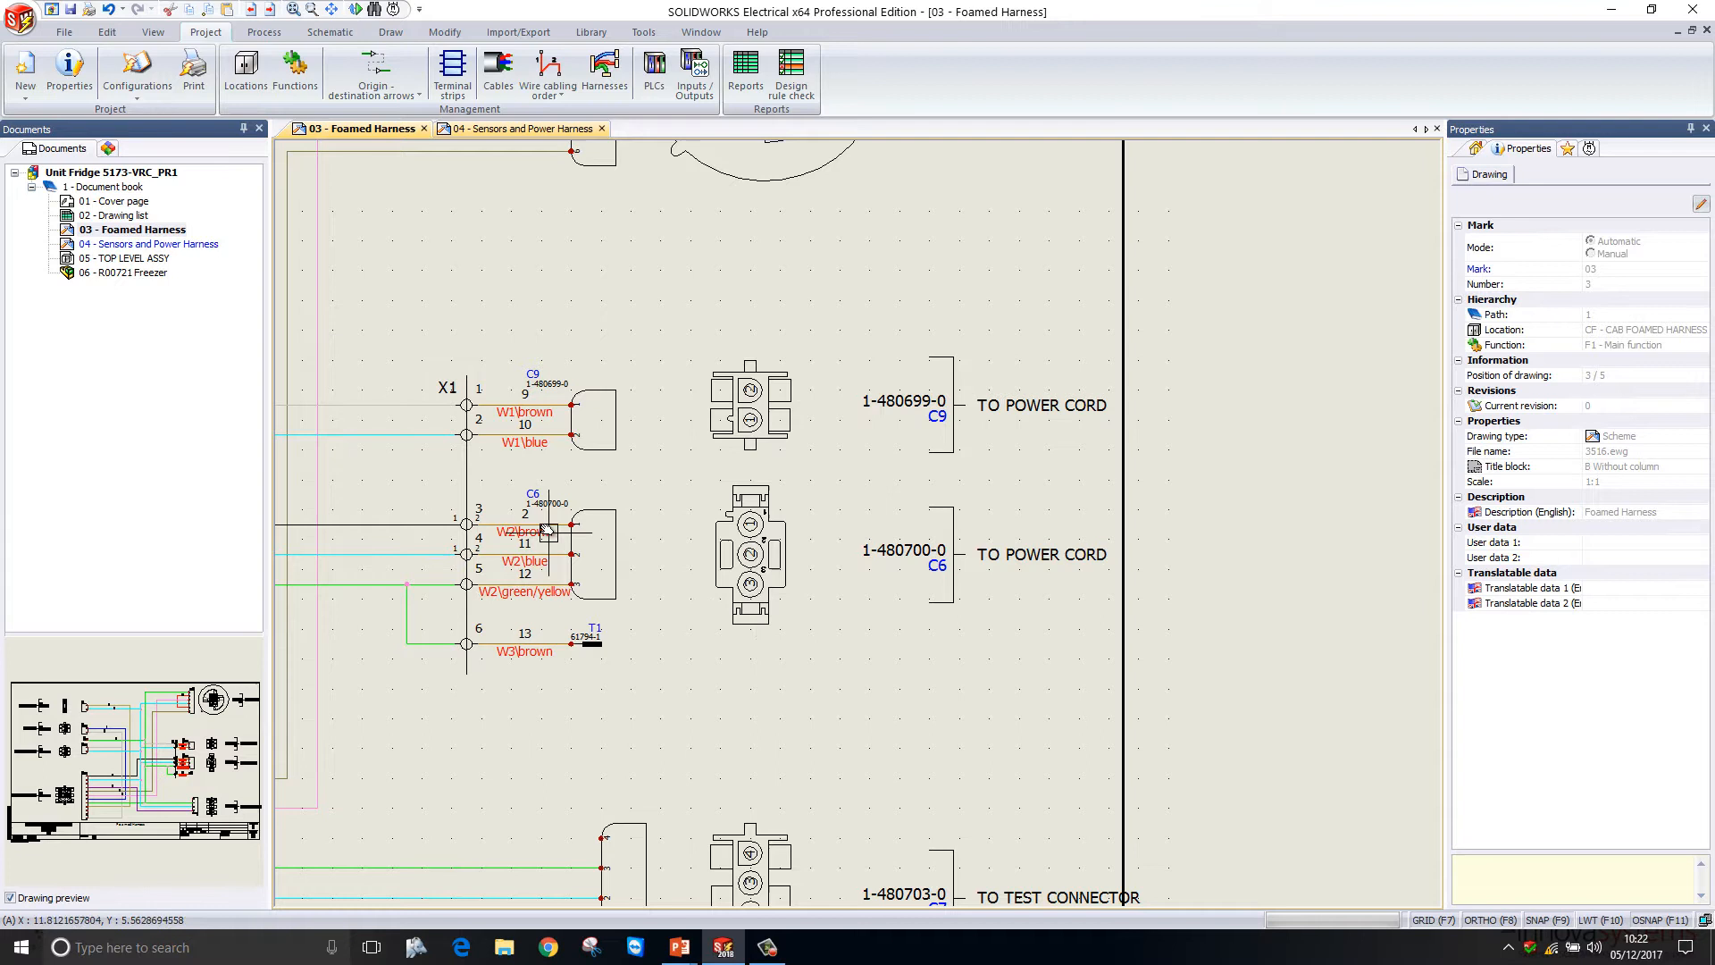
mouse_move(548, 529)
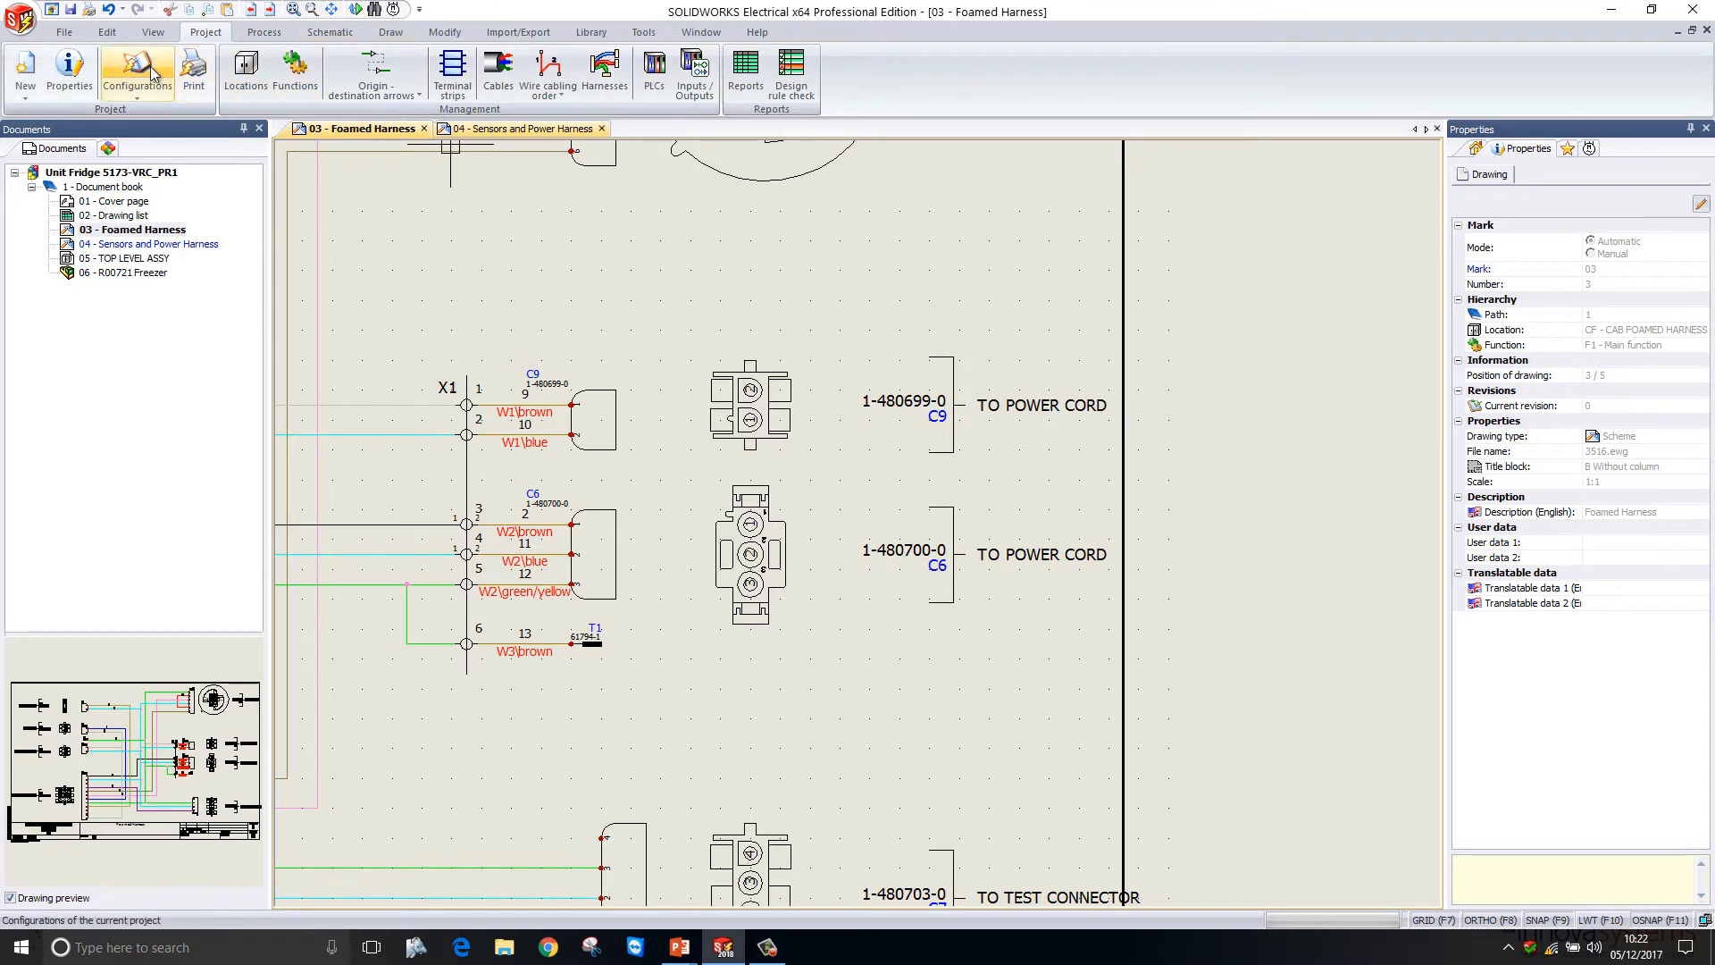
Append + "-FRIDGE" to the Location outline text formula and confirm project configuration
left_click(132, 69)
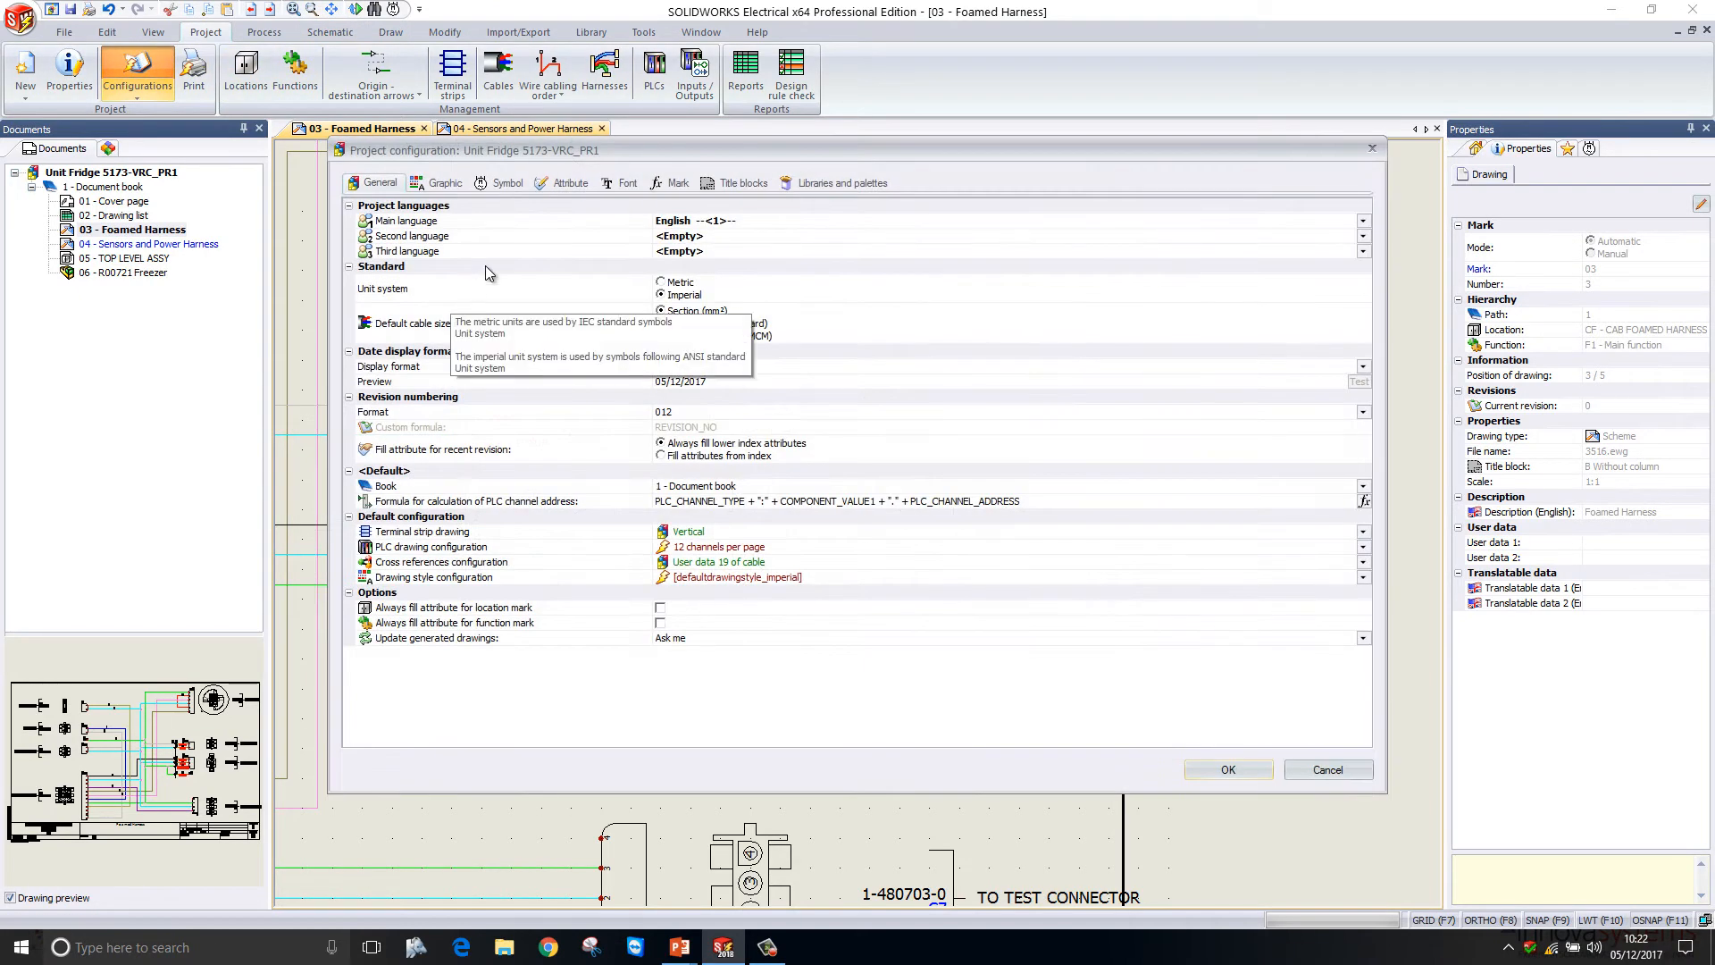
left_click(627, 182)
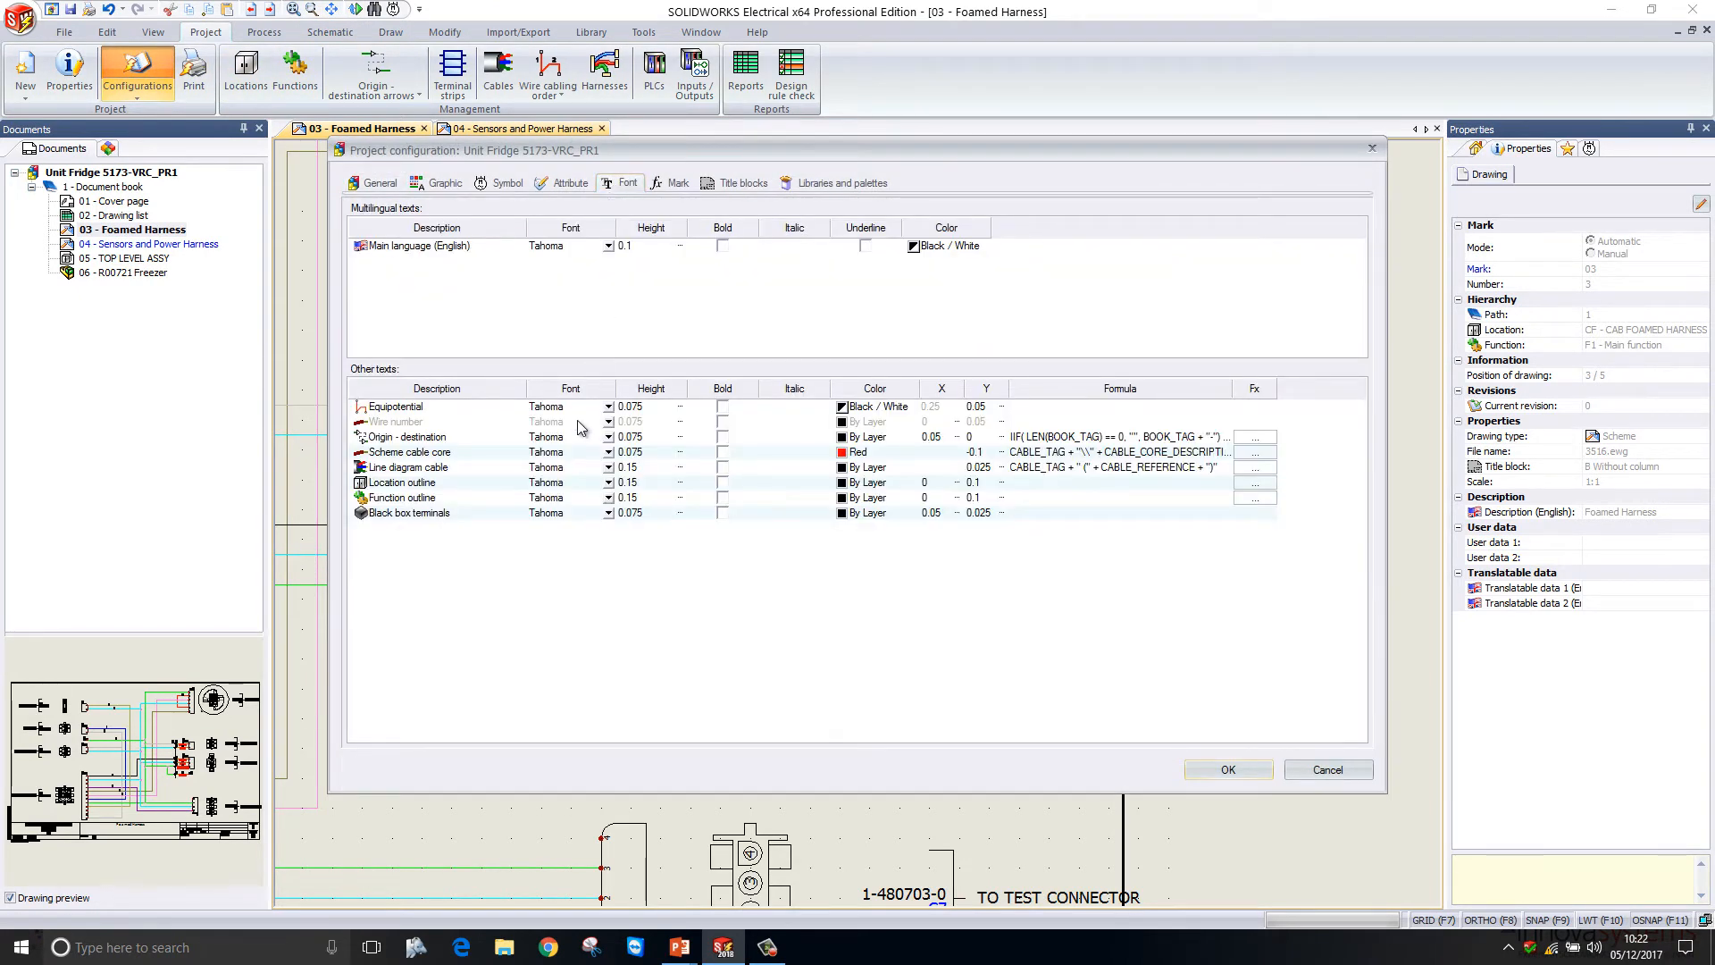
mouse_move(1086, 486)
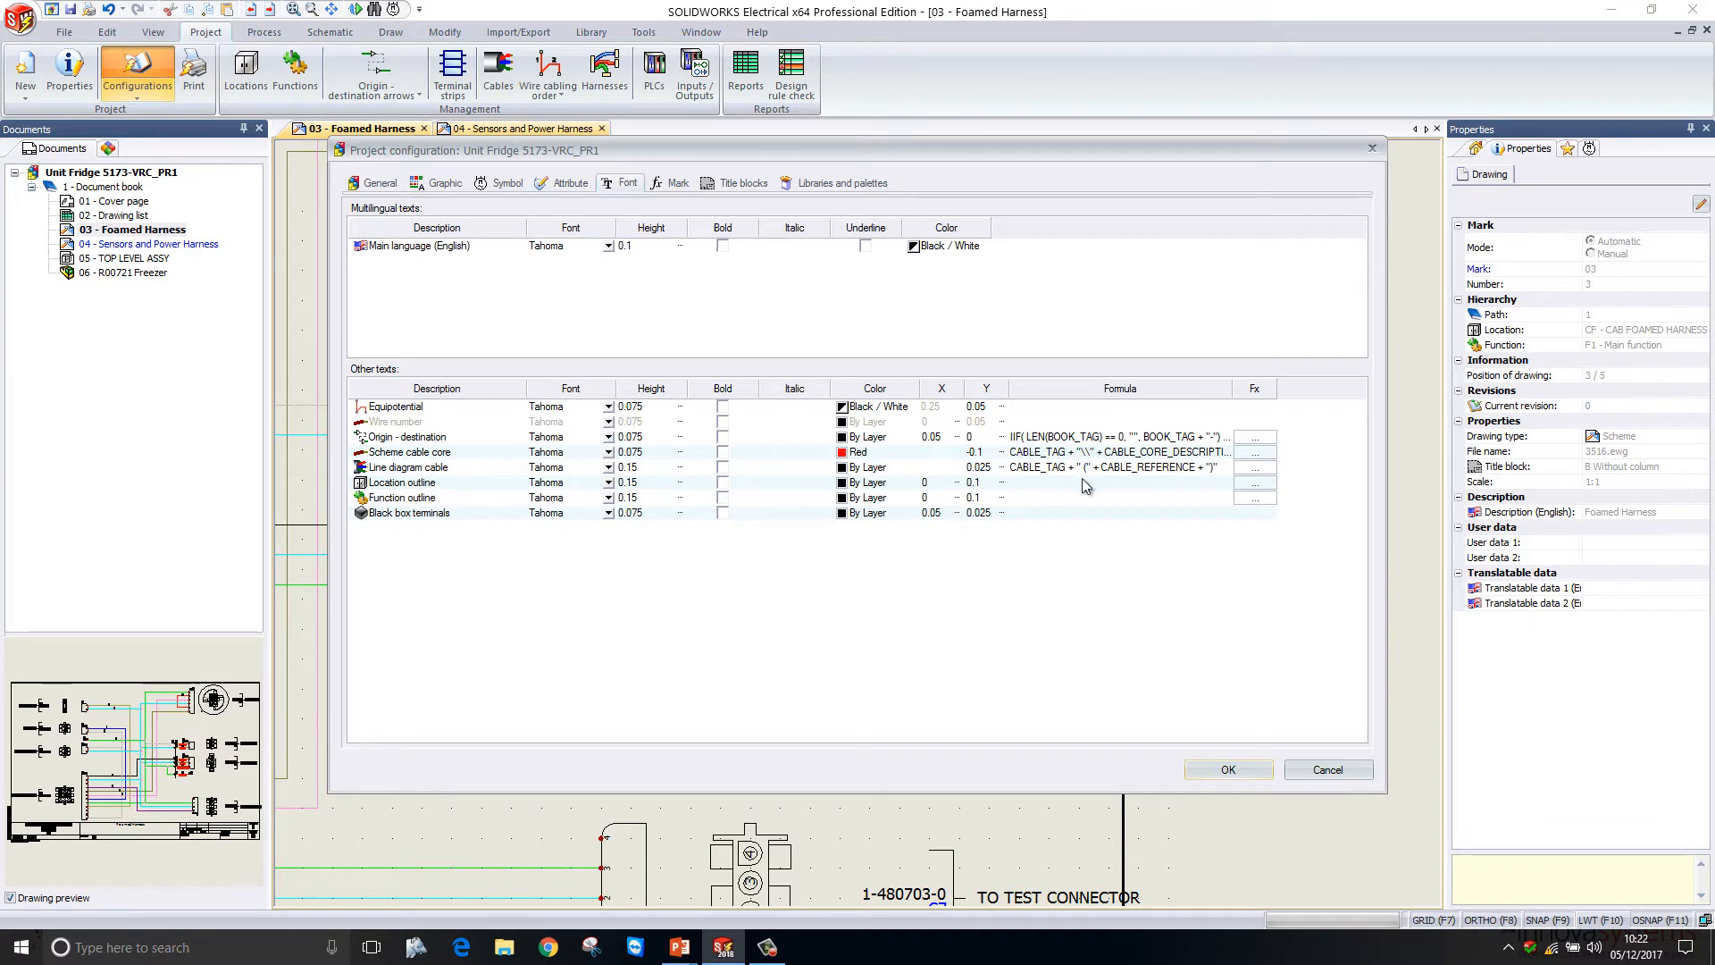
mouse_move(1130, 481)
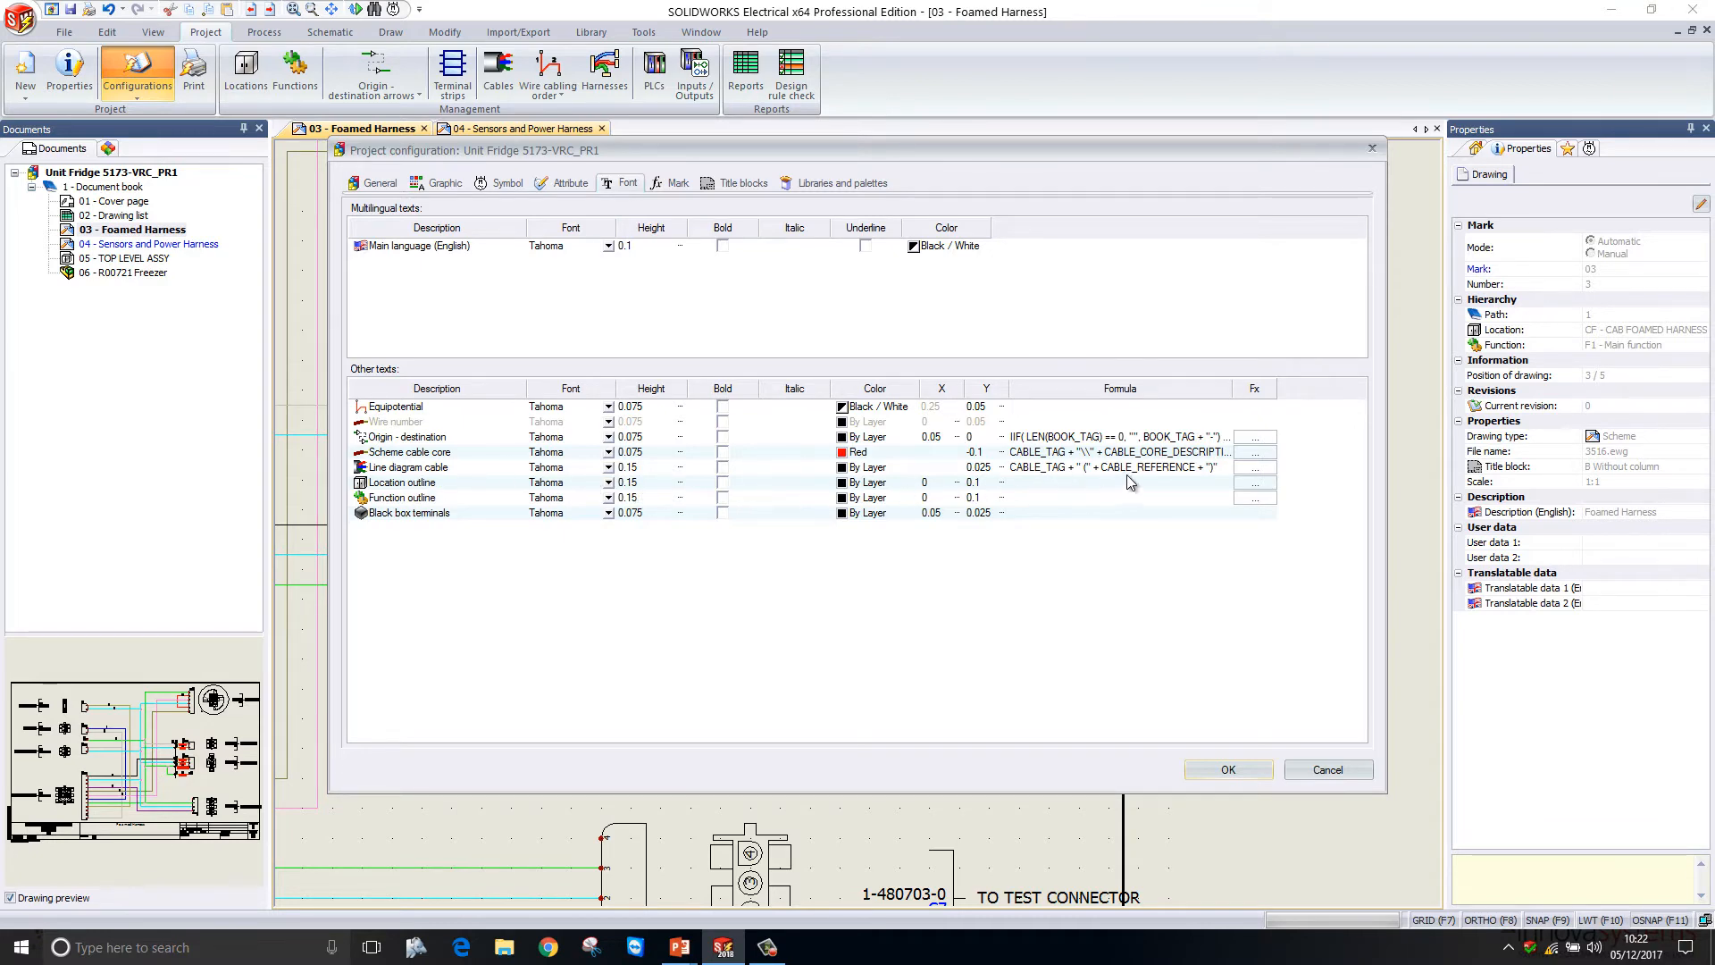
left_click(1255, 481)
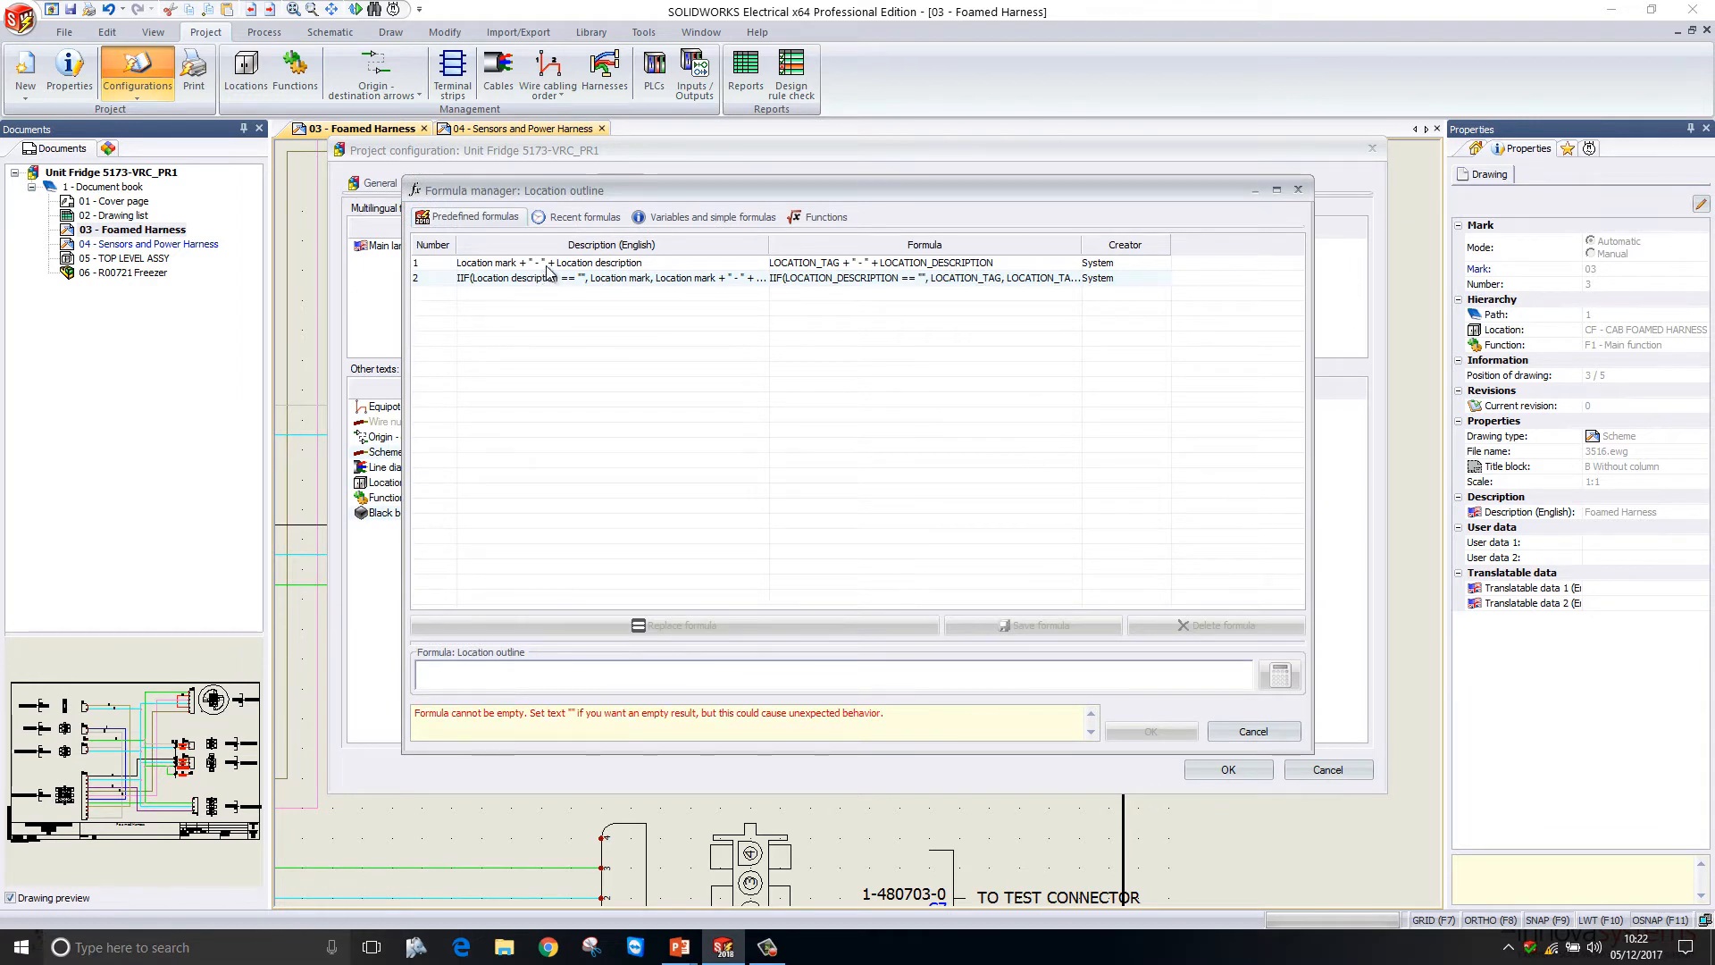
left_click(596, 261)
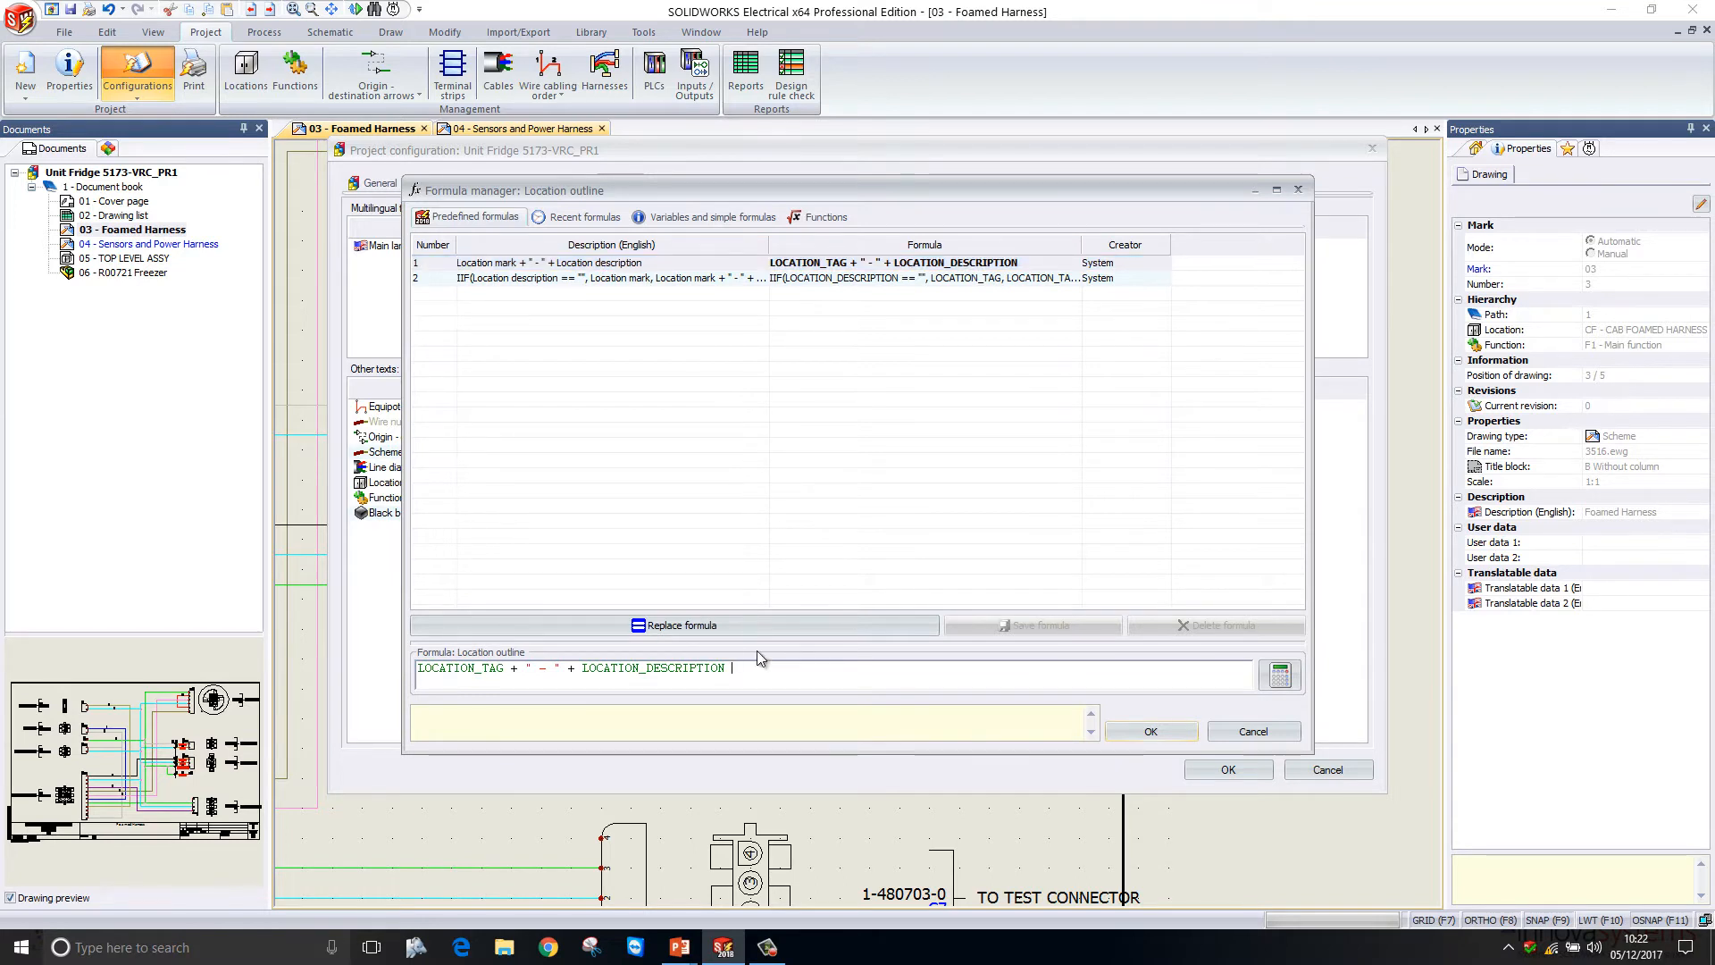
type("+")
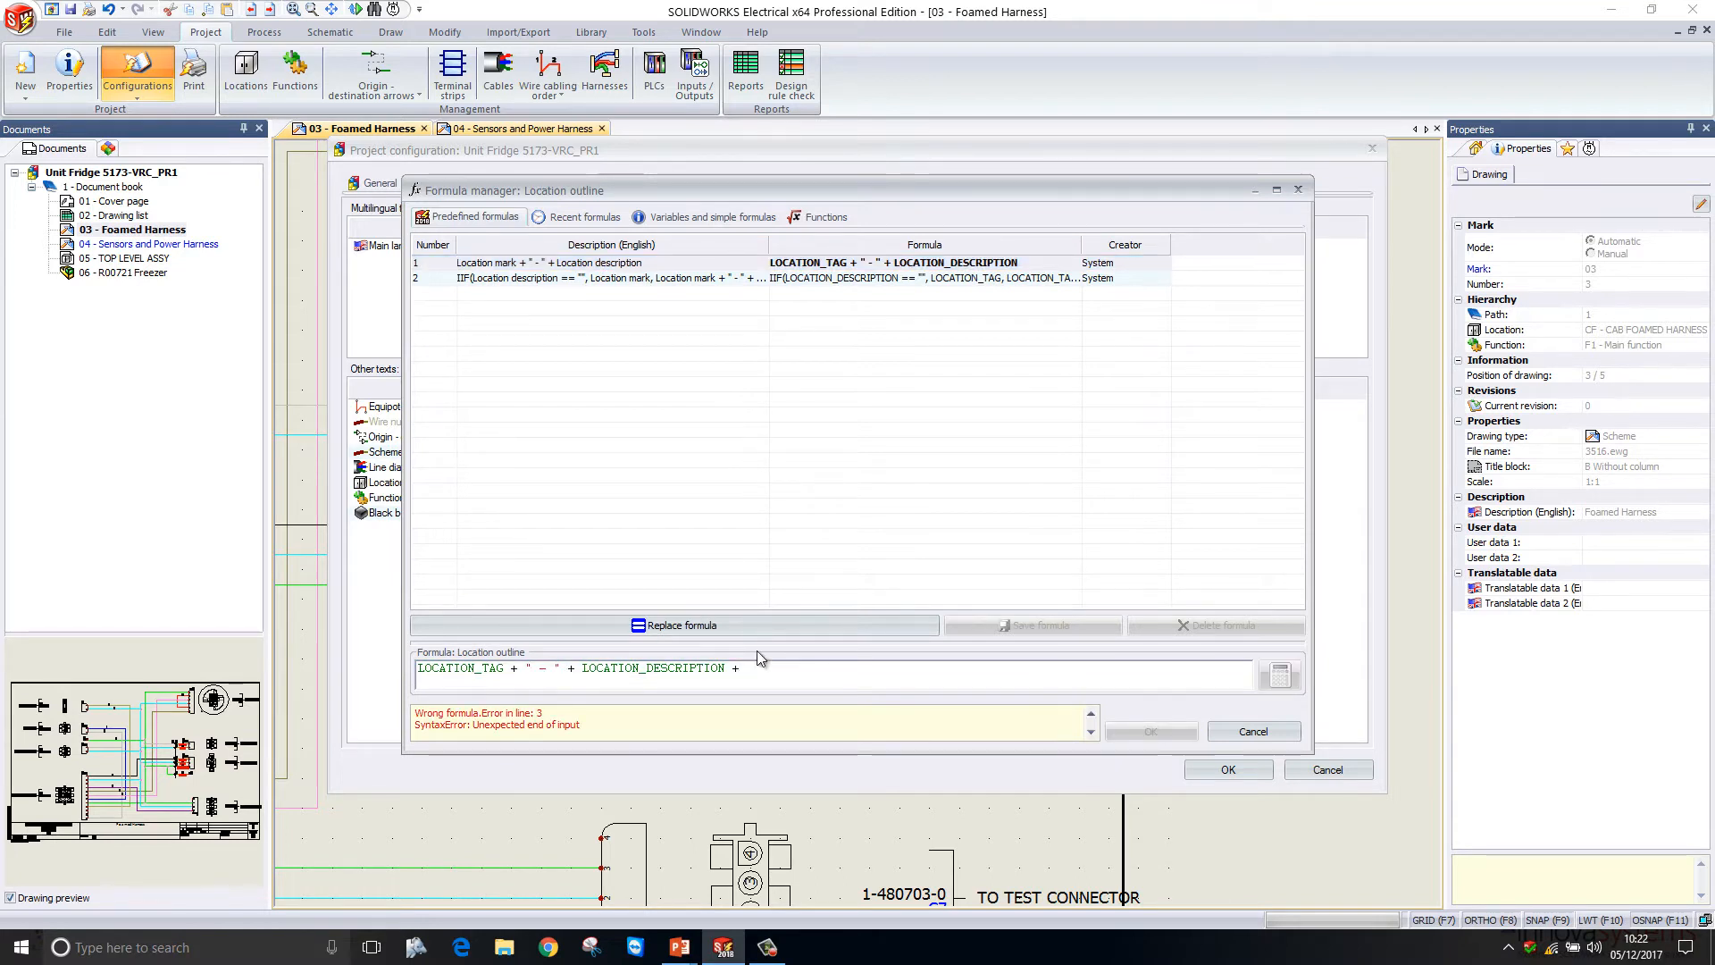
type("\"-")
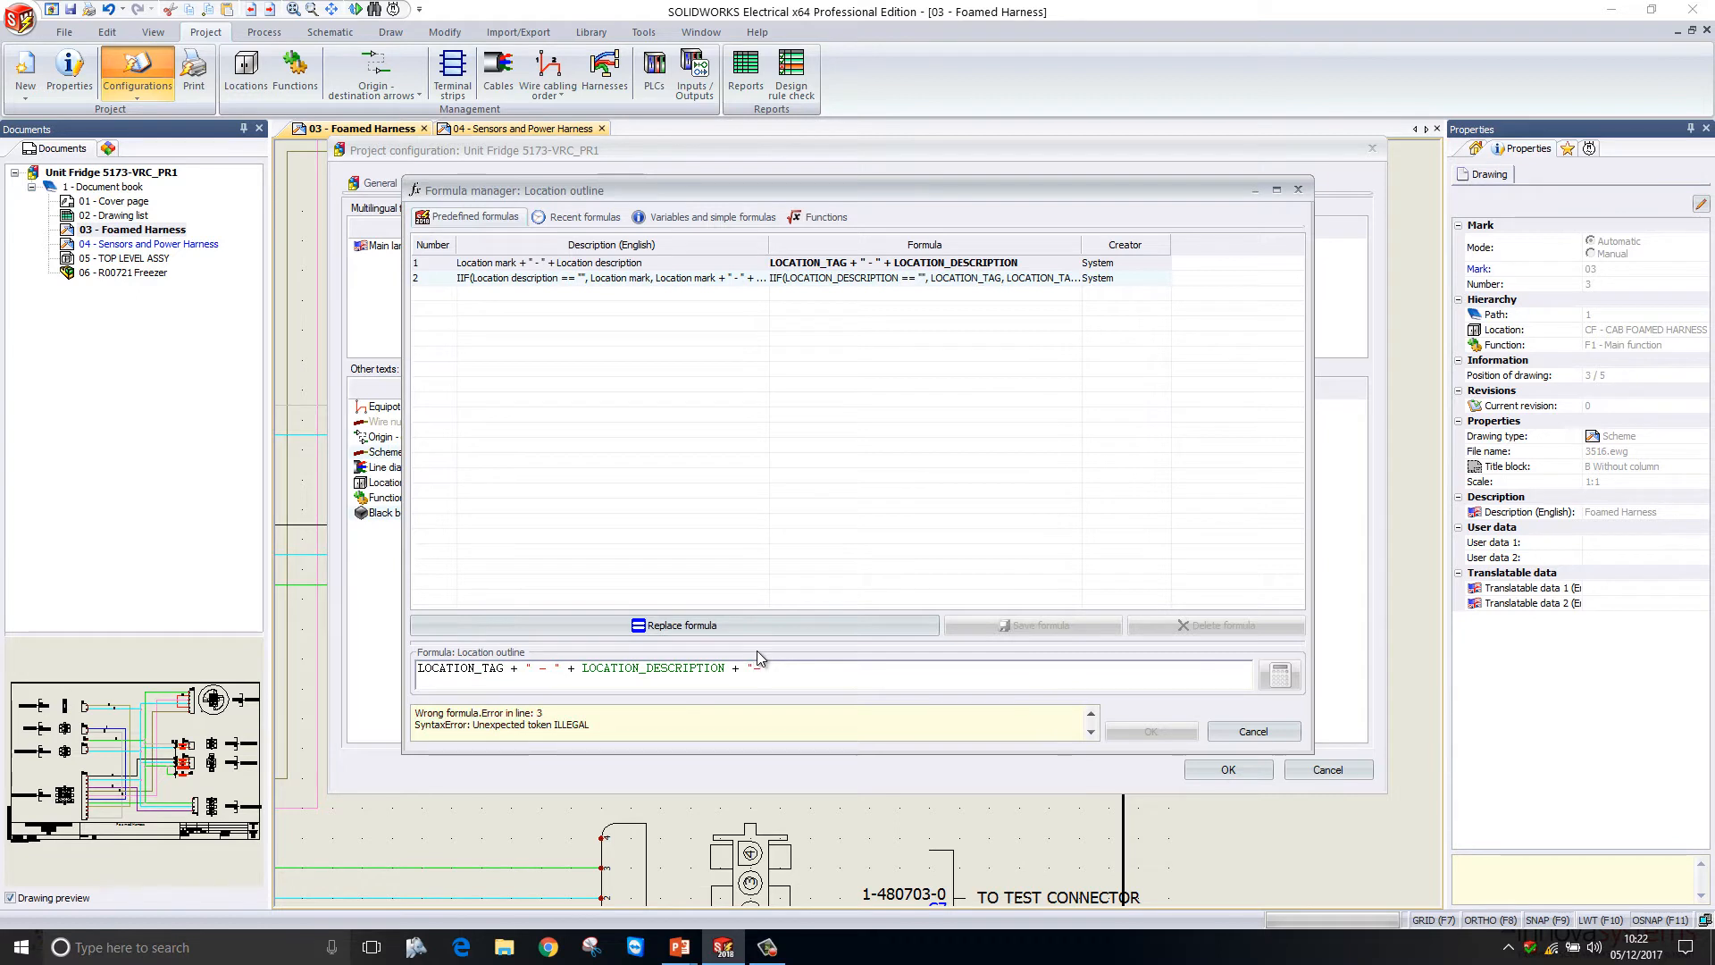
type("FRIDGE")
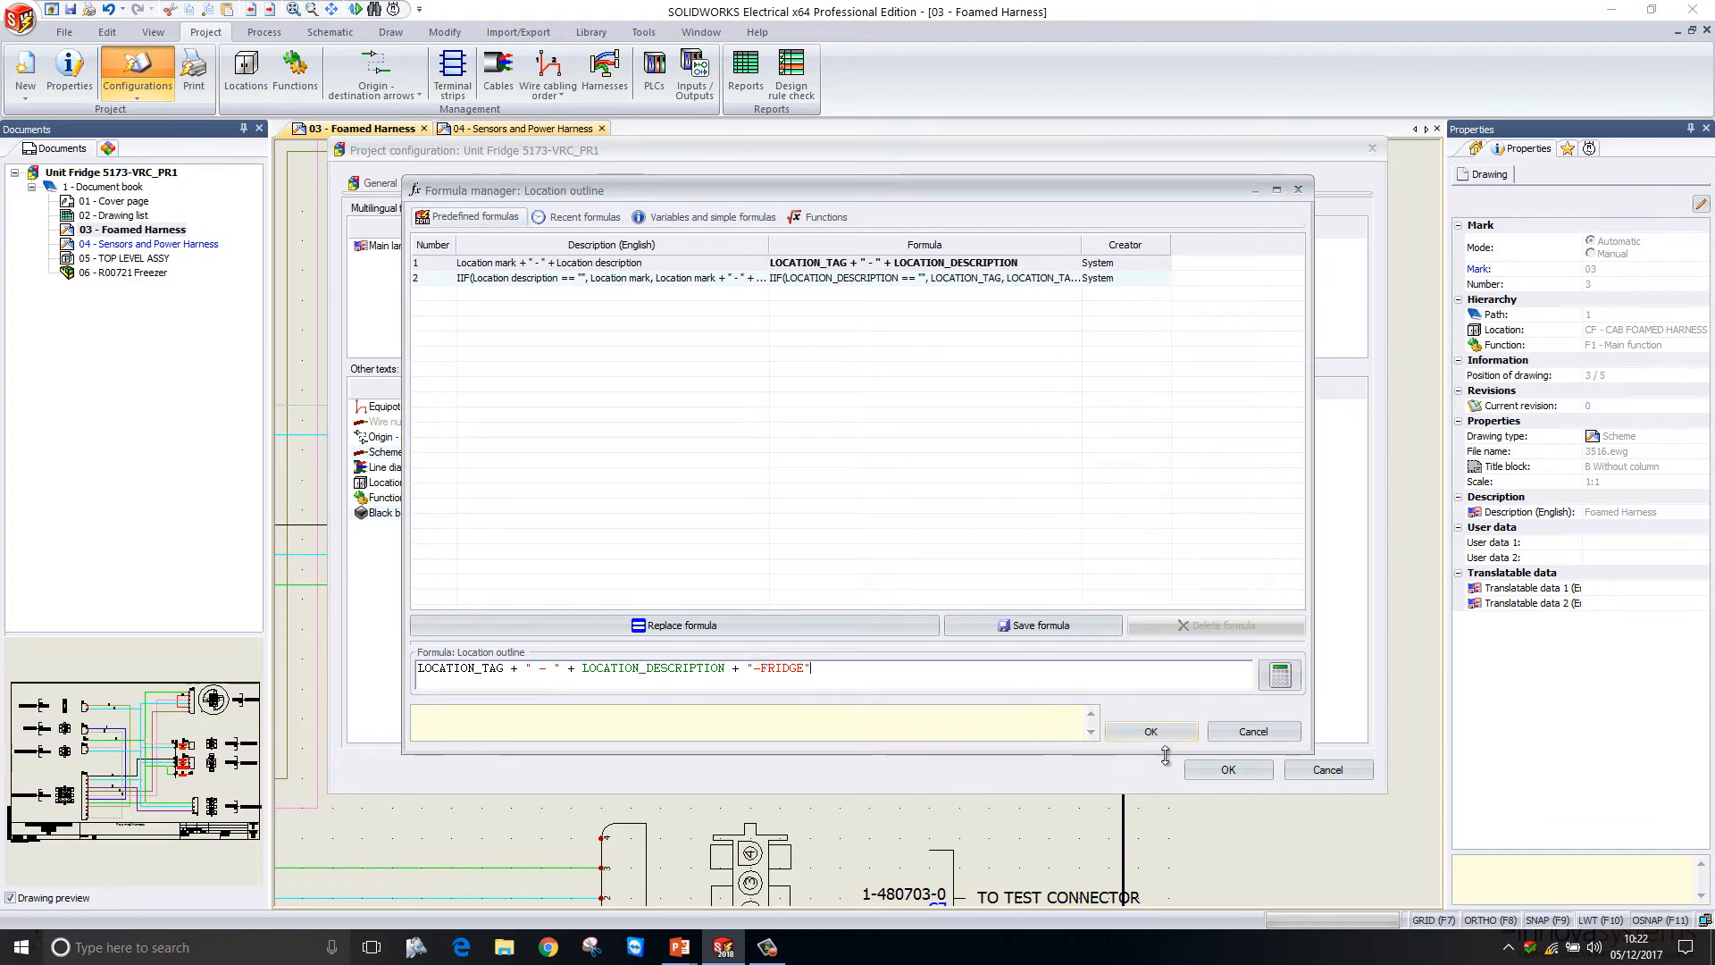
left_click(1150, 731)
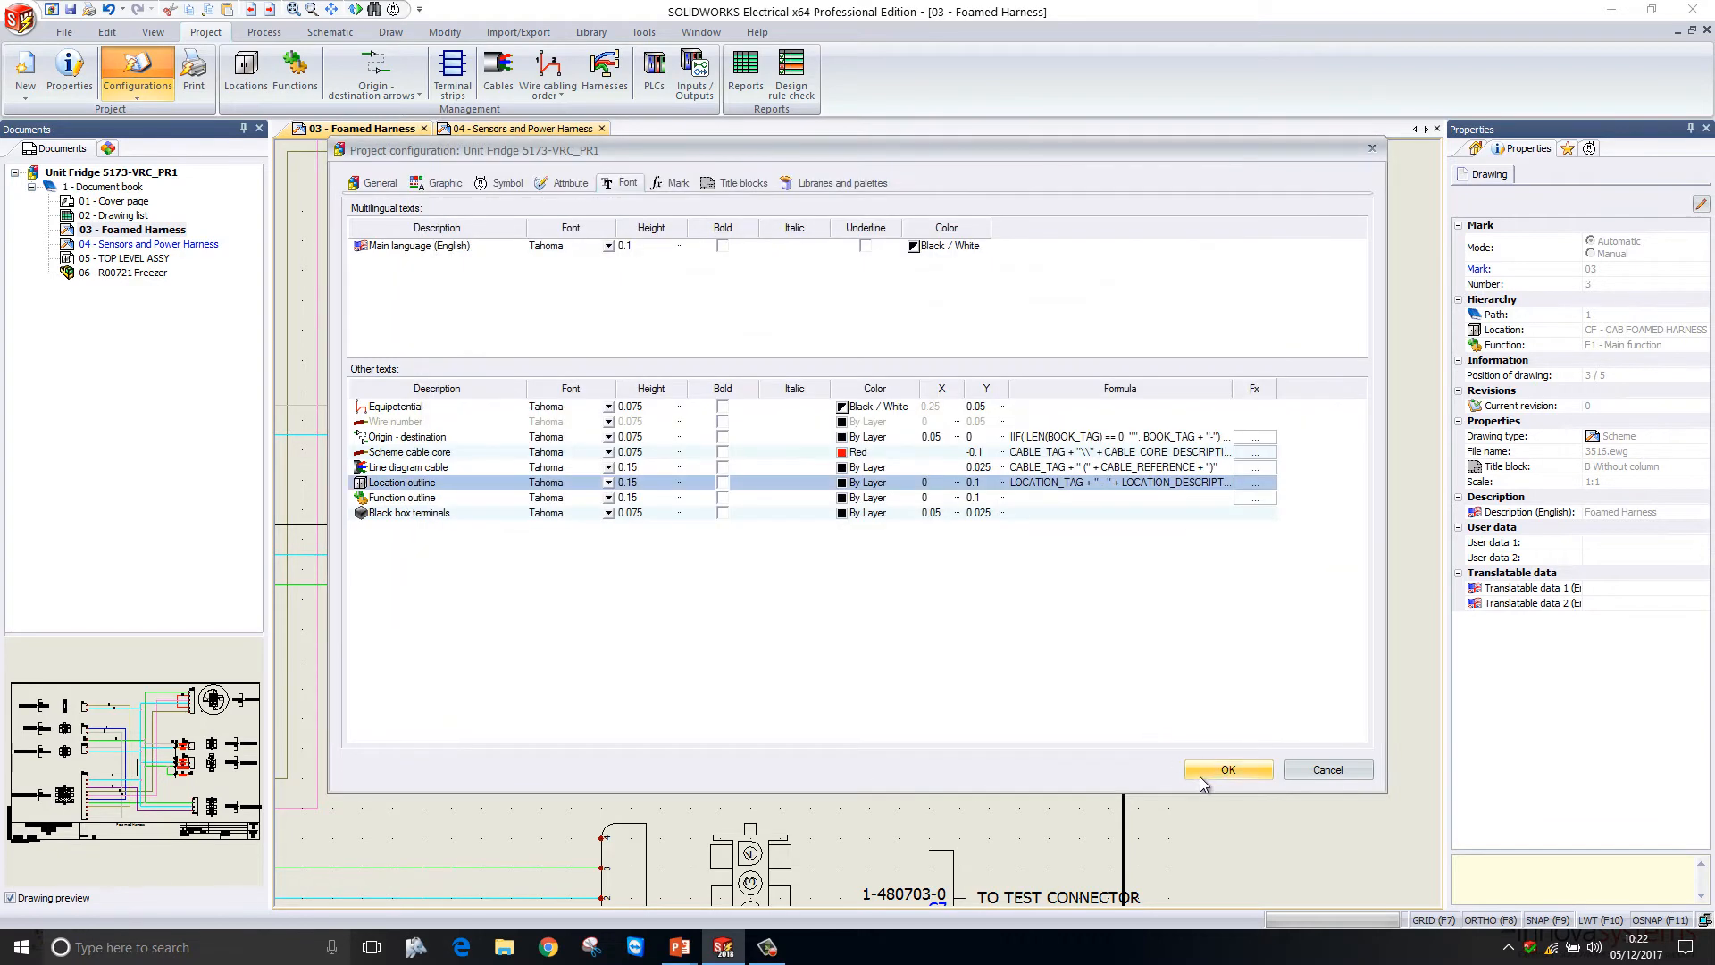
left_click(1228, 769)
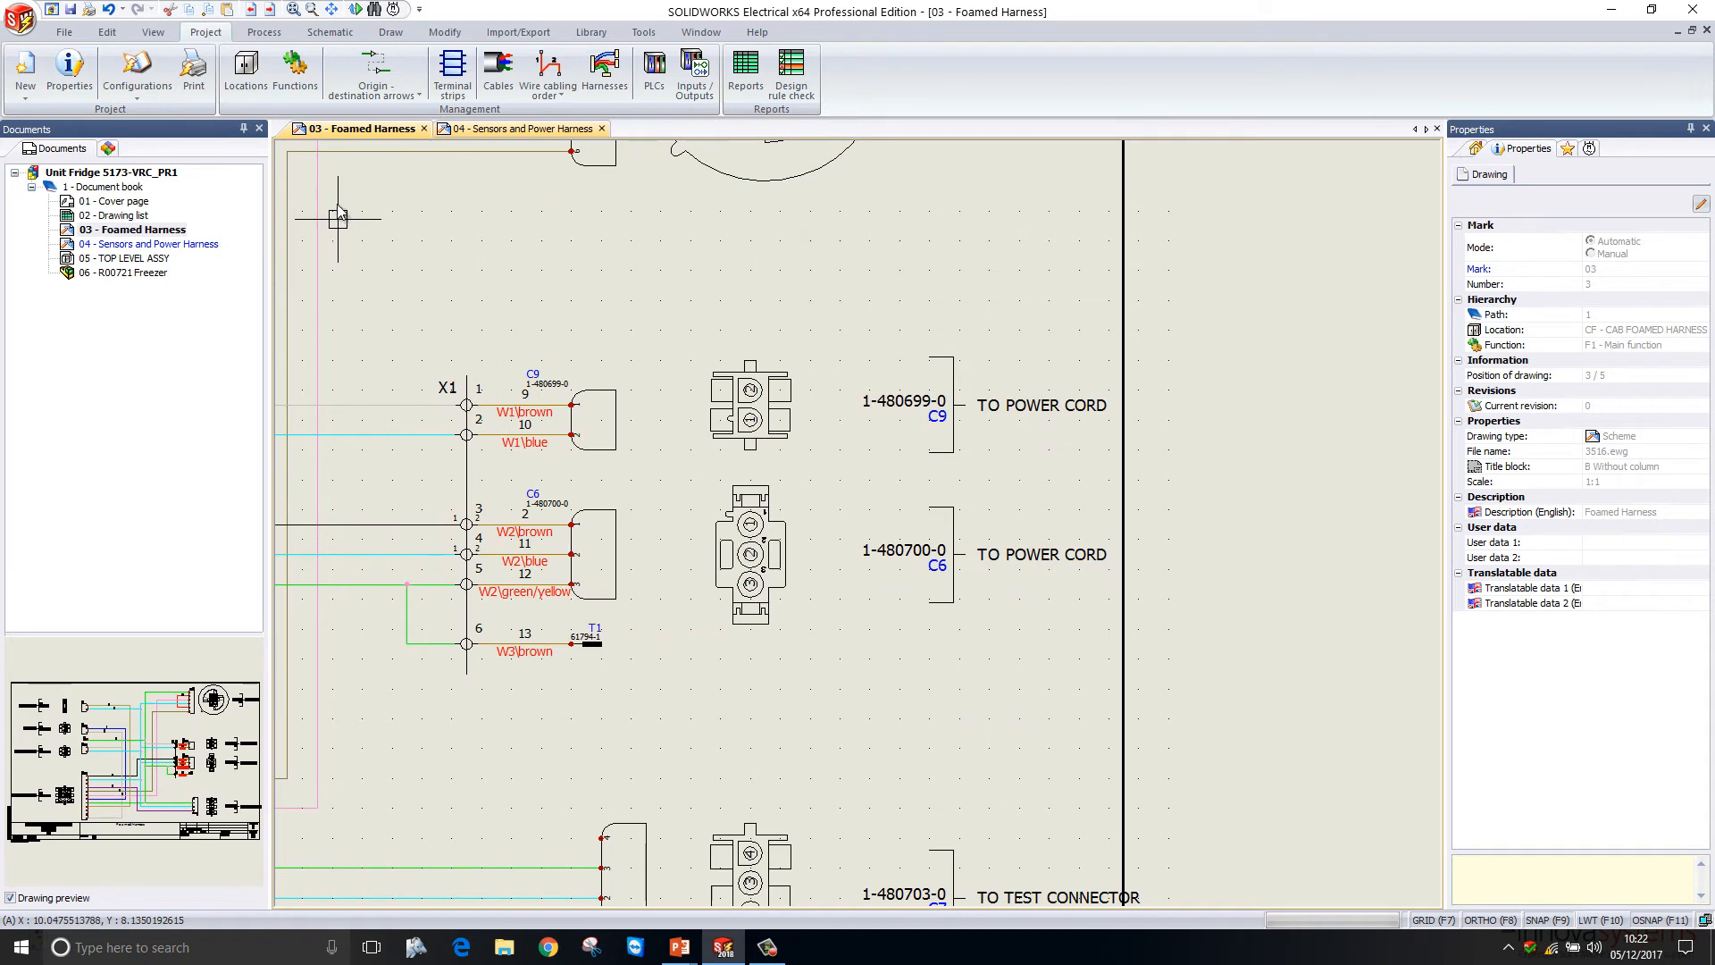
Outline connector X1 as location PW - POWER CORD and move its components into it
left_click(328, 32)
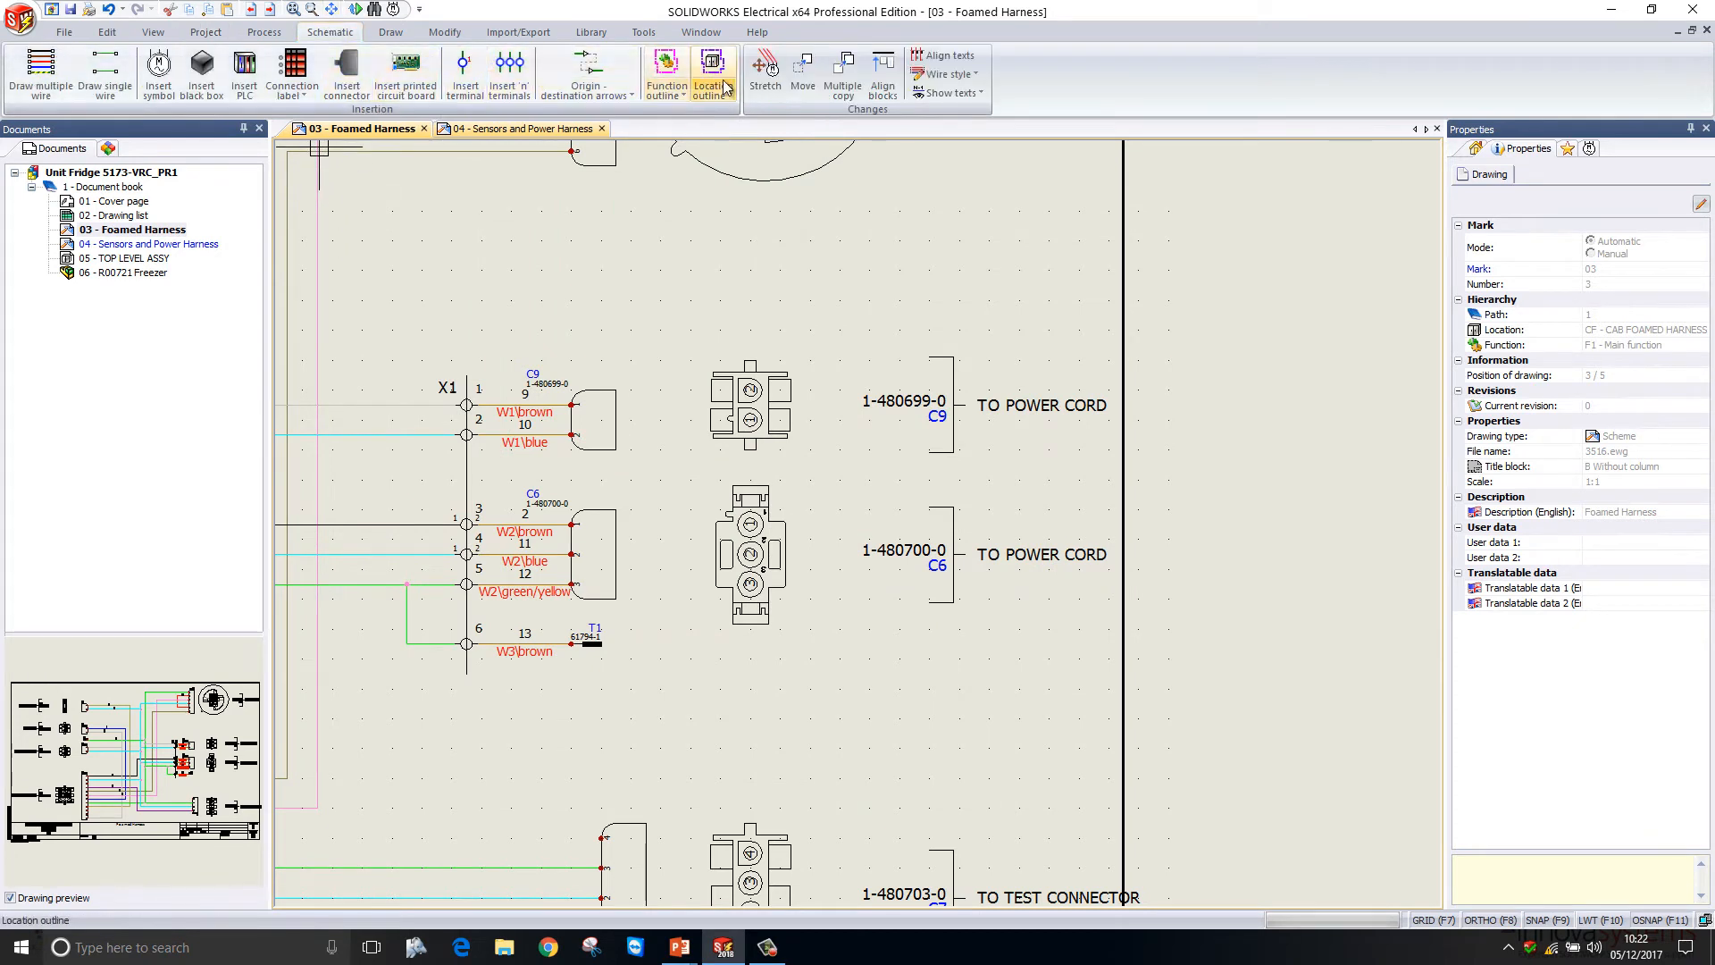
left_click(711, 72)
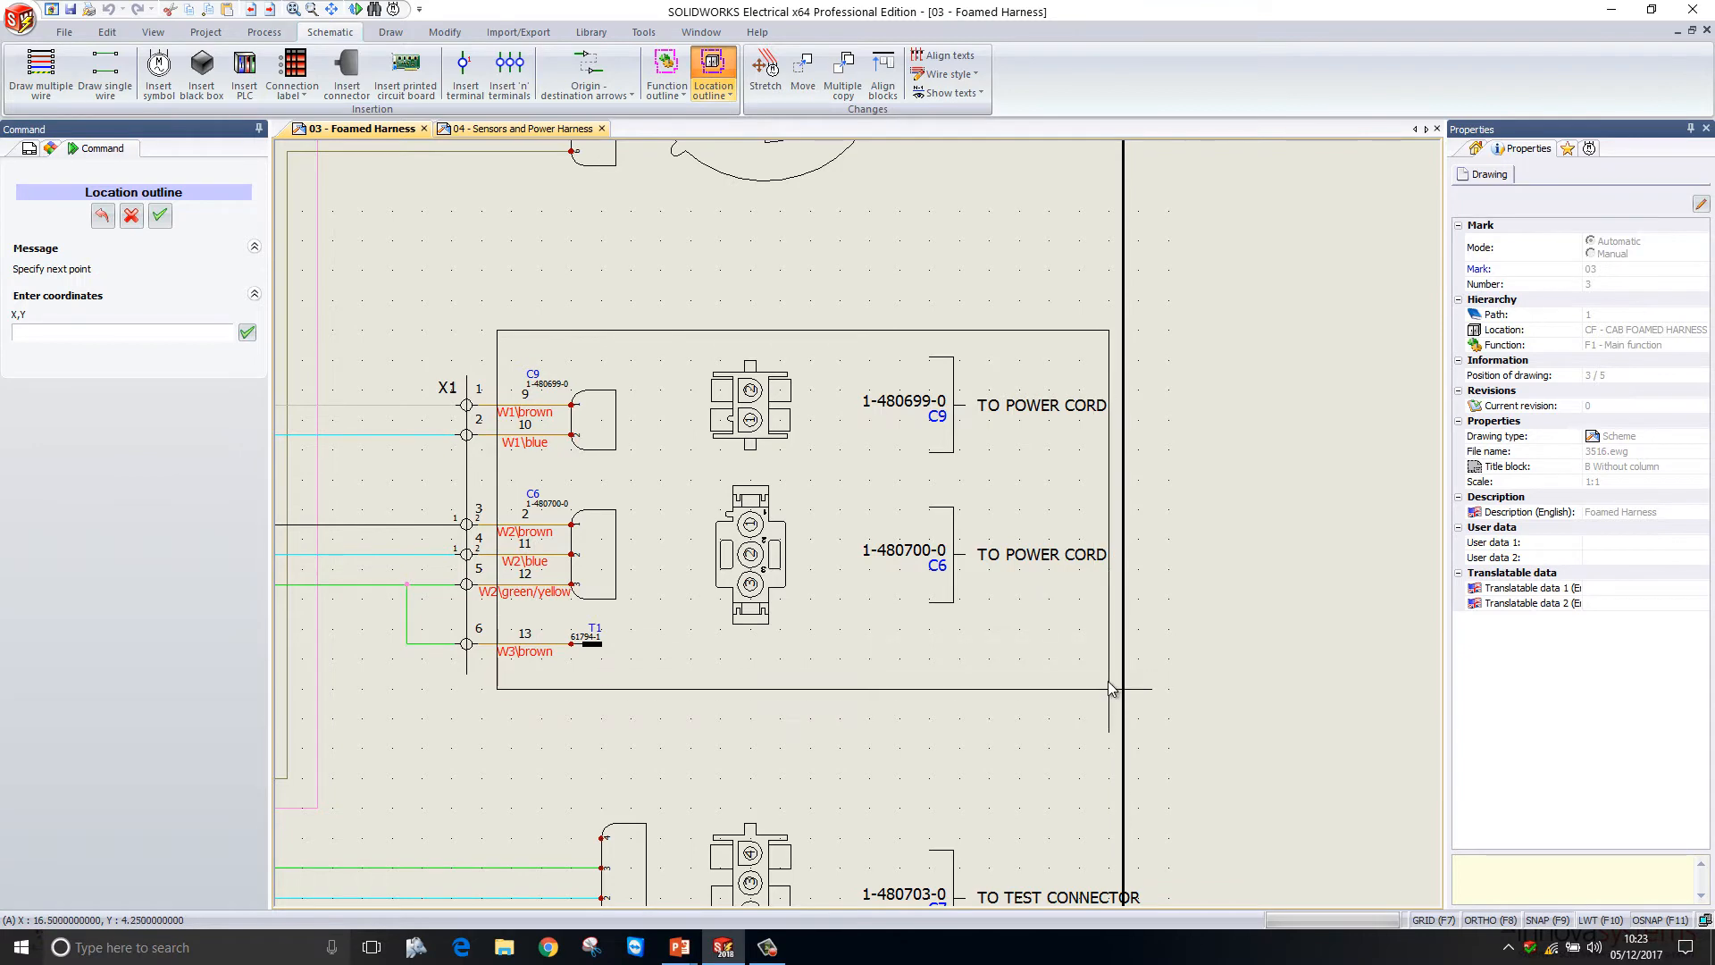
left_click(713, 73)
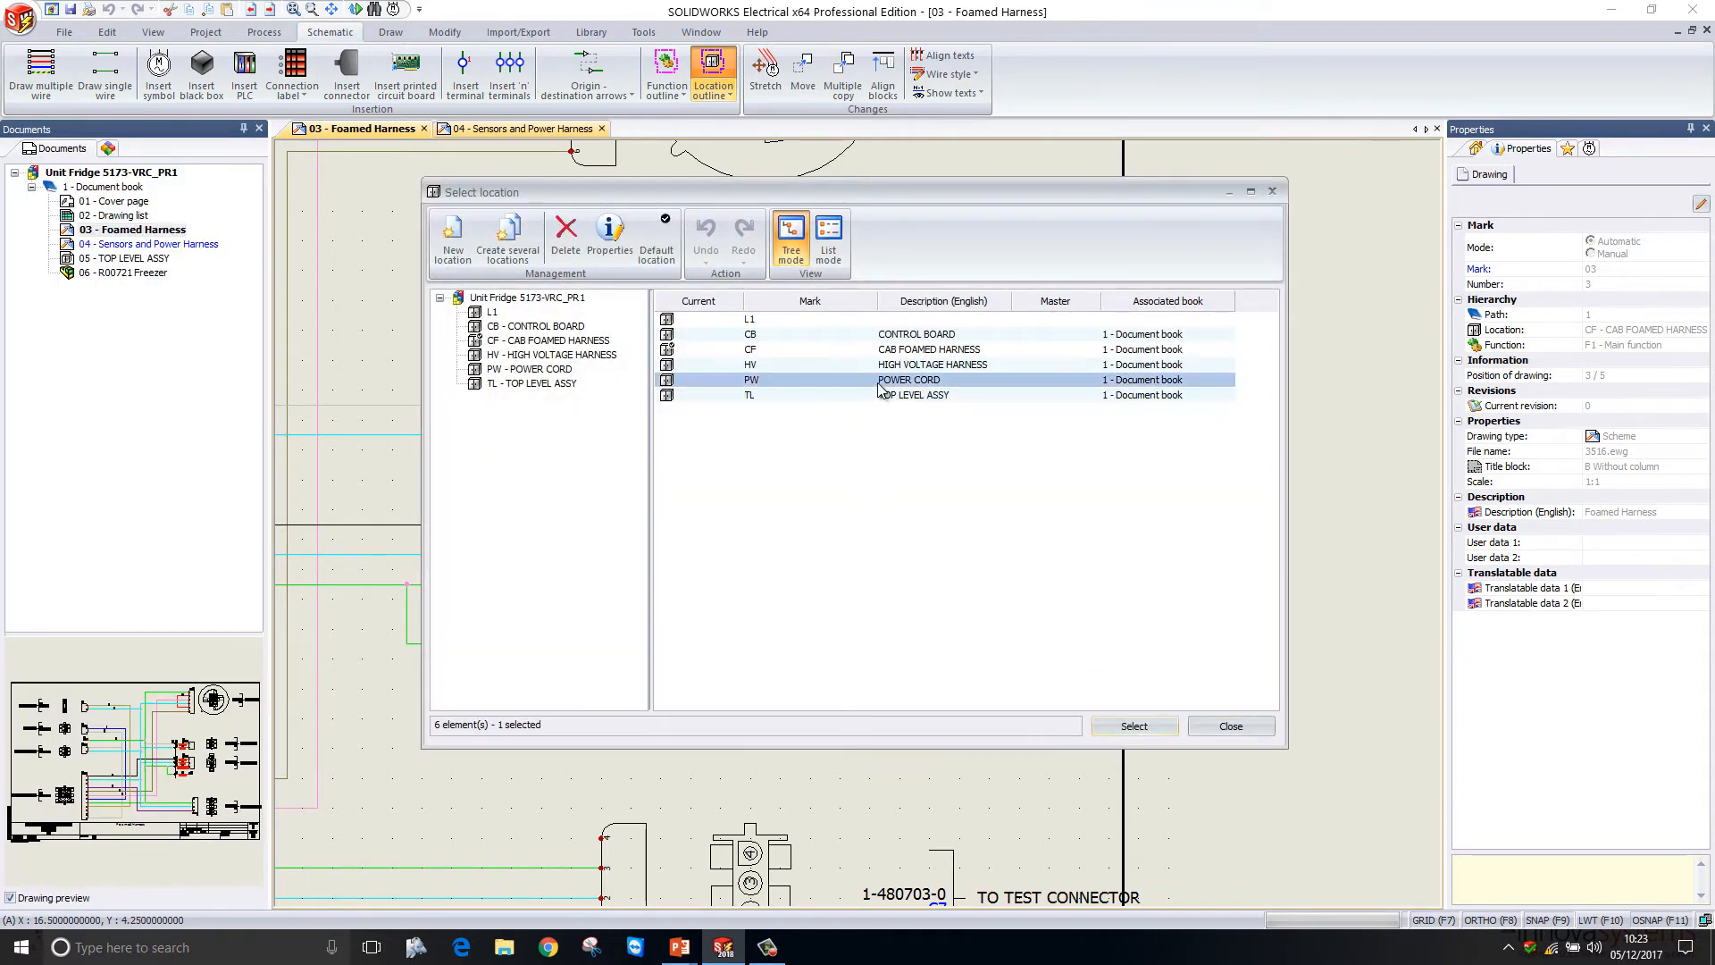
left_click(1134, 725)
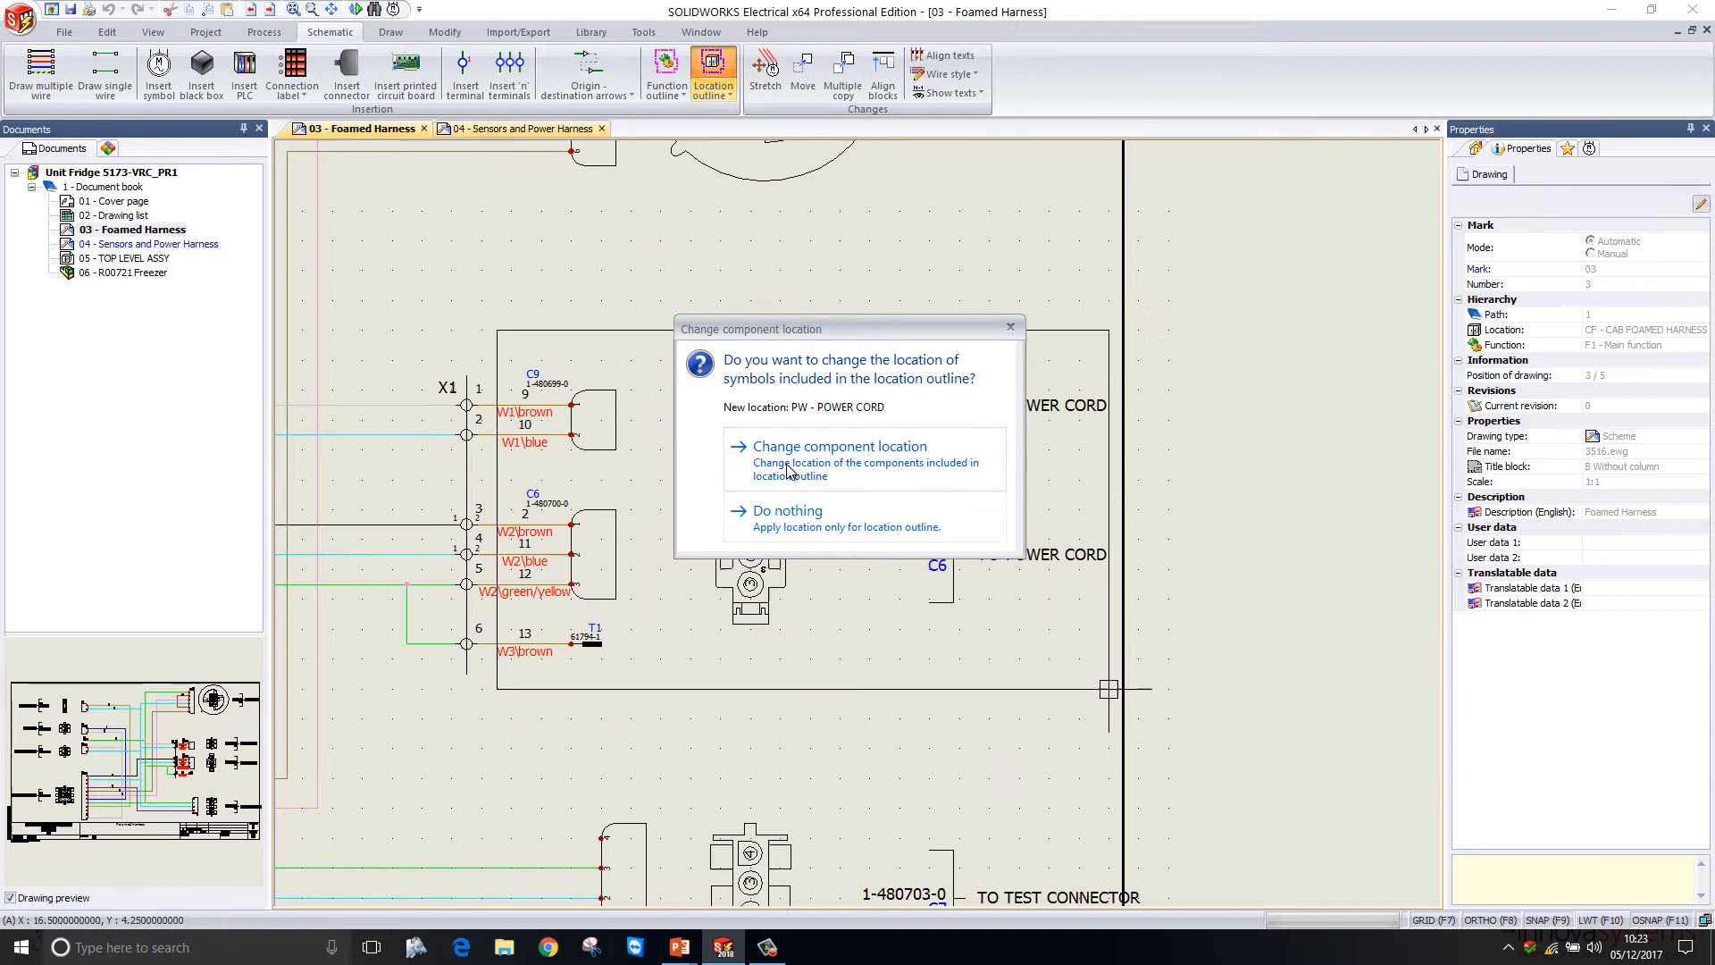
left_click(839, 445)
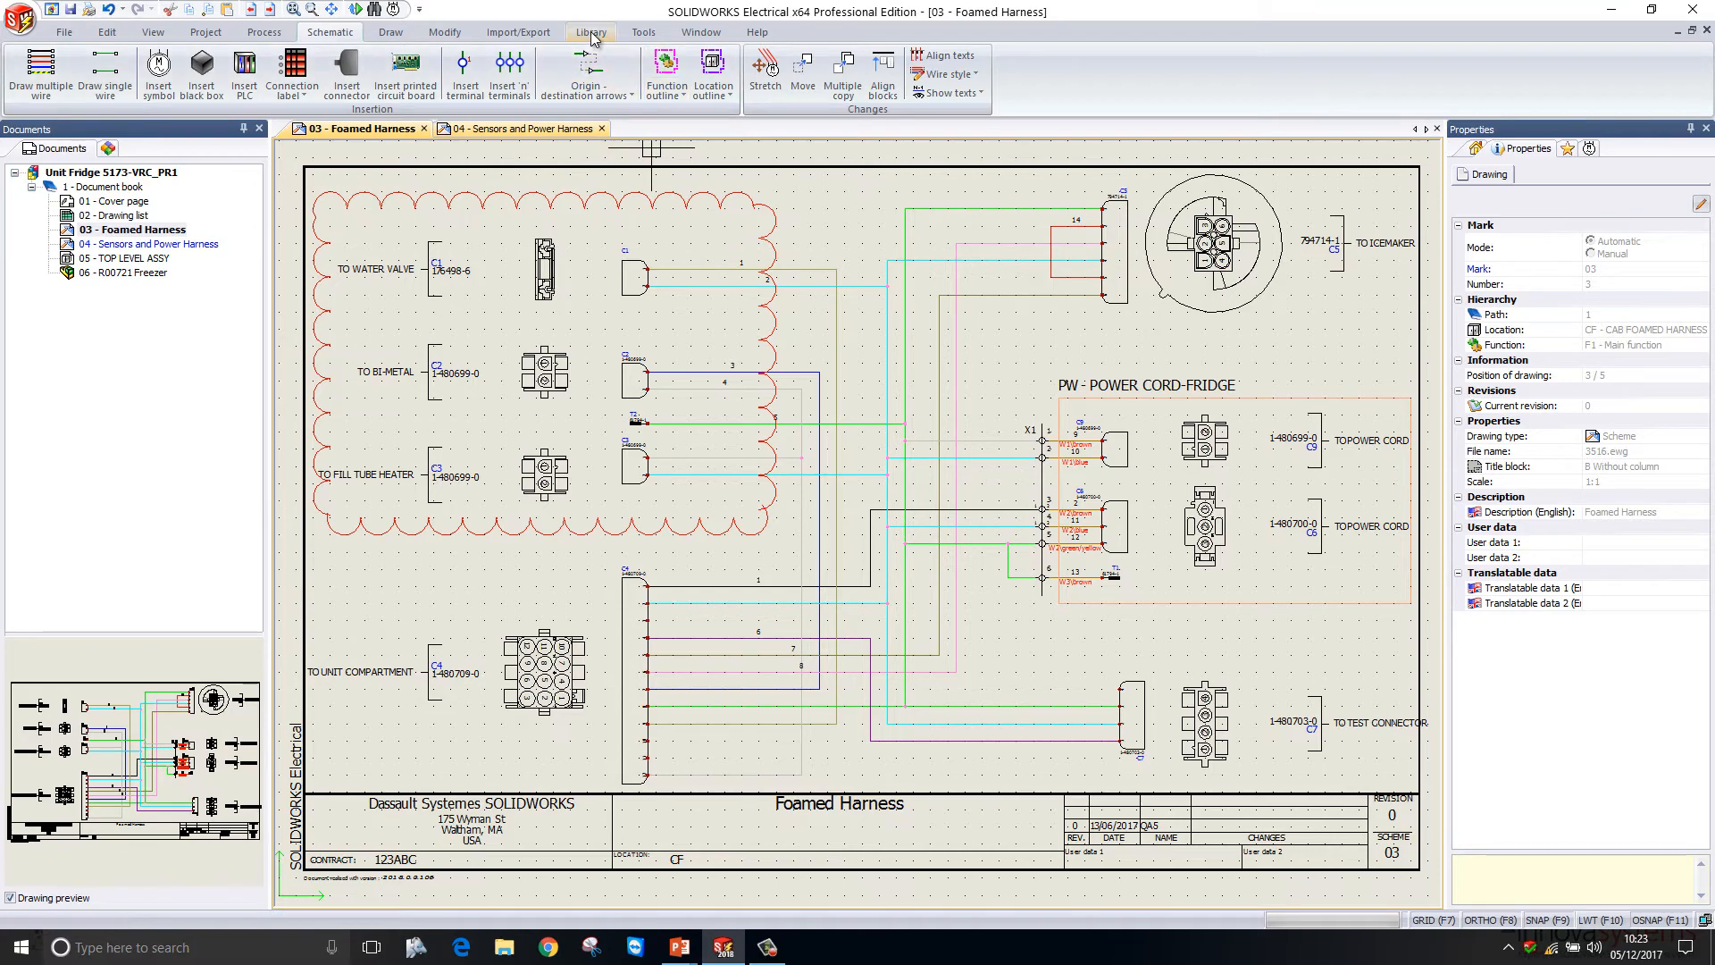
In the Classifications manager, expand Connectors and select the D.O.D 38999 class
left_click(589, 32)
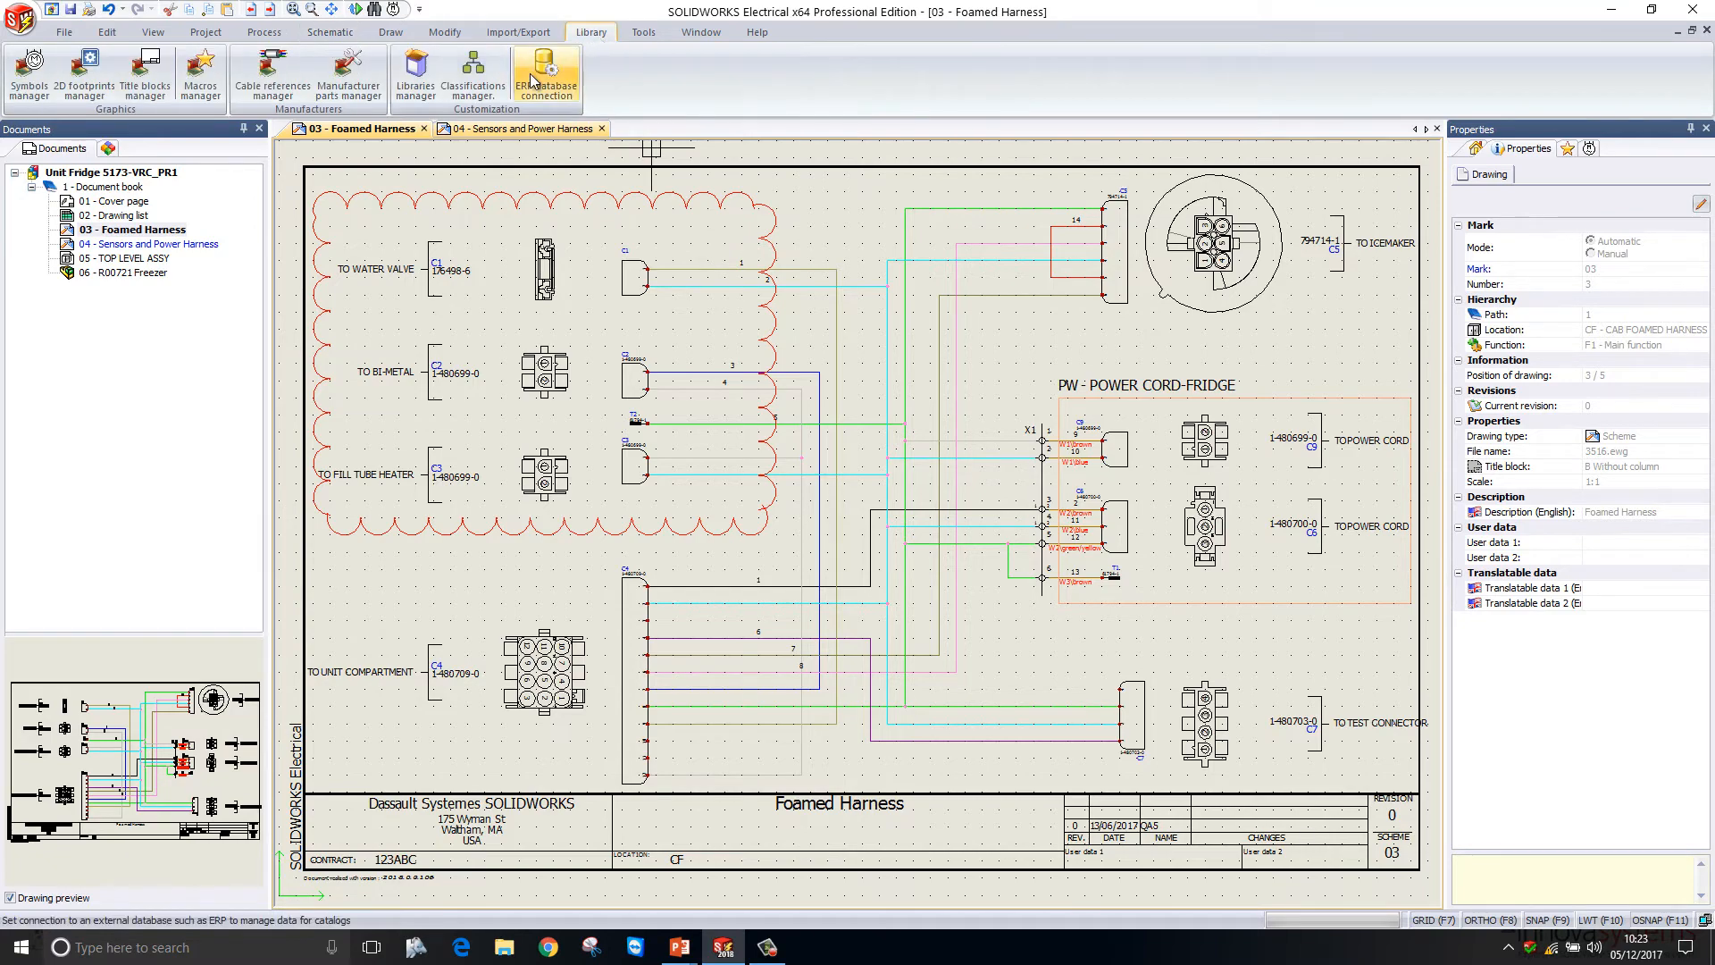
left_click(472, 73)
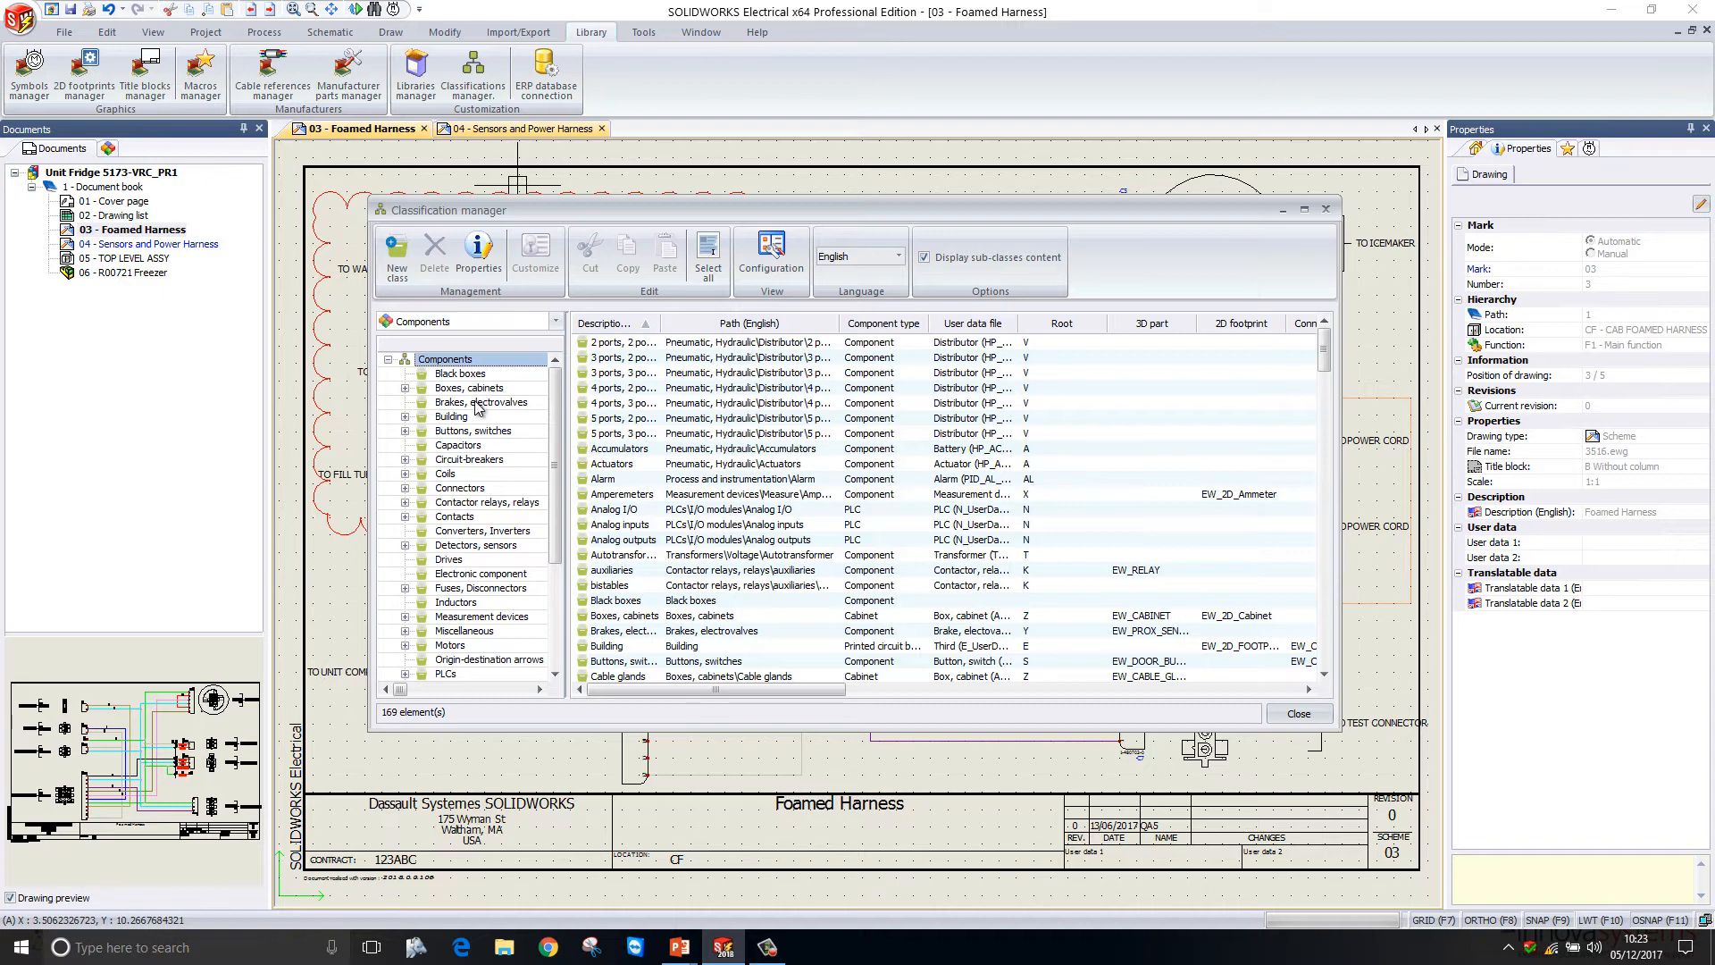
mouse_move(481, 455)
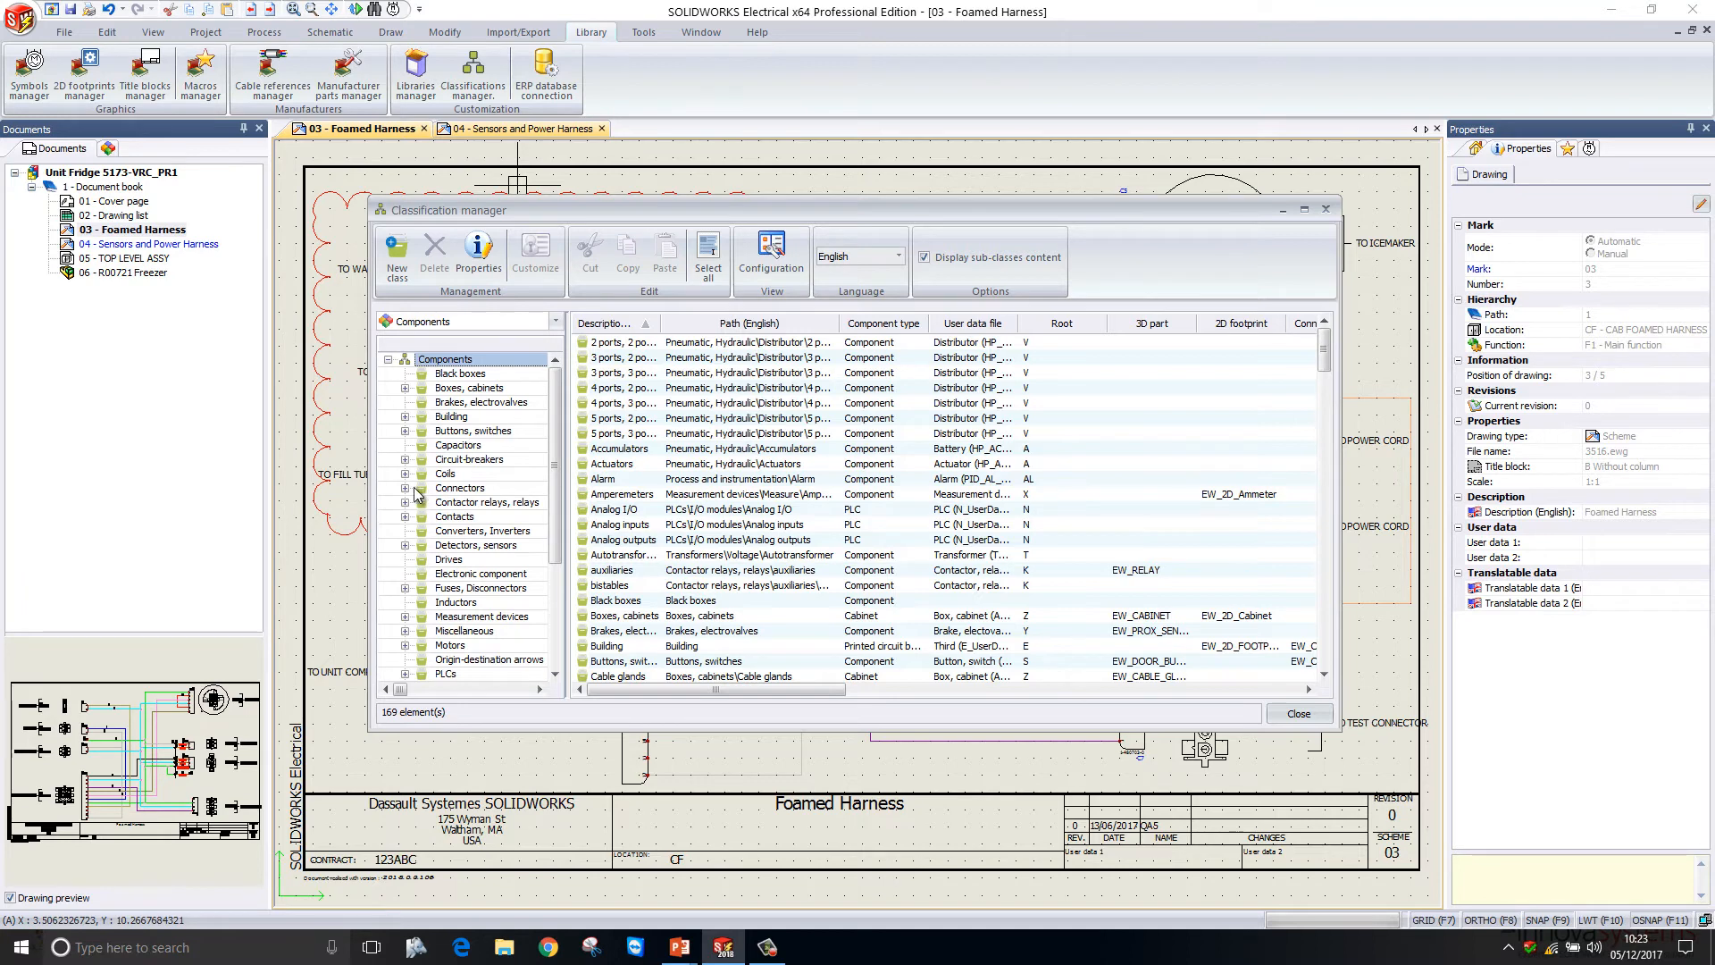
left_click(415, 487)
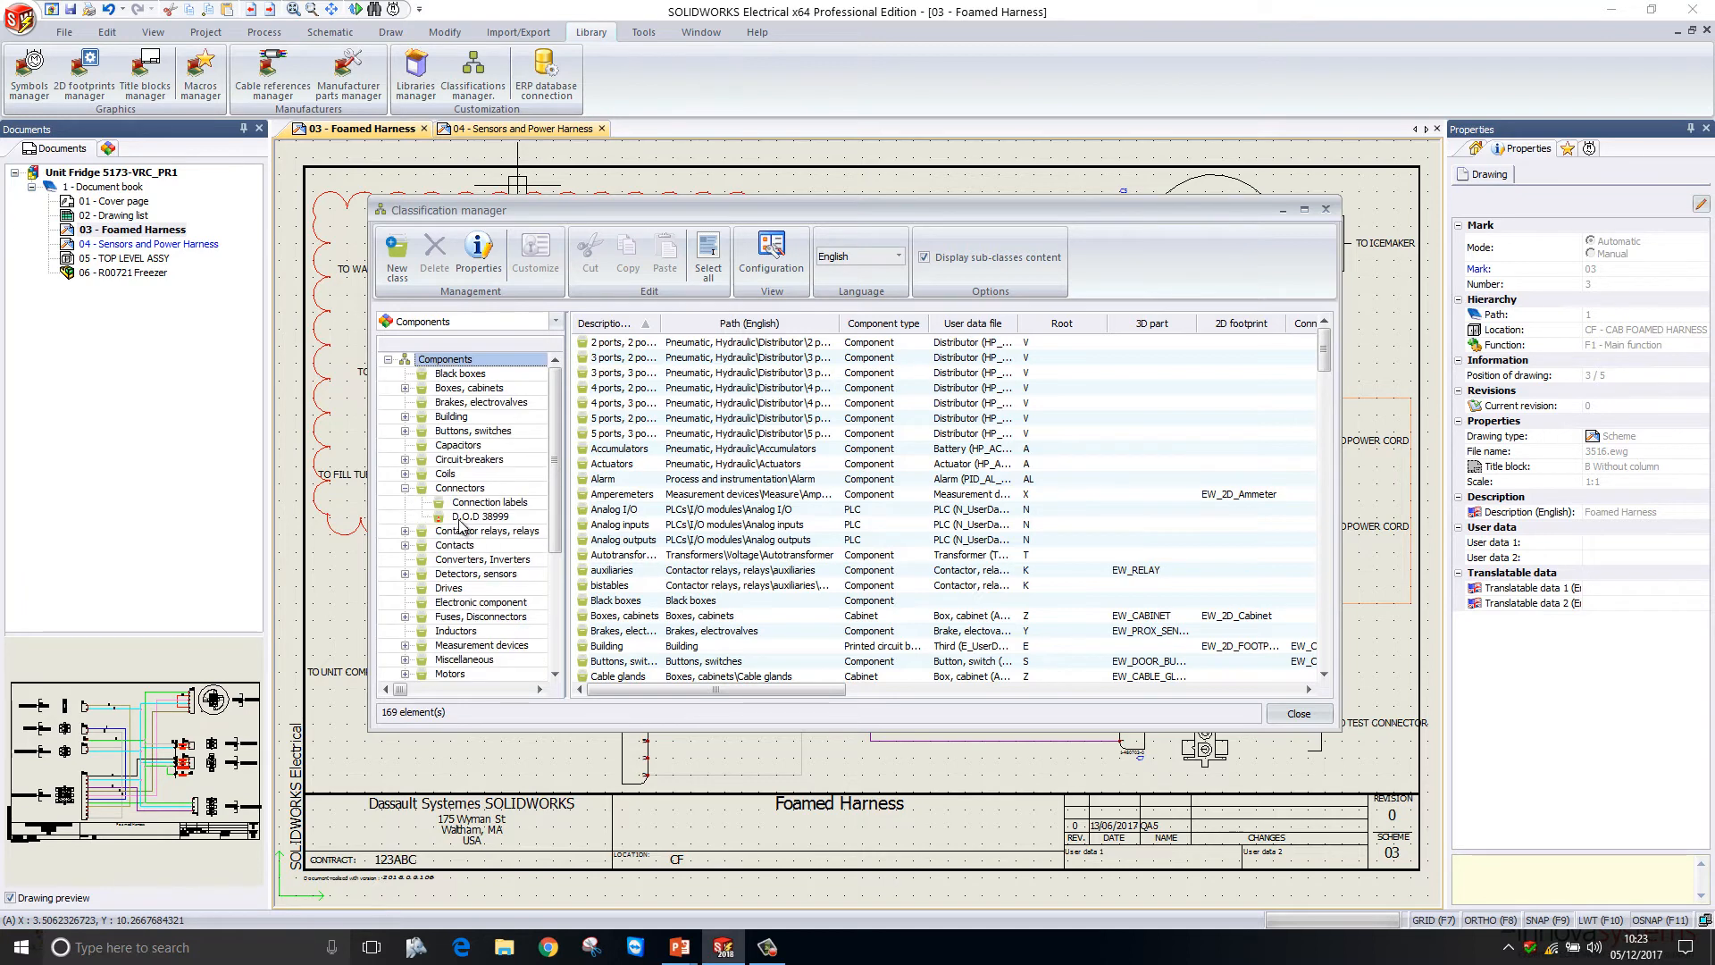
mouse_move(485, 530)
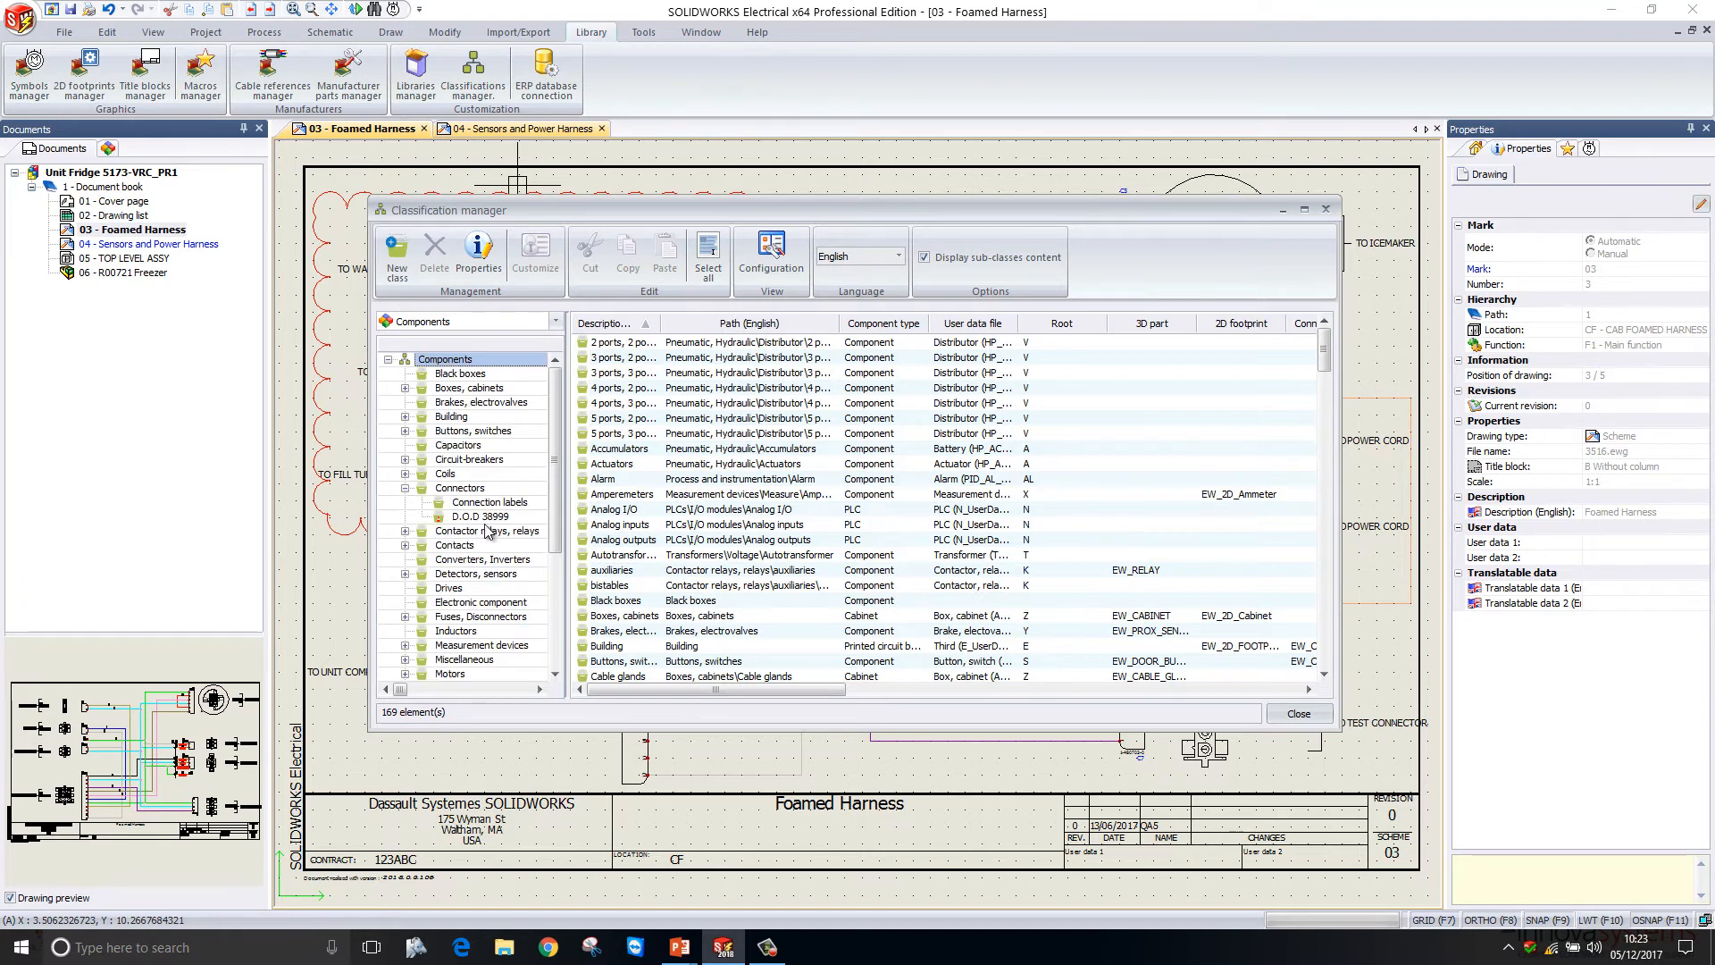
left_click(479, 516)
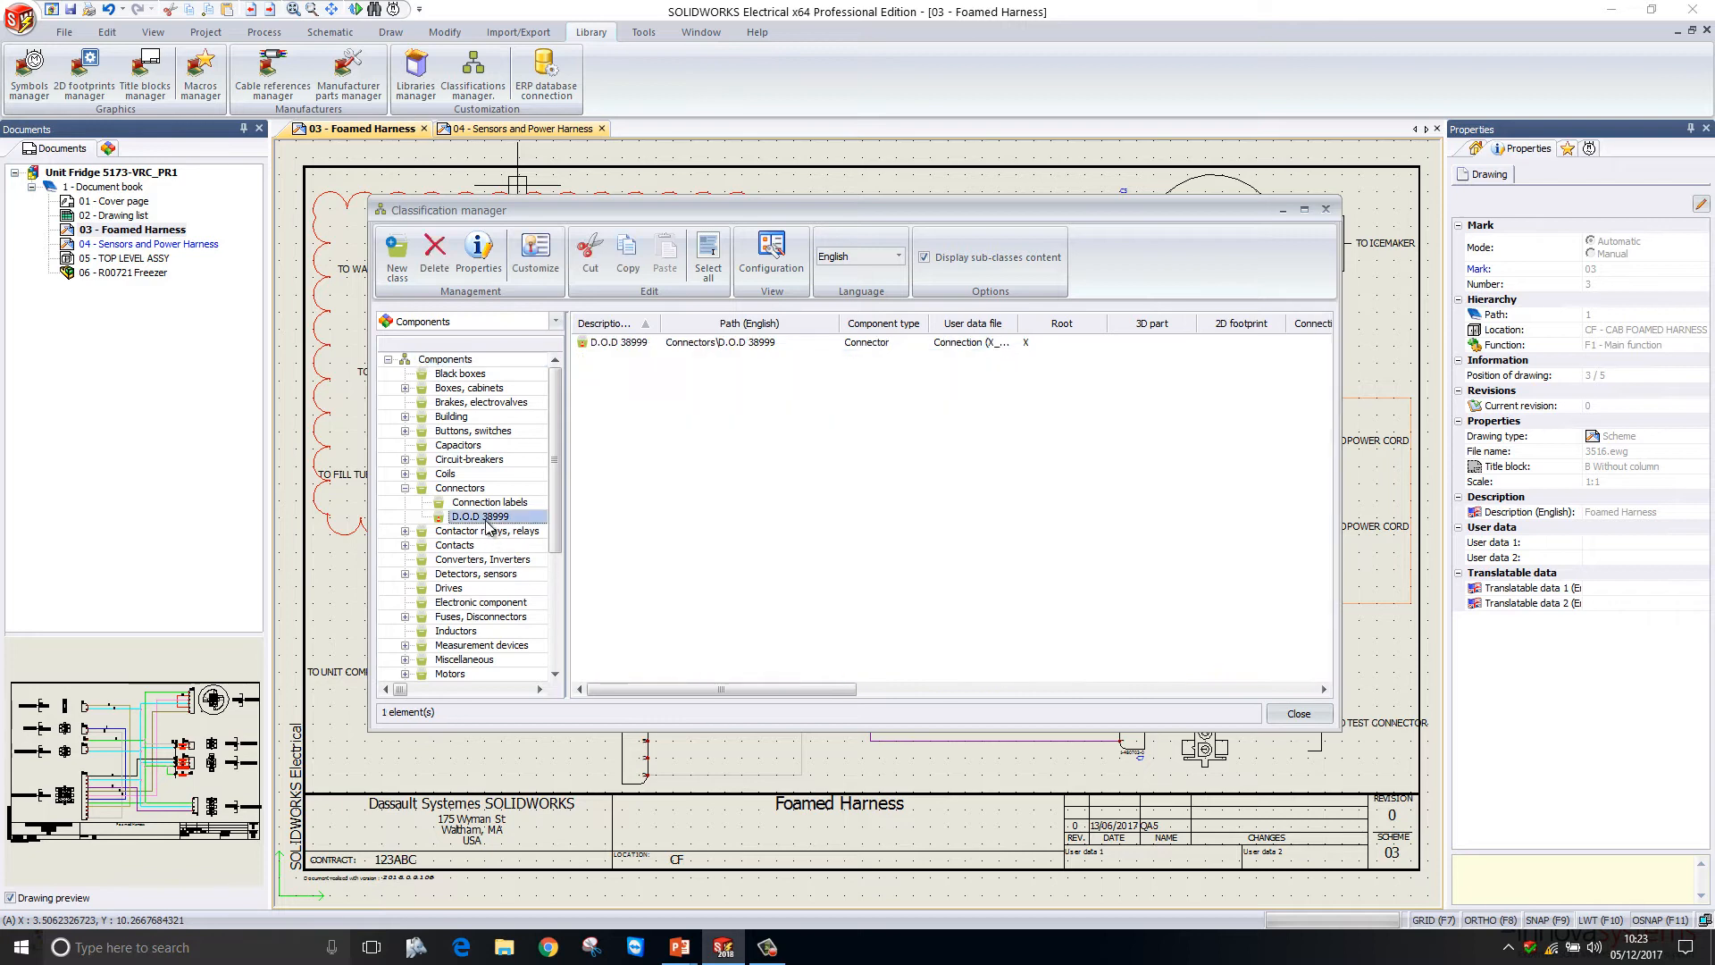
mouse_move(483, 523)
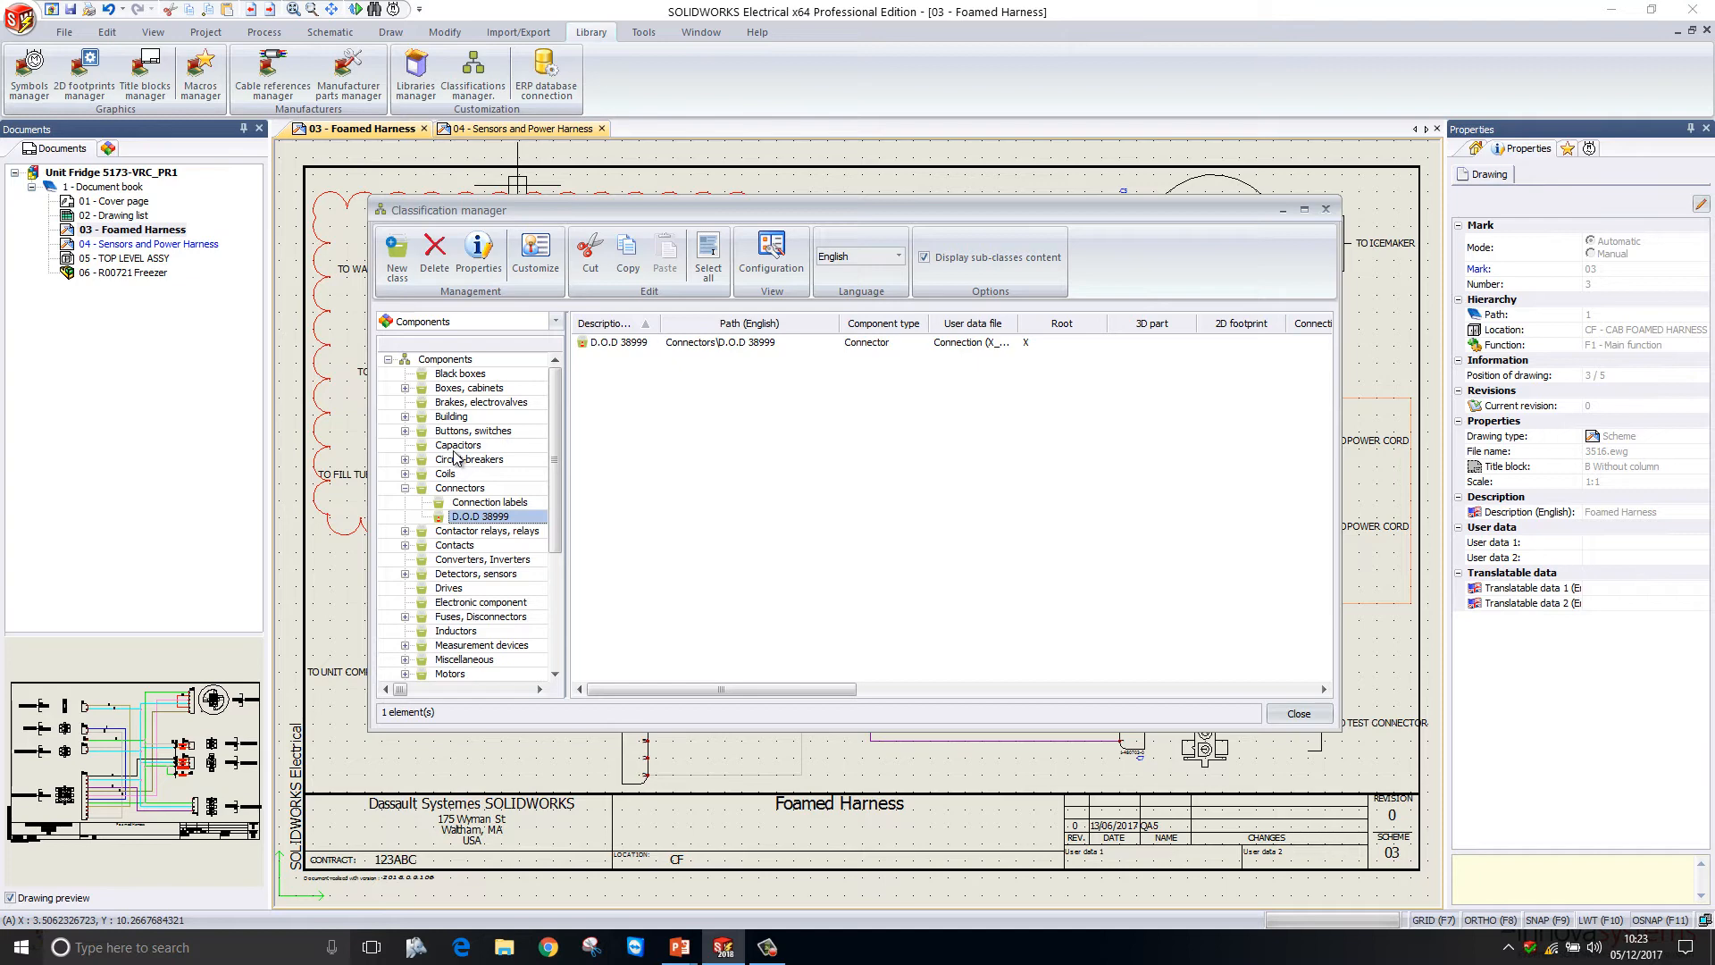
mouse_move(463, 456)
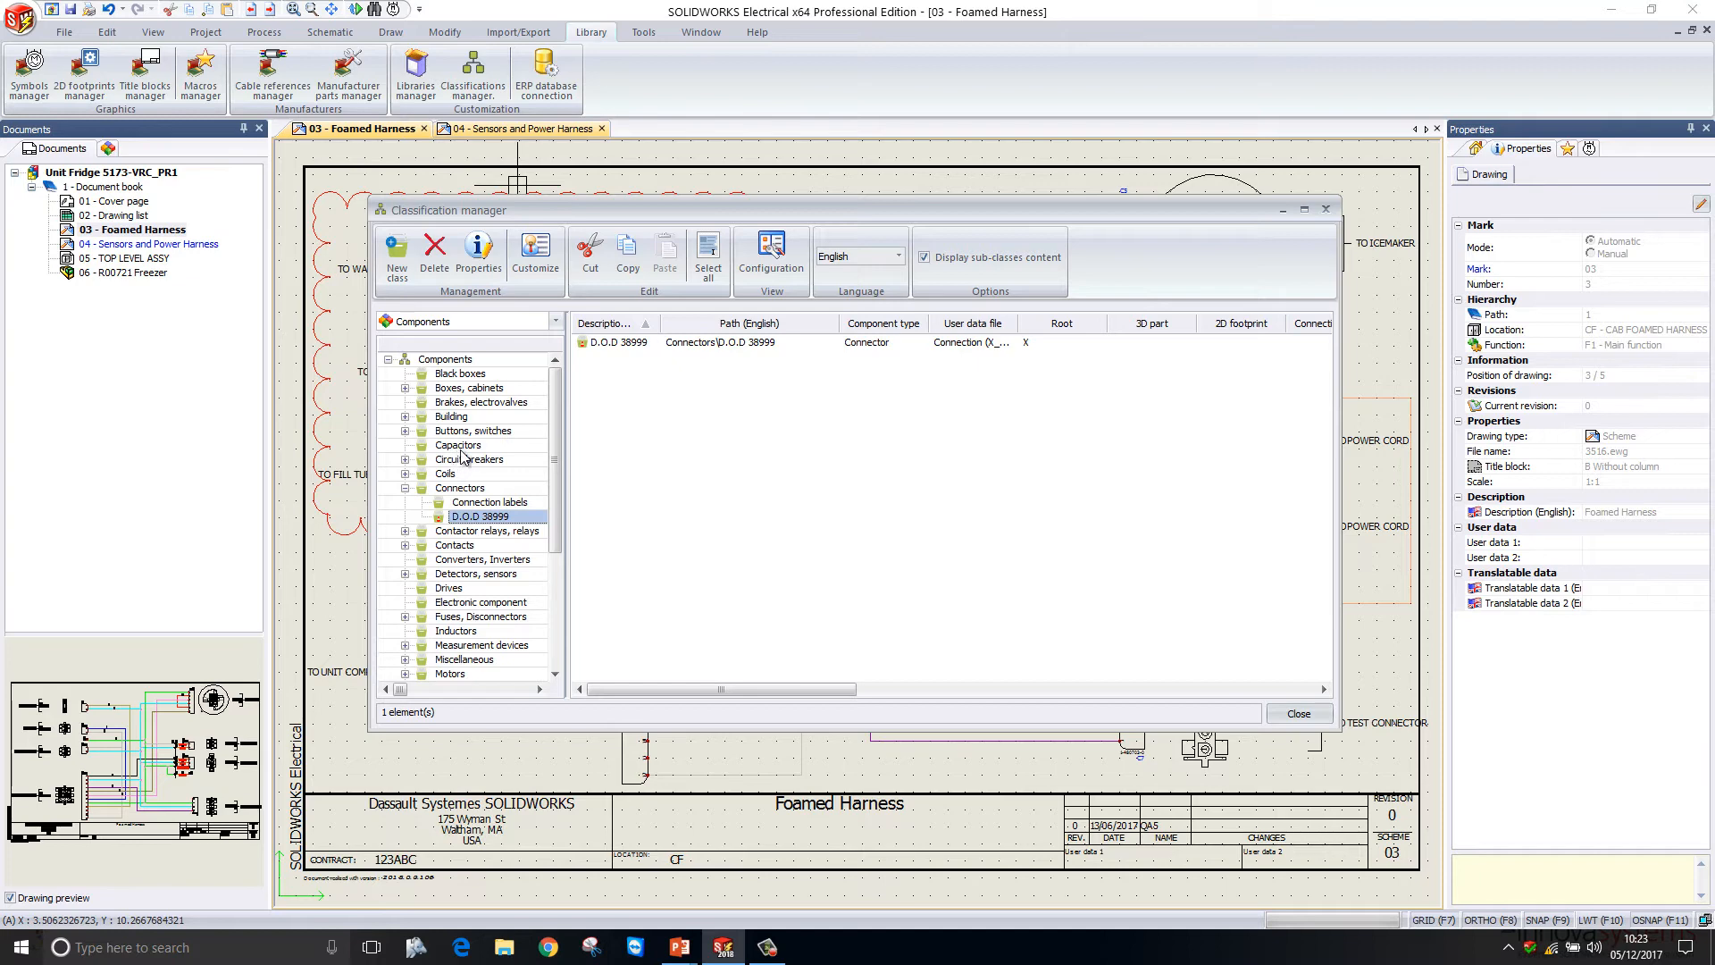
left_click(1298, 713)
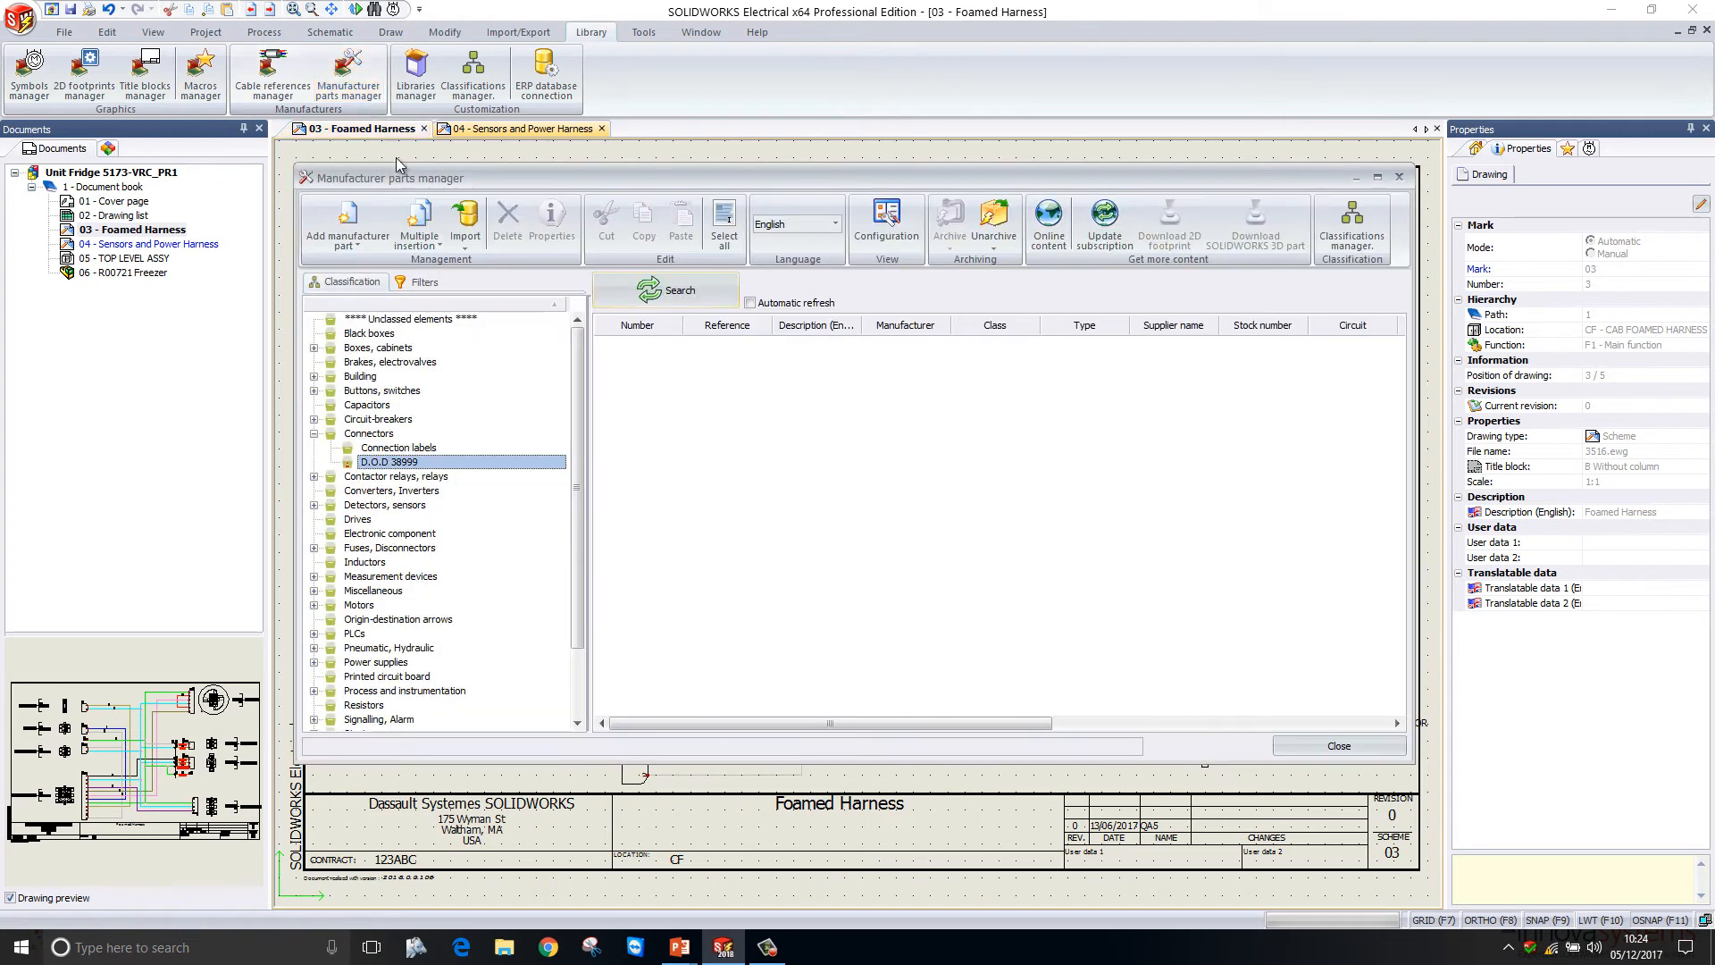
Filter D.O.D 38999 parts by reference 'MIL 38999 8-35' and run the search
left_click(424, 281)
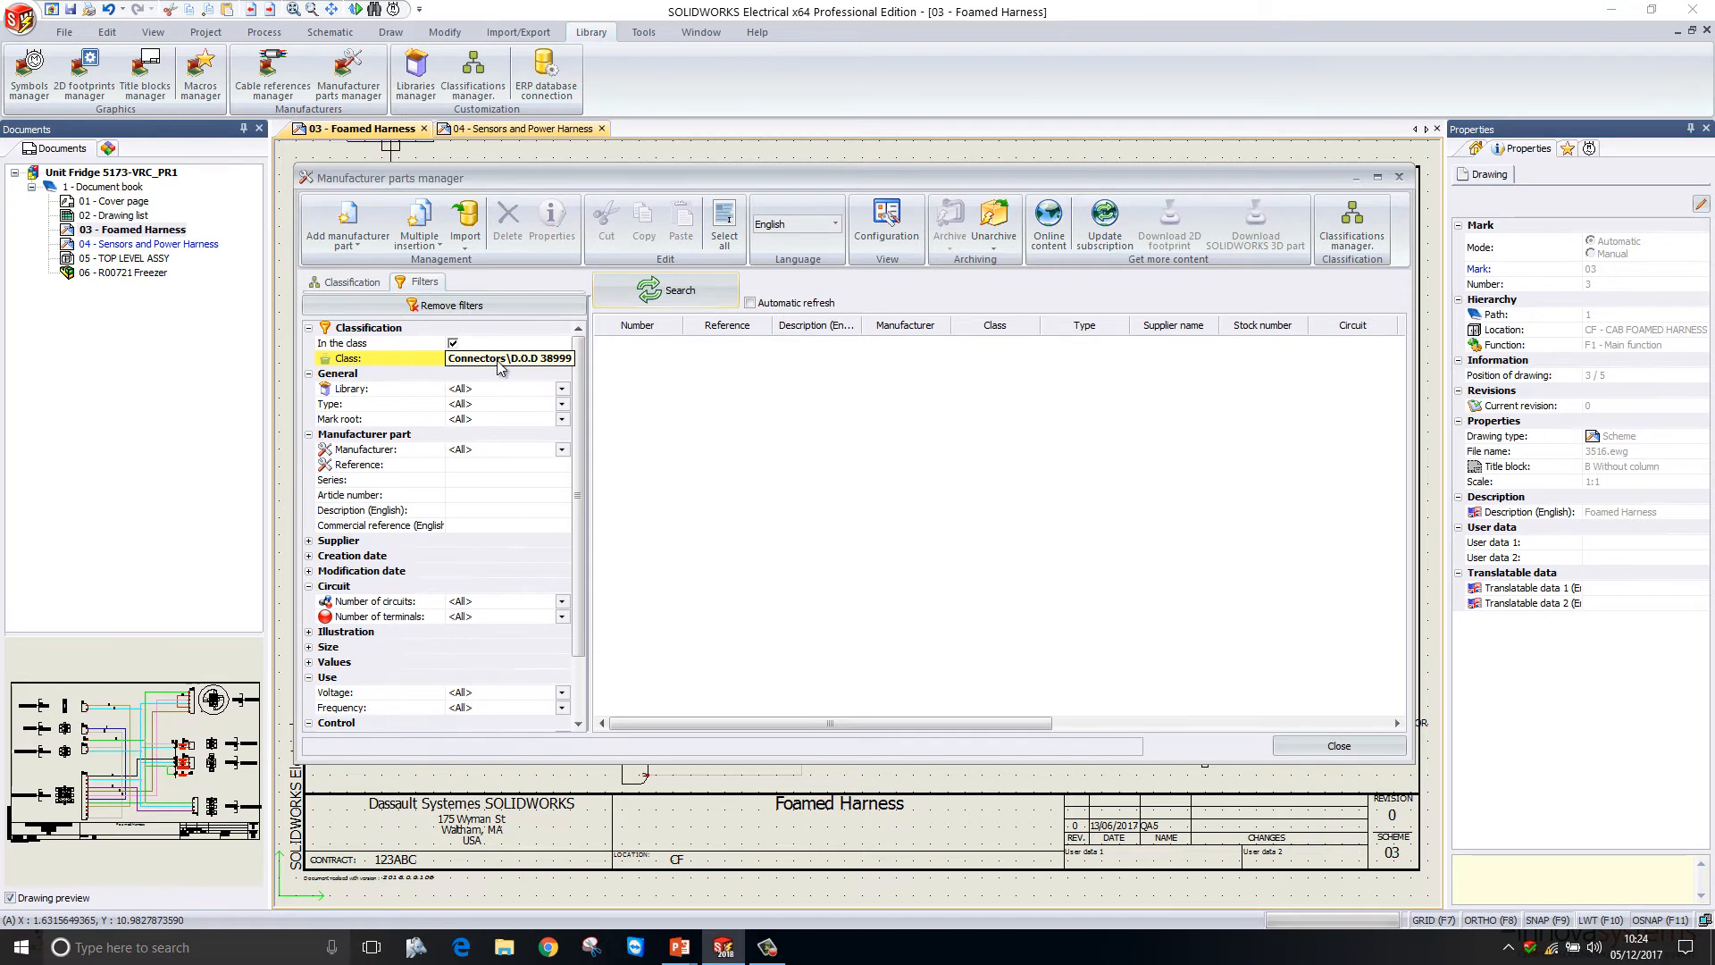
left_click(668, 289)
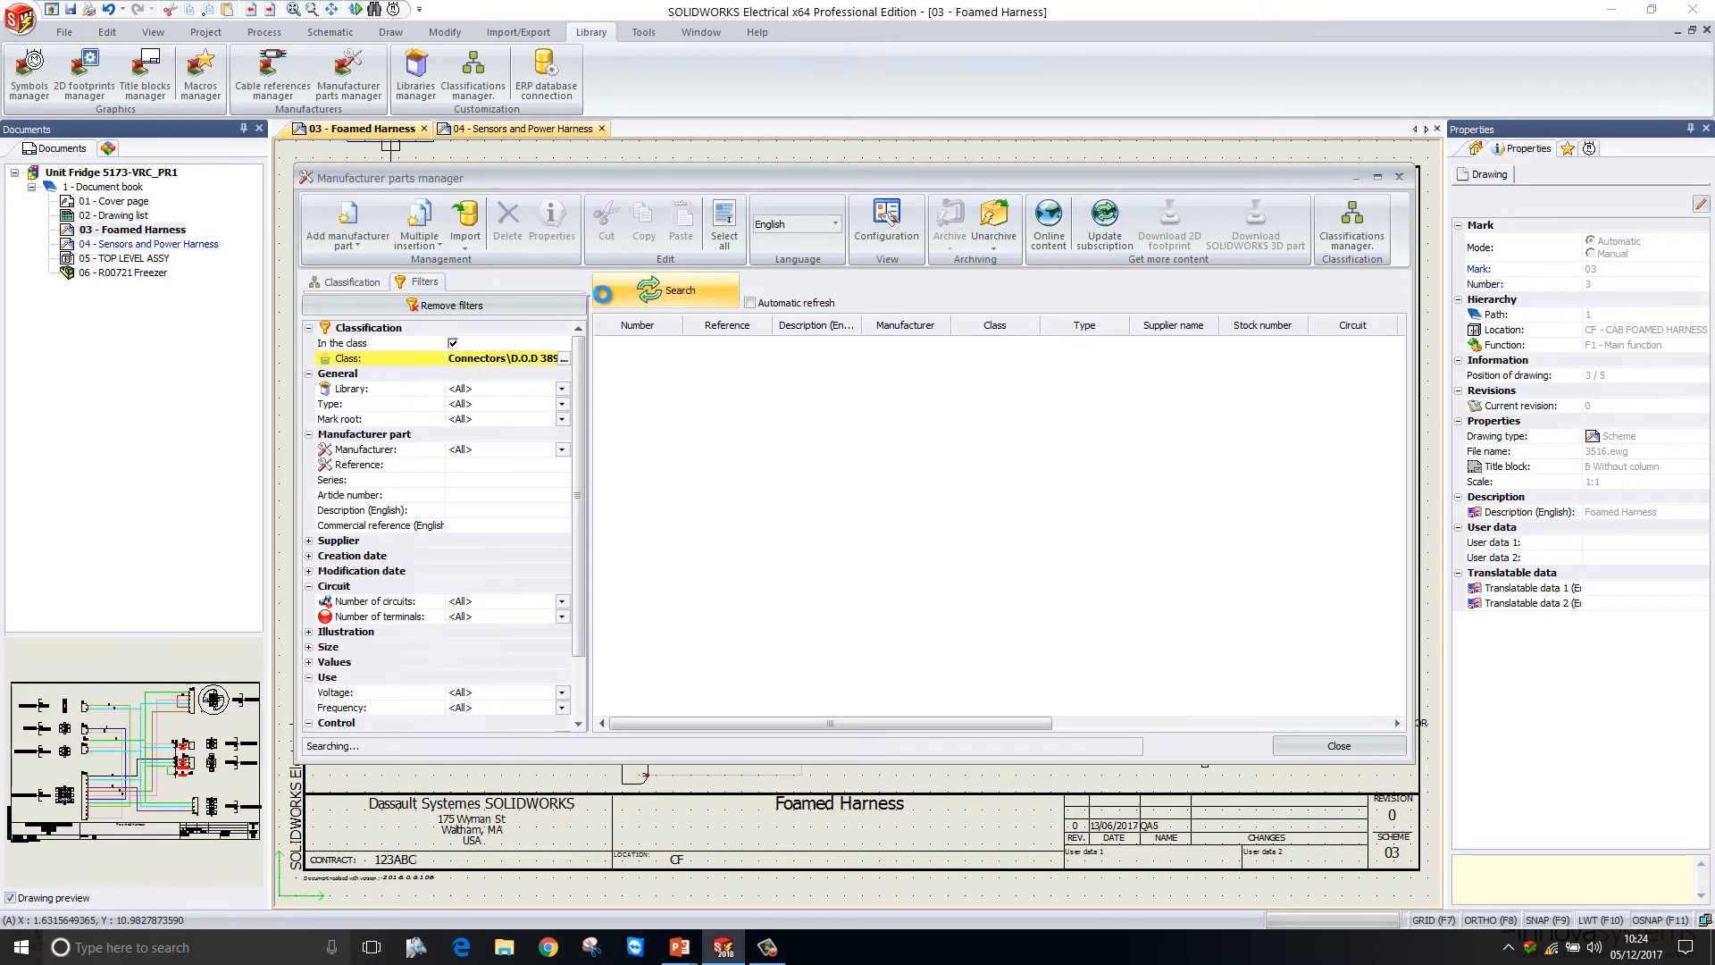
left_click(666, 290)
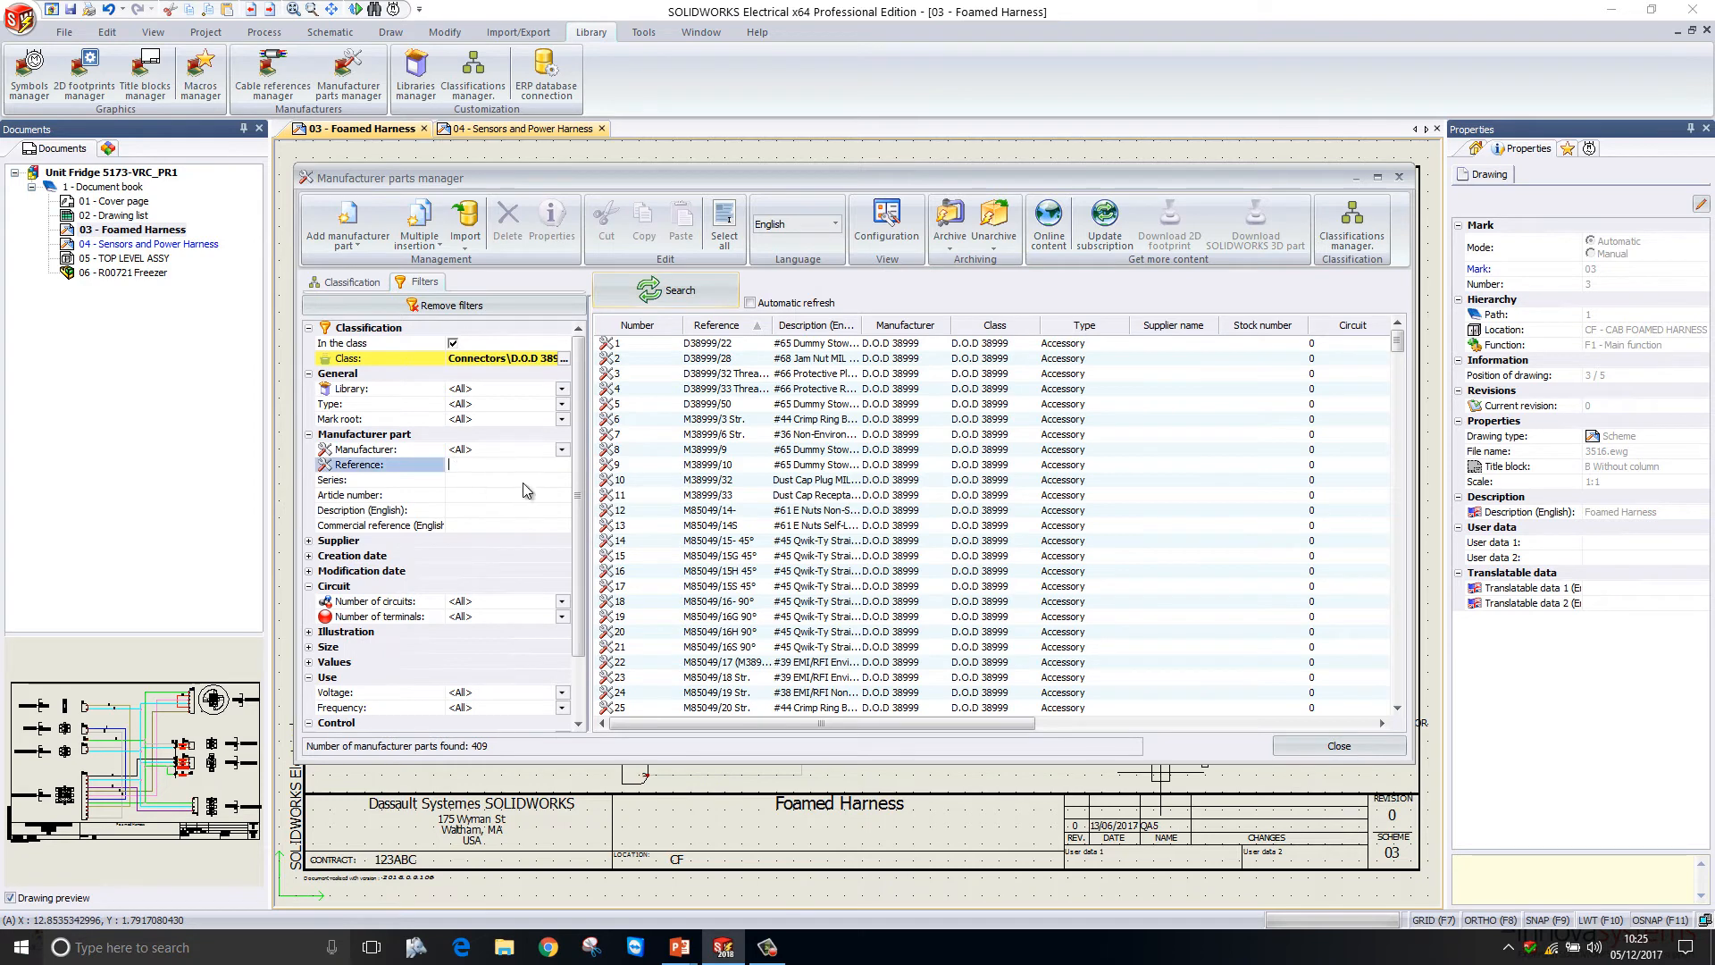
type("M")
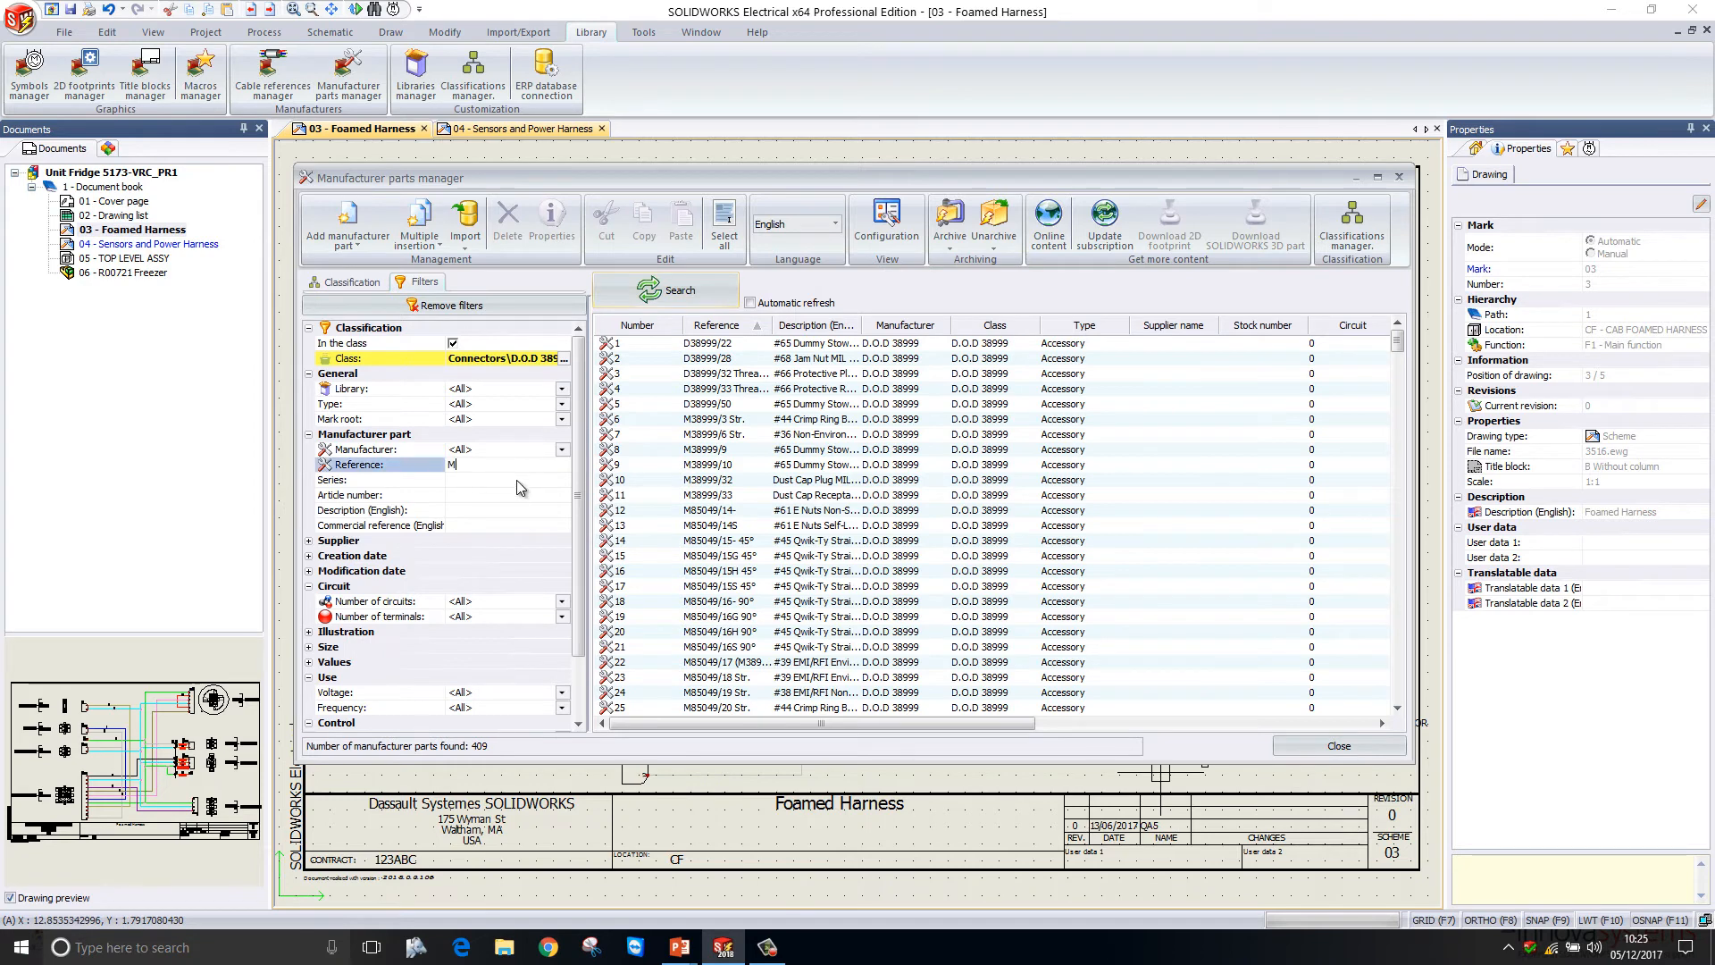
type("IL 38999")
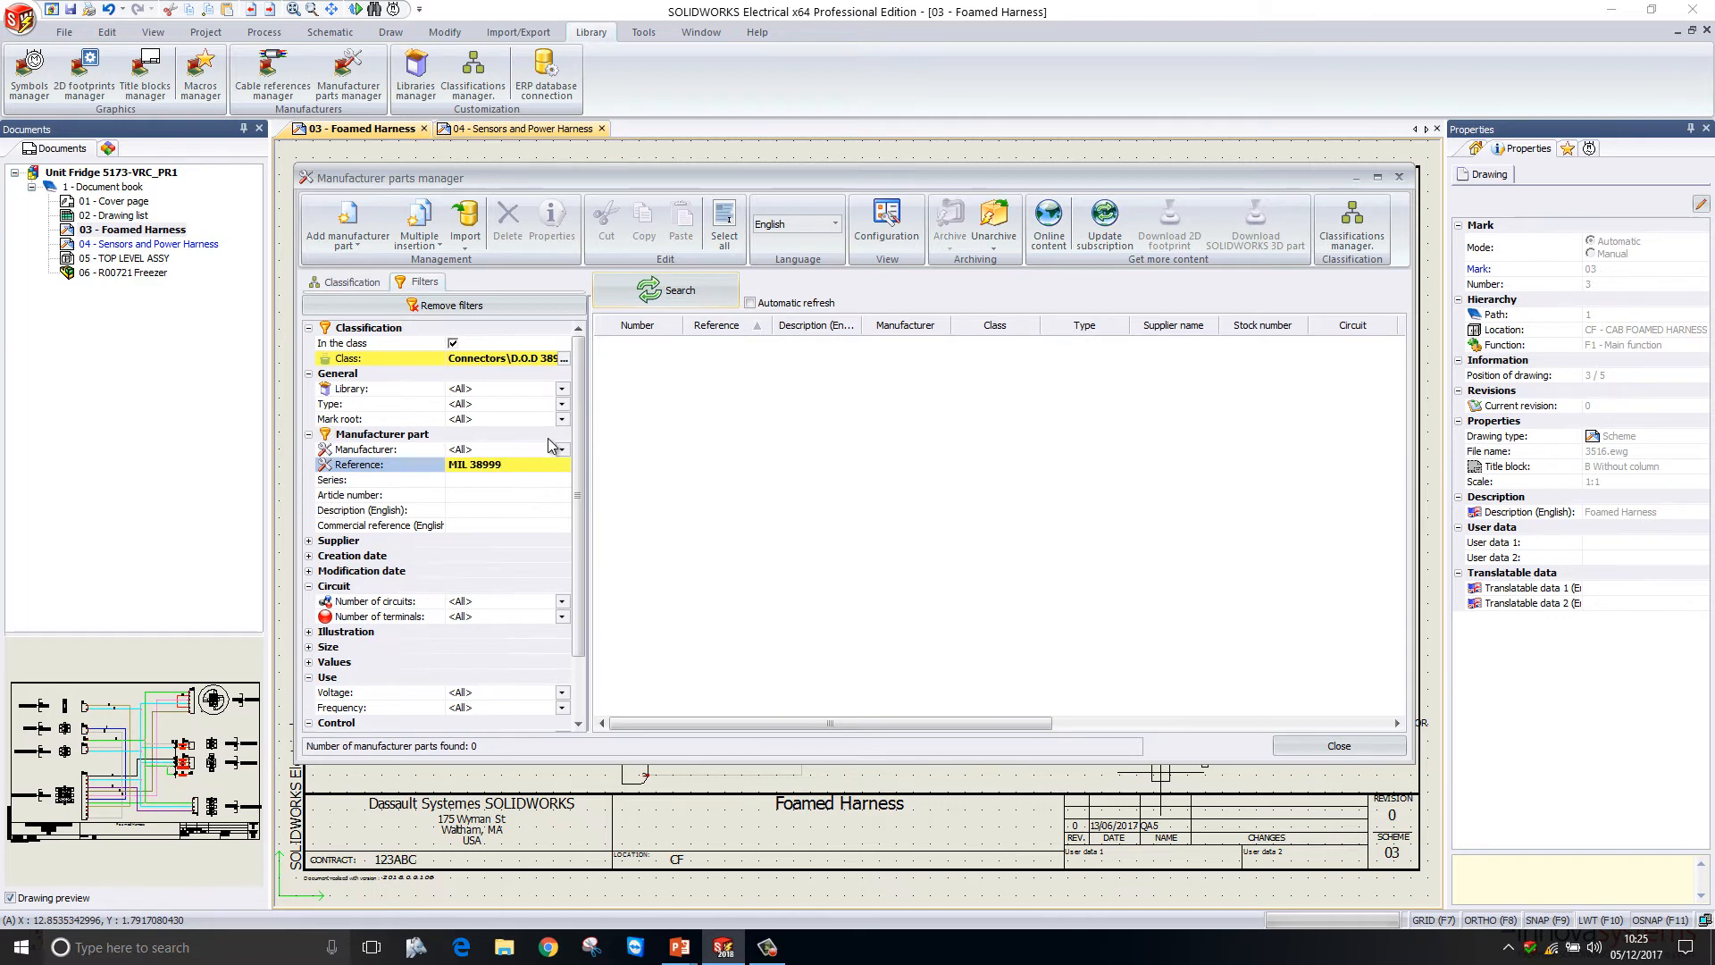
left_click(503, 464)
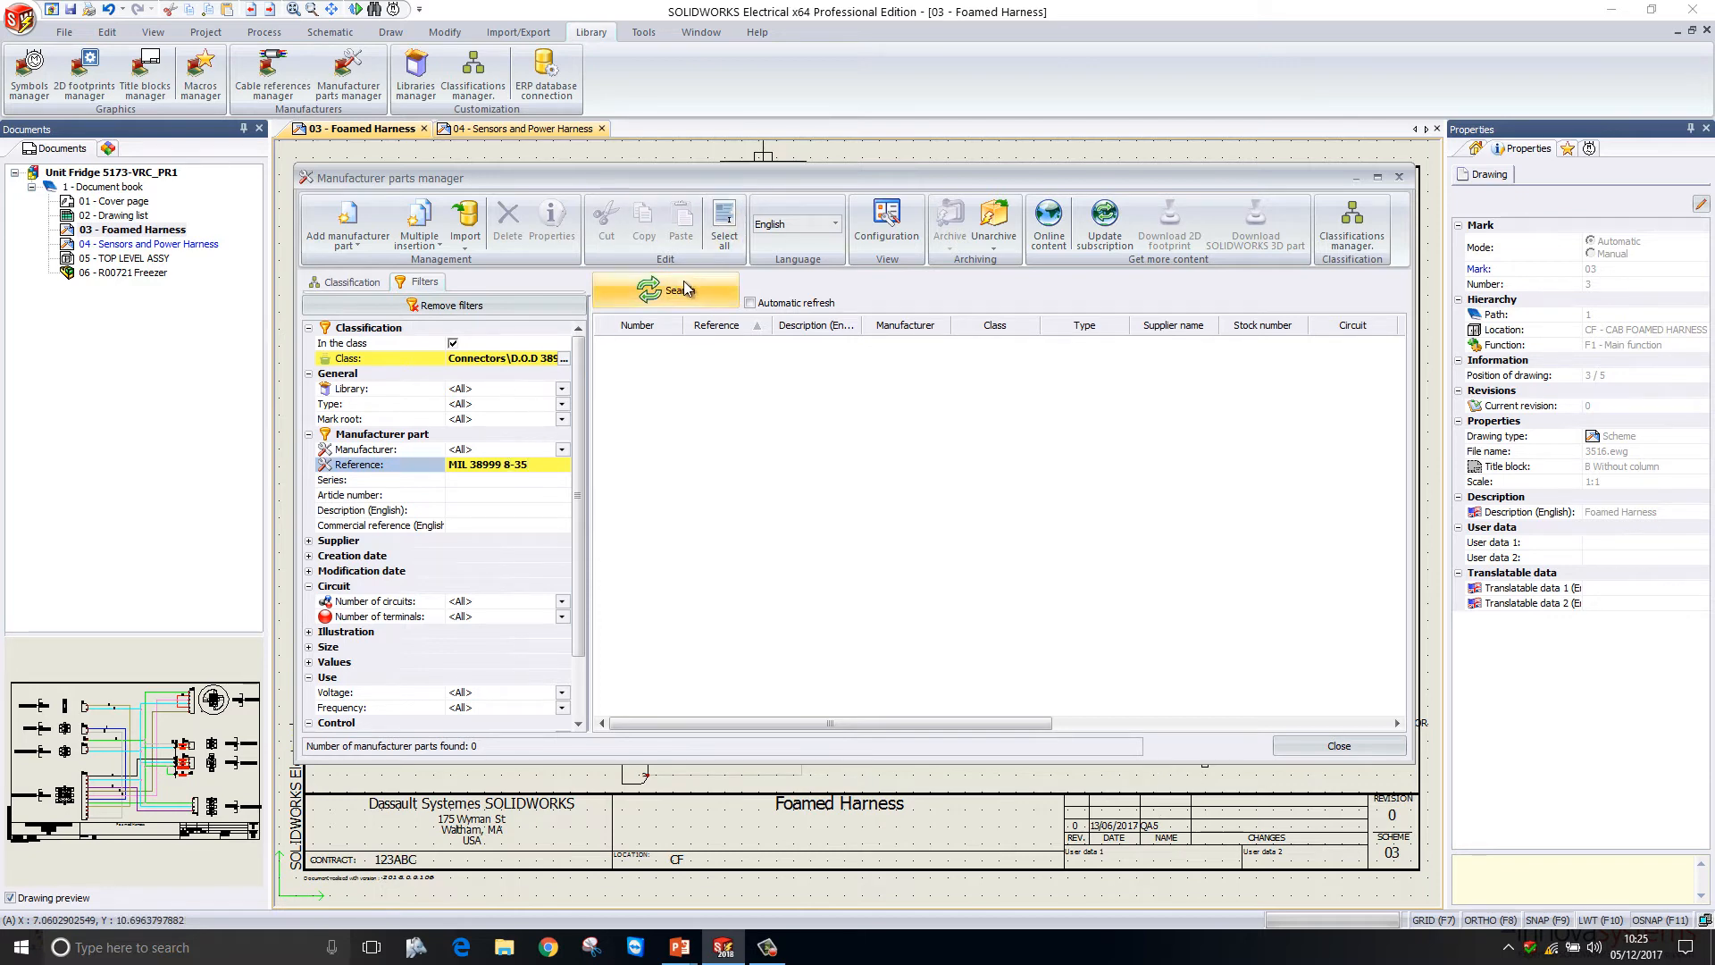
left_click(666, 291)
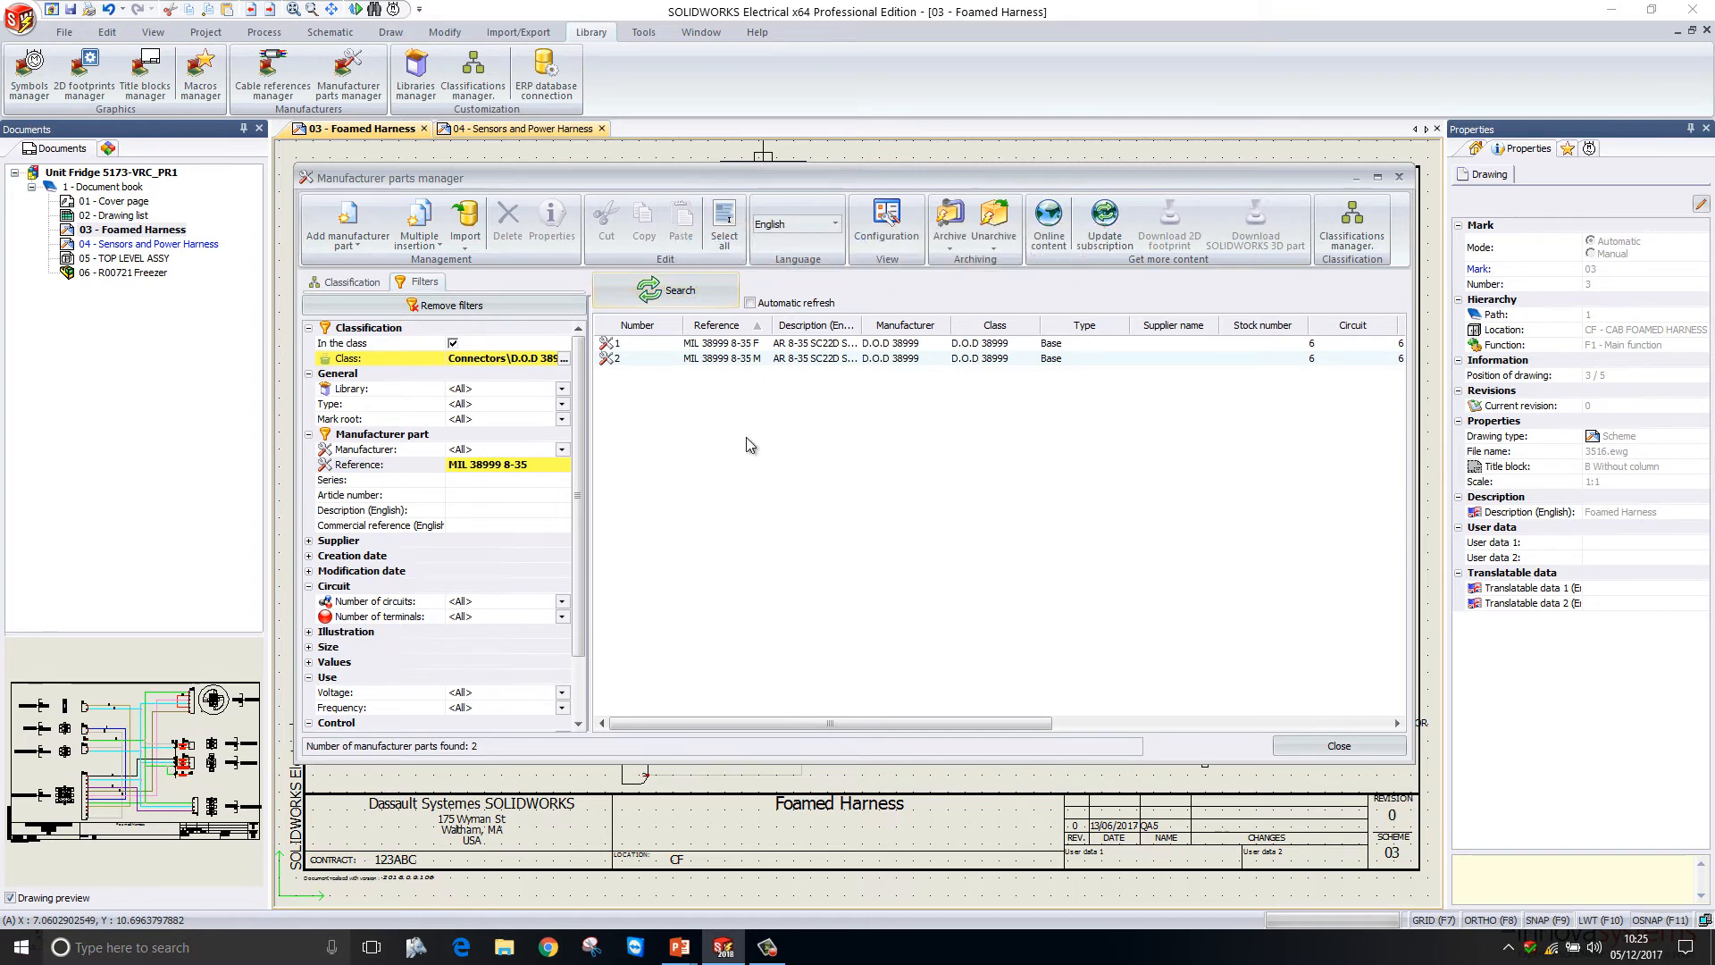
Open properties of MIL 38999 8-35 M, review its six circuits, then return to general properties
right_click(721, 358)
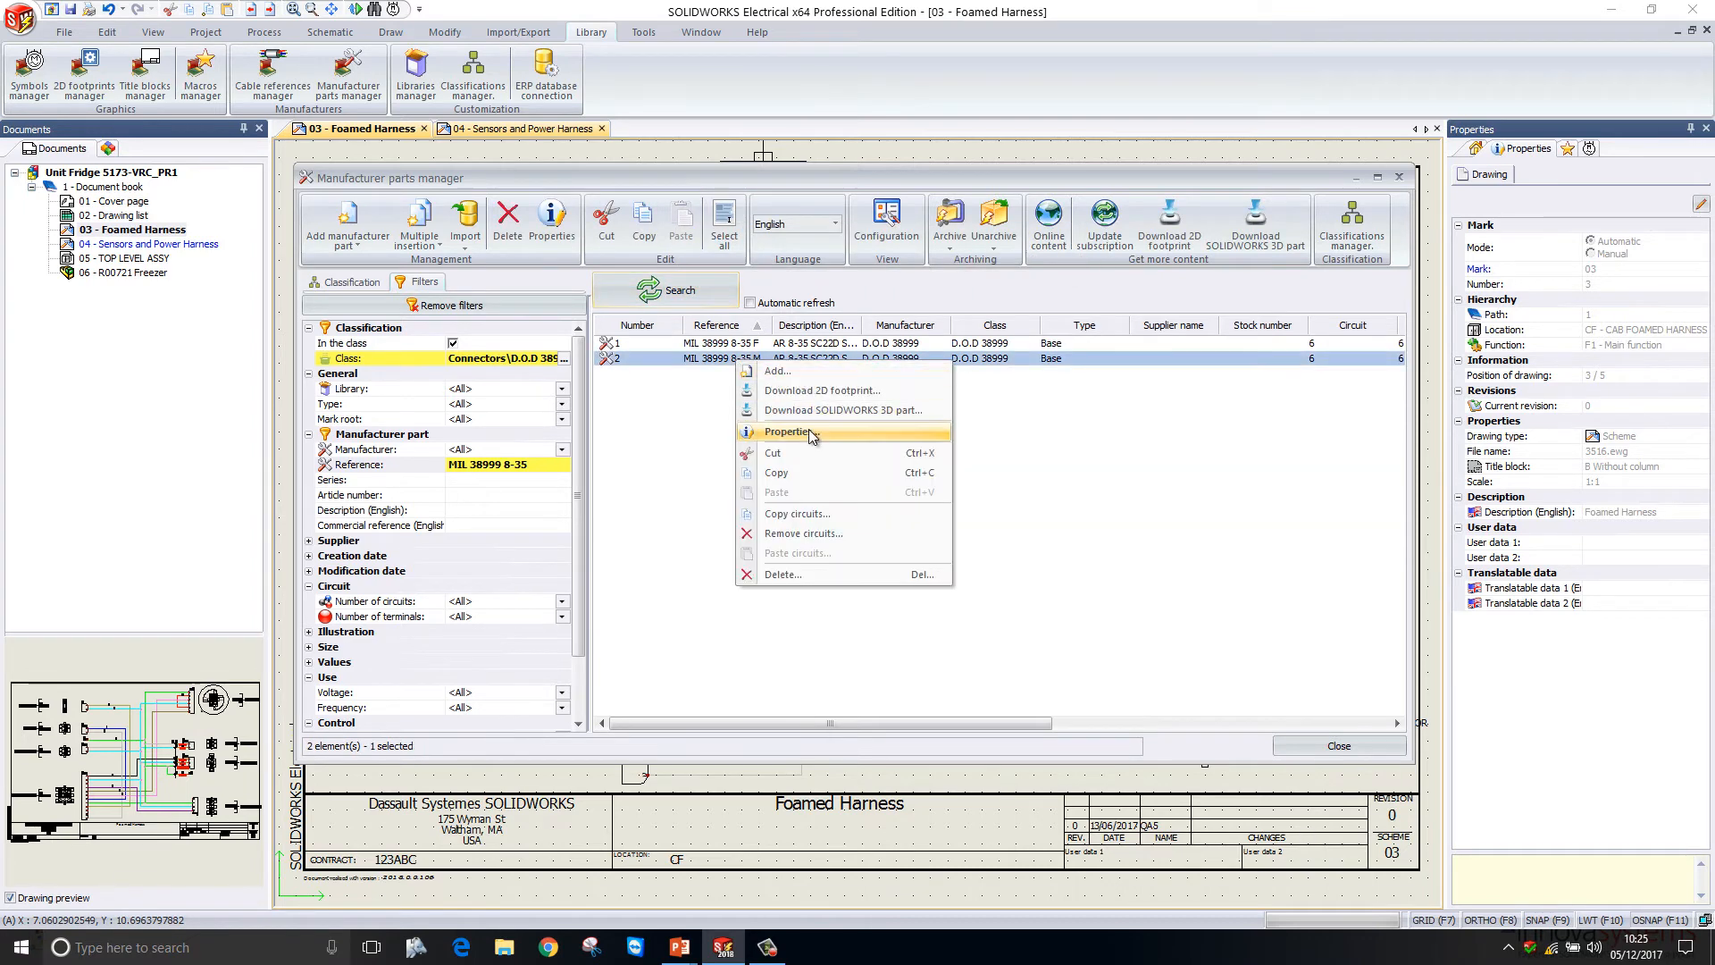
left_click(788, 431)
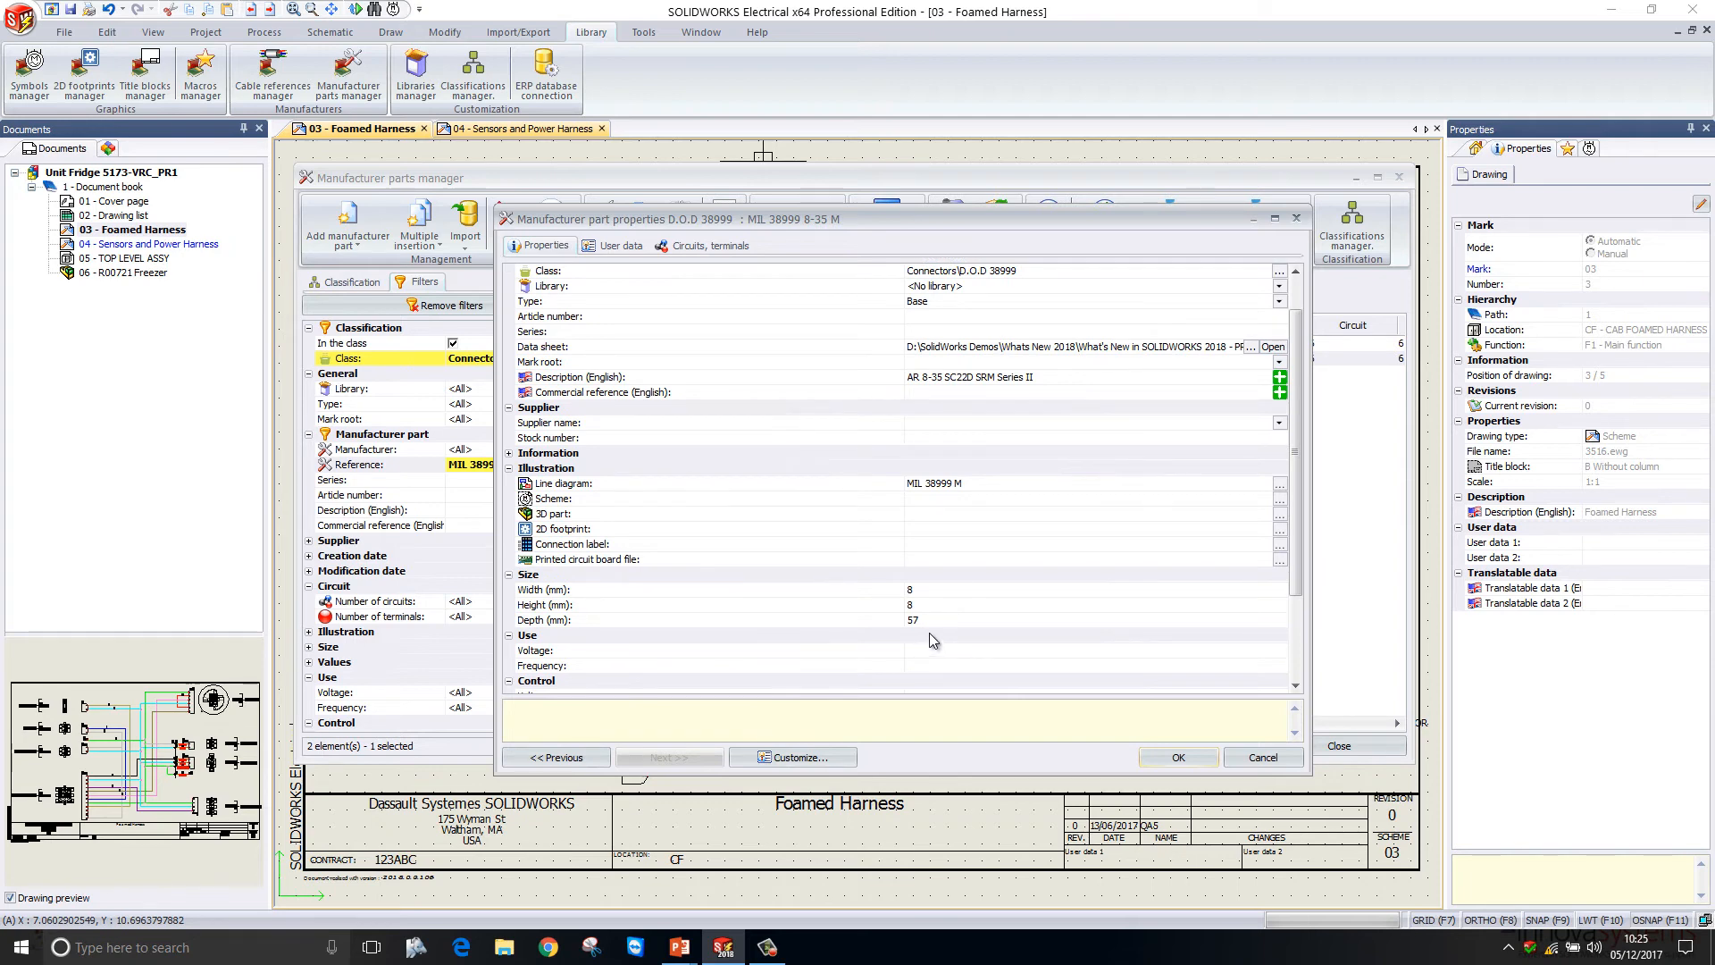
scroll("down", 3)
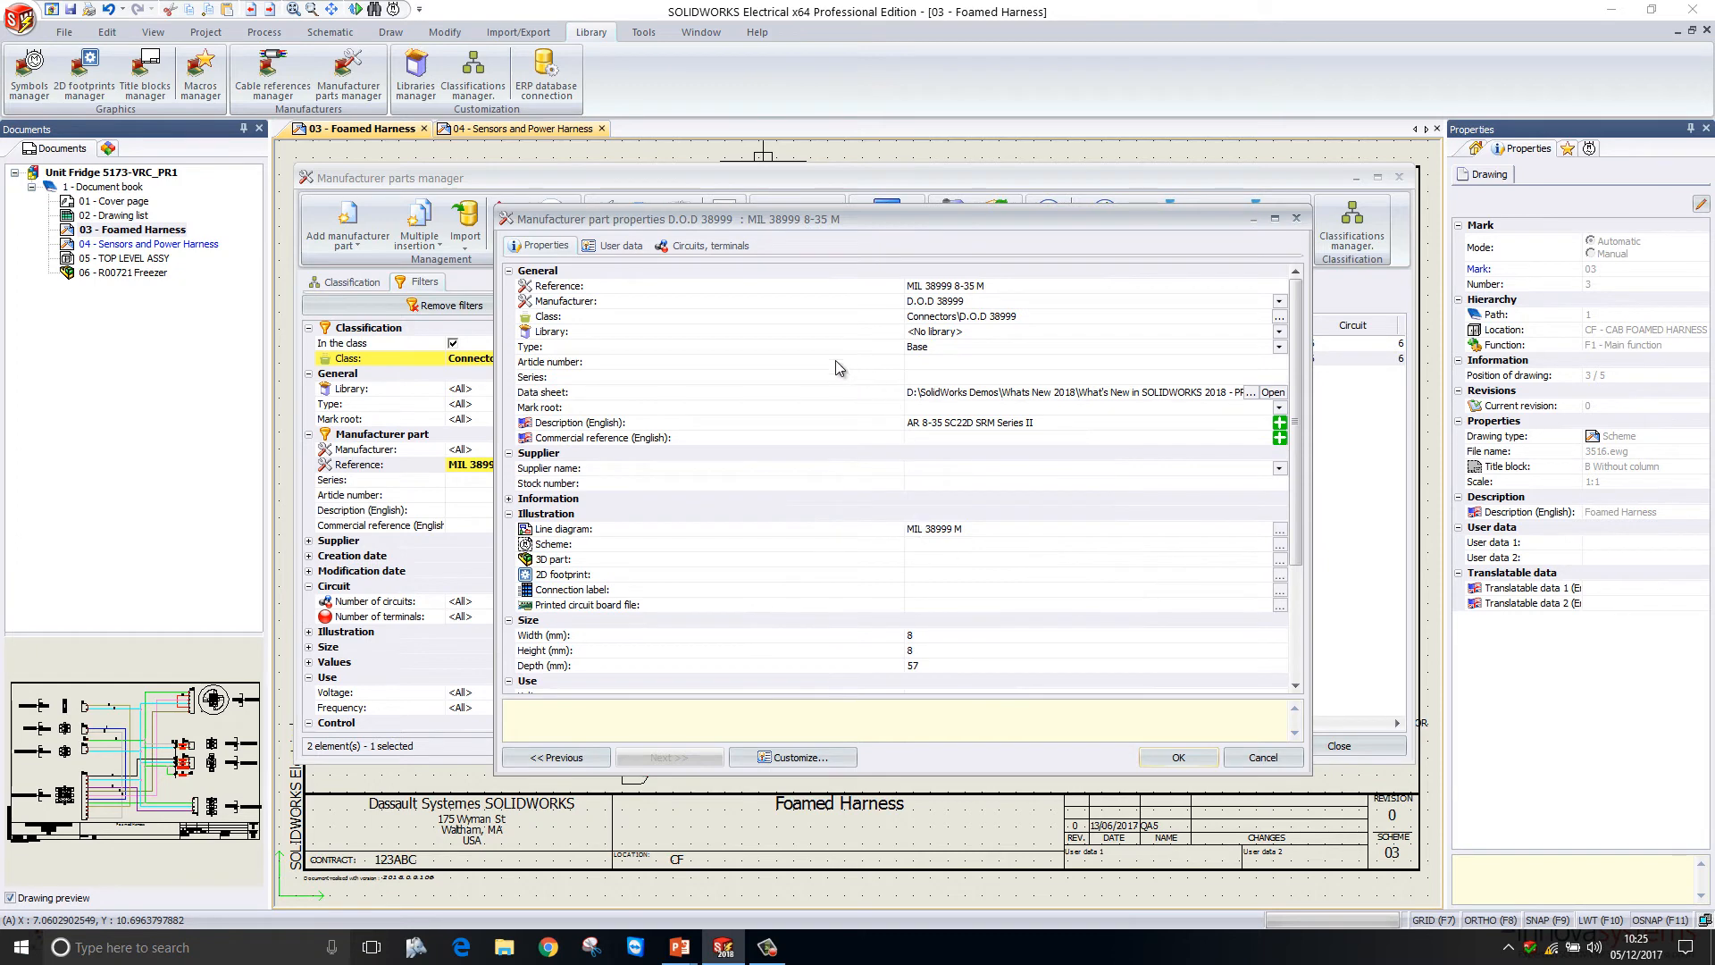
left_click(701, 245)
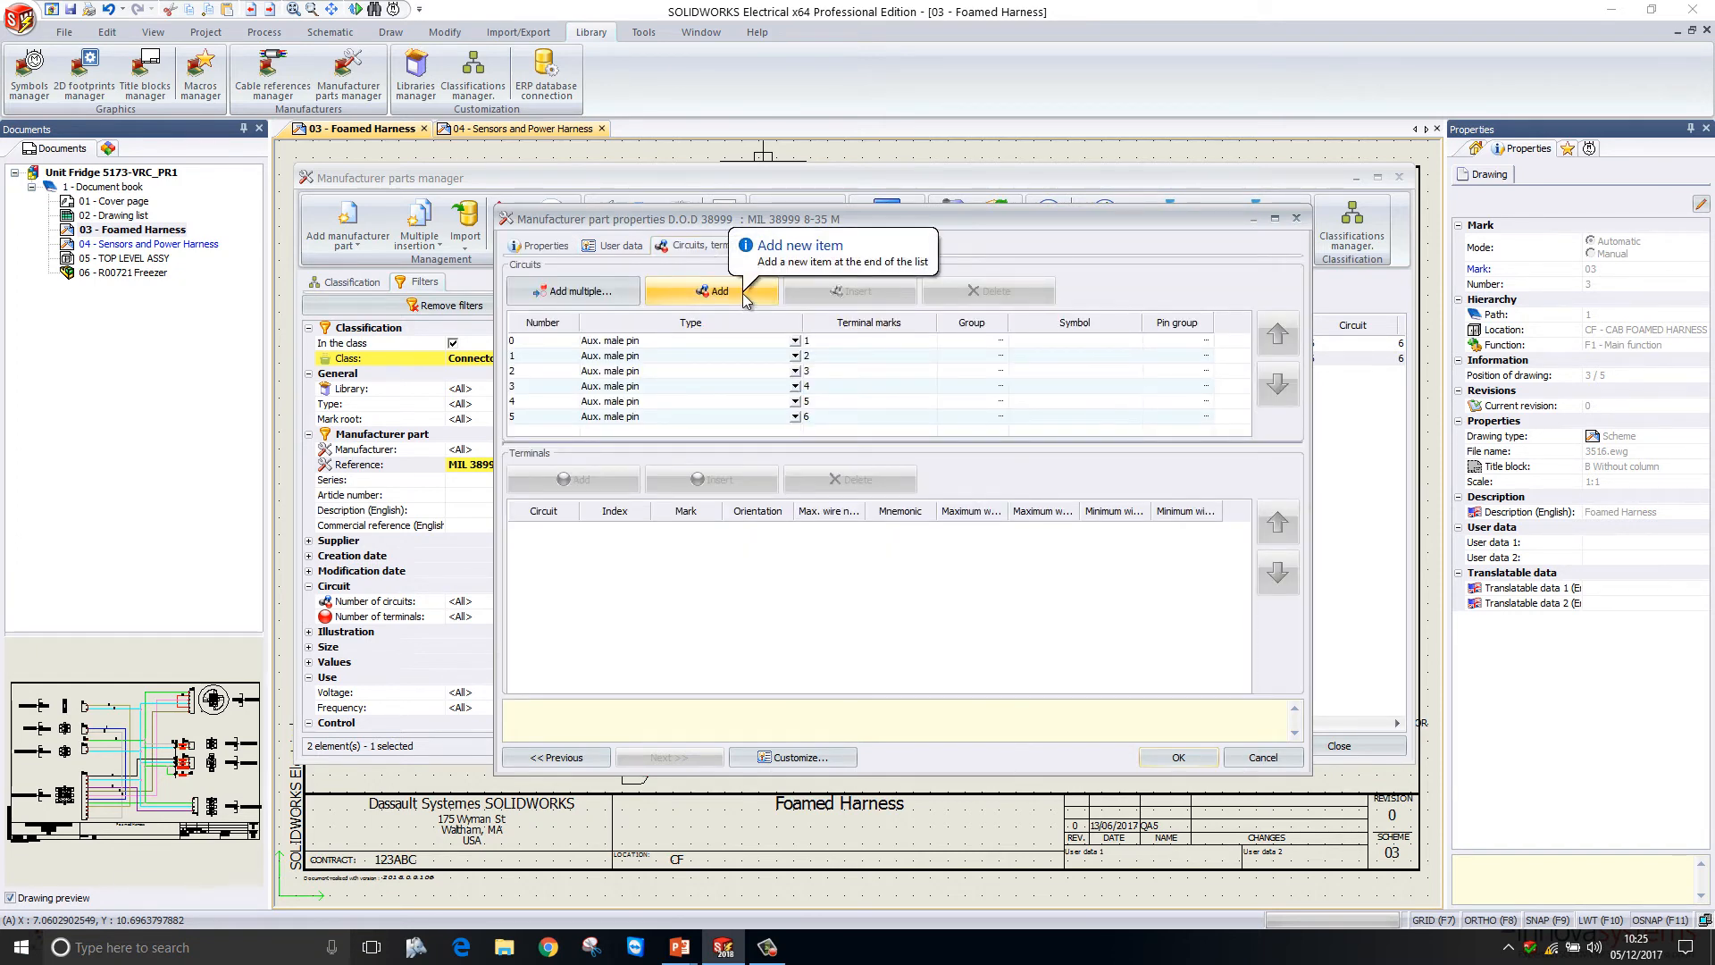
left_click(542, 244)
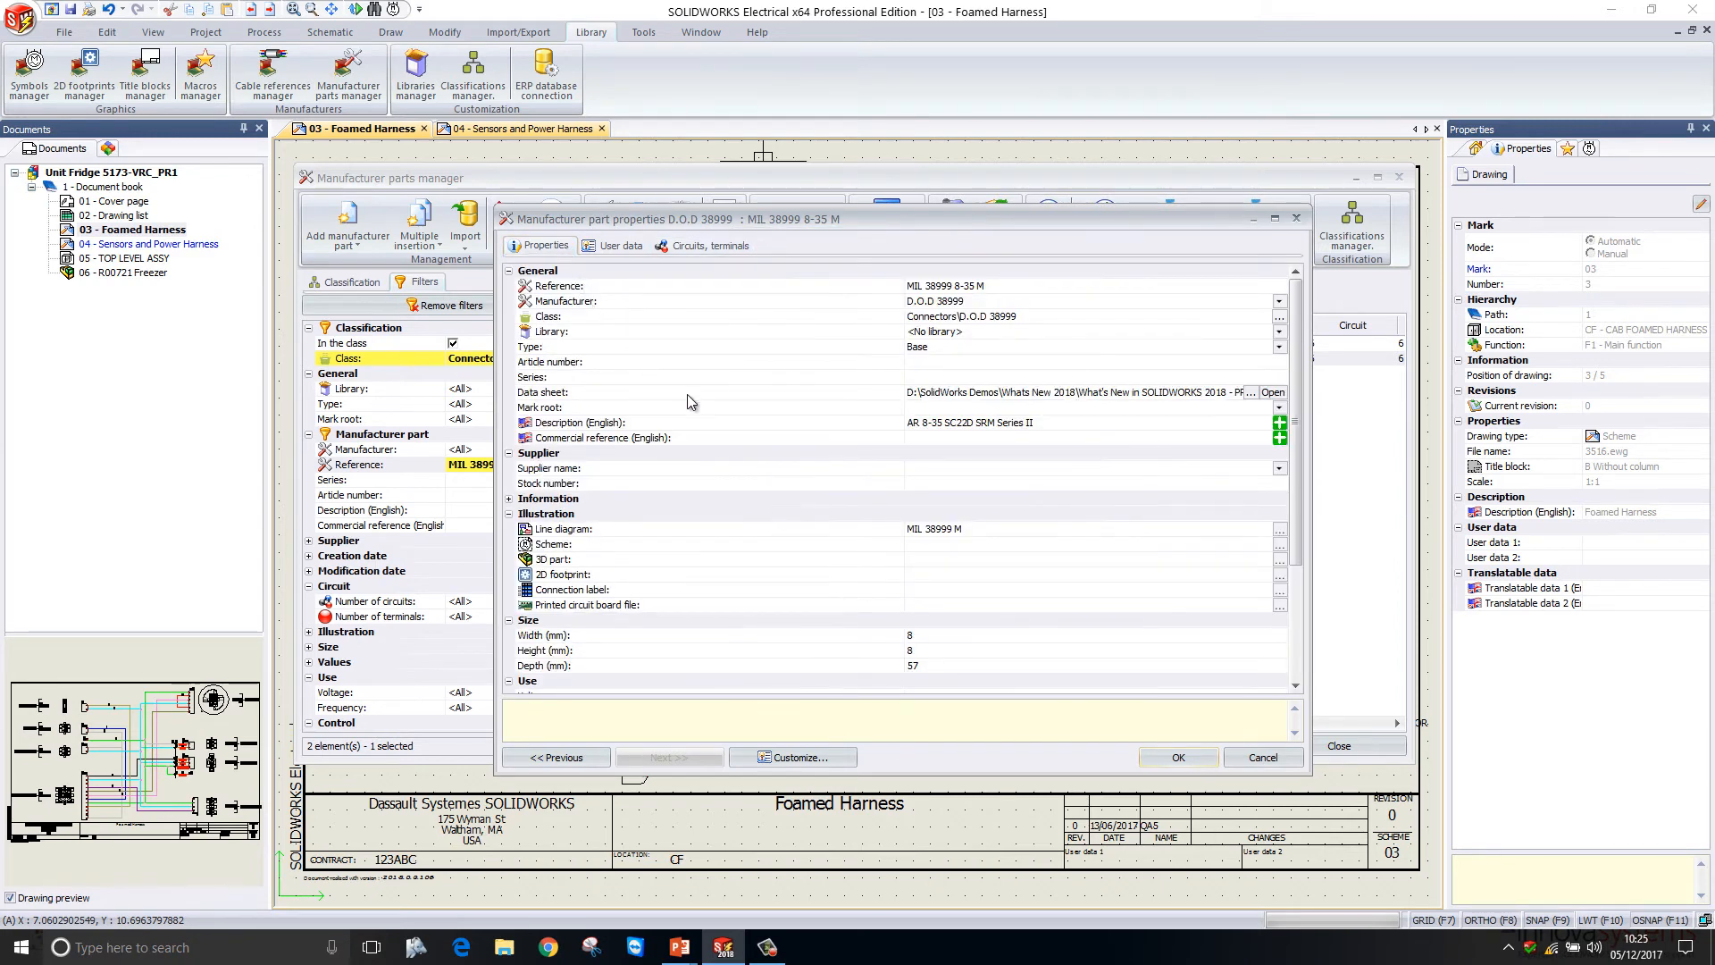
mouse_move(590, 404)
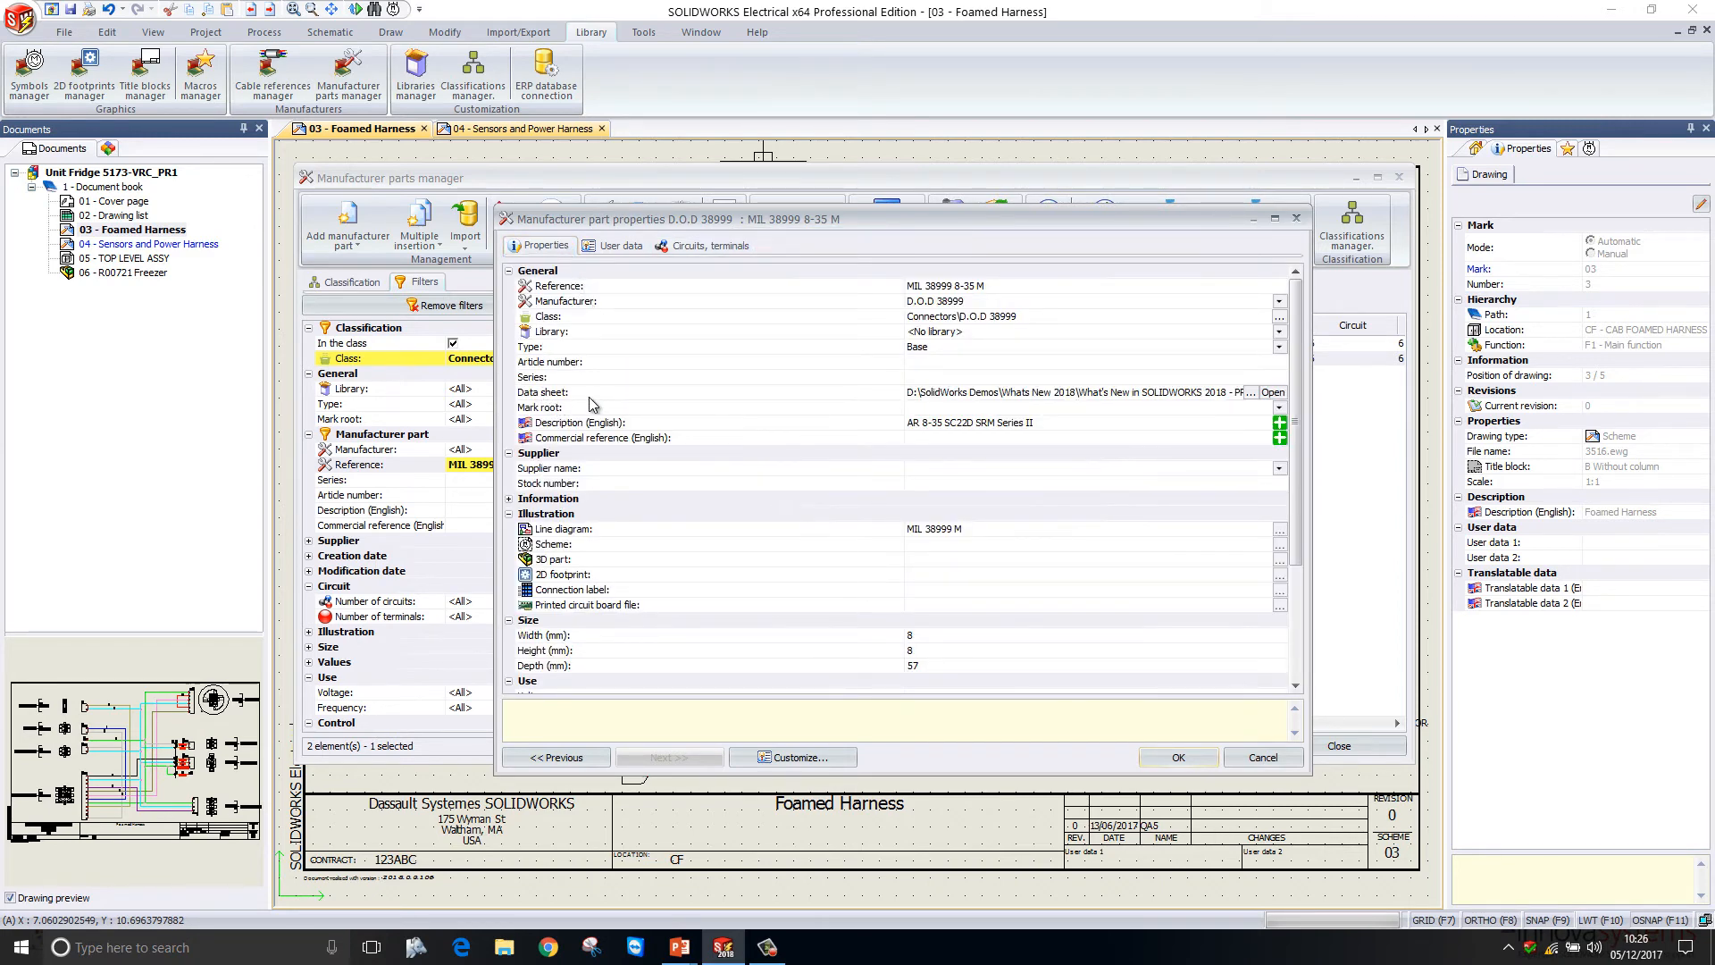
mouse_move(1045, 446)
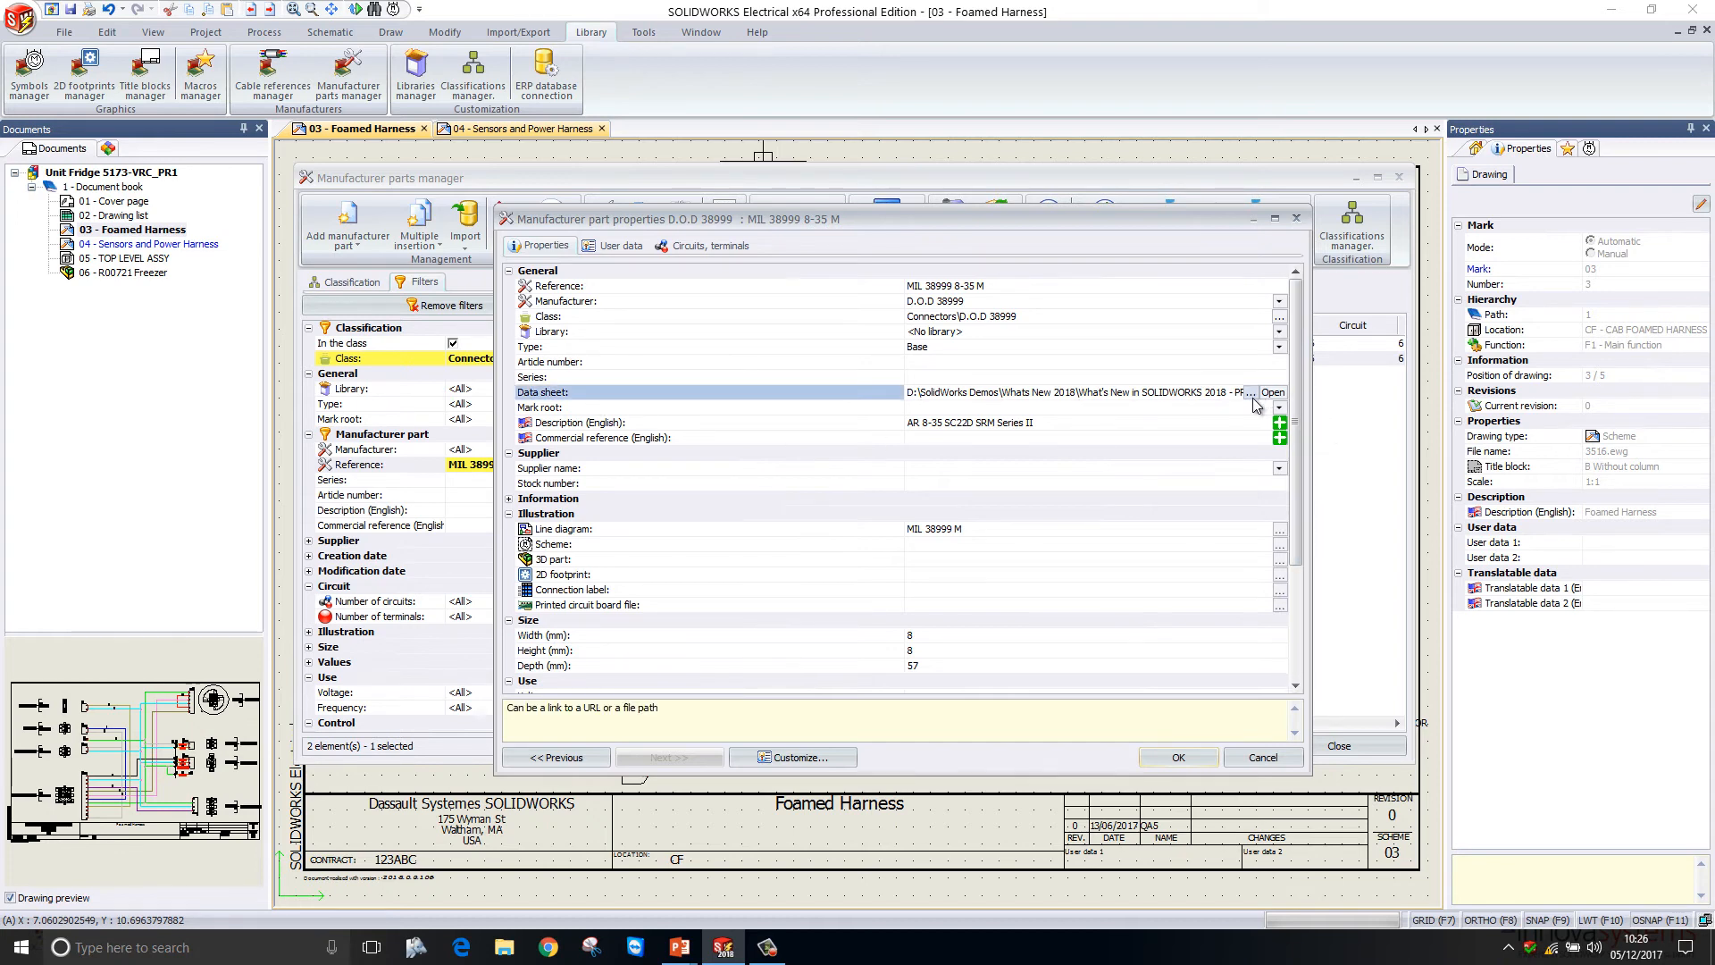
Preview pages of insert_arrangements.pdf as the data sheet, then close the part windows
left_click(1251, 392)
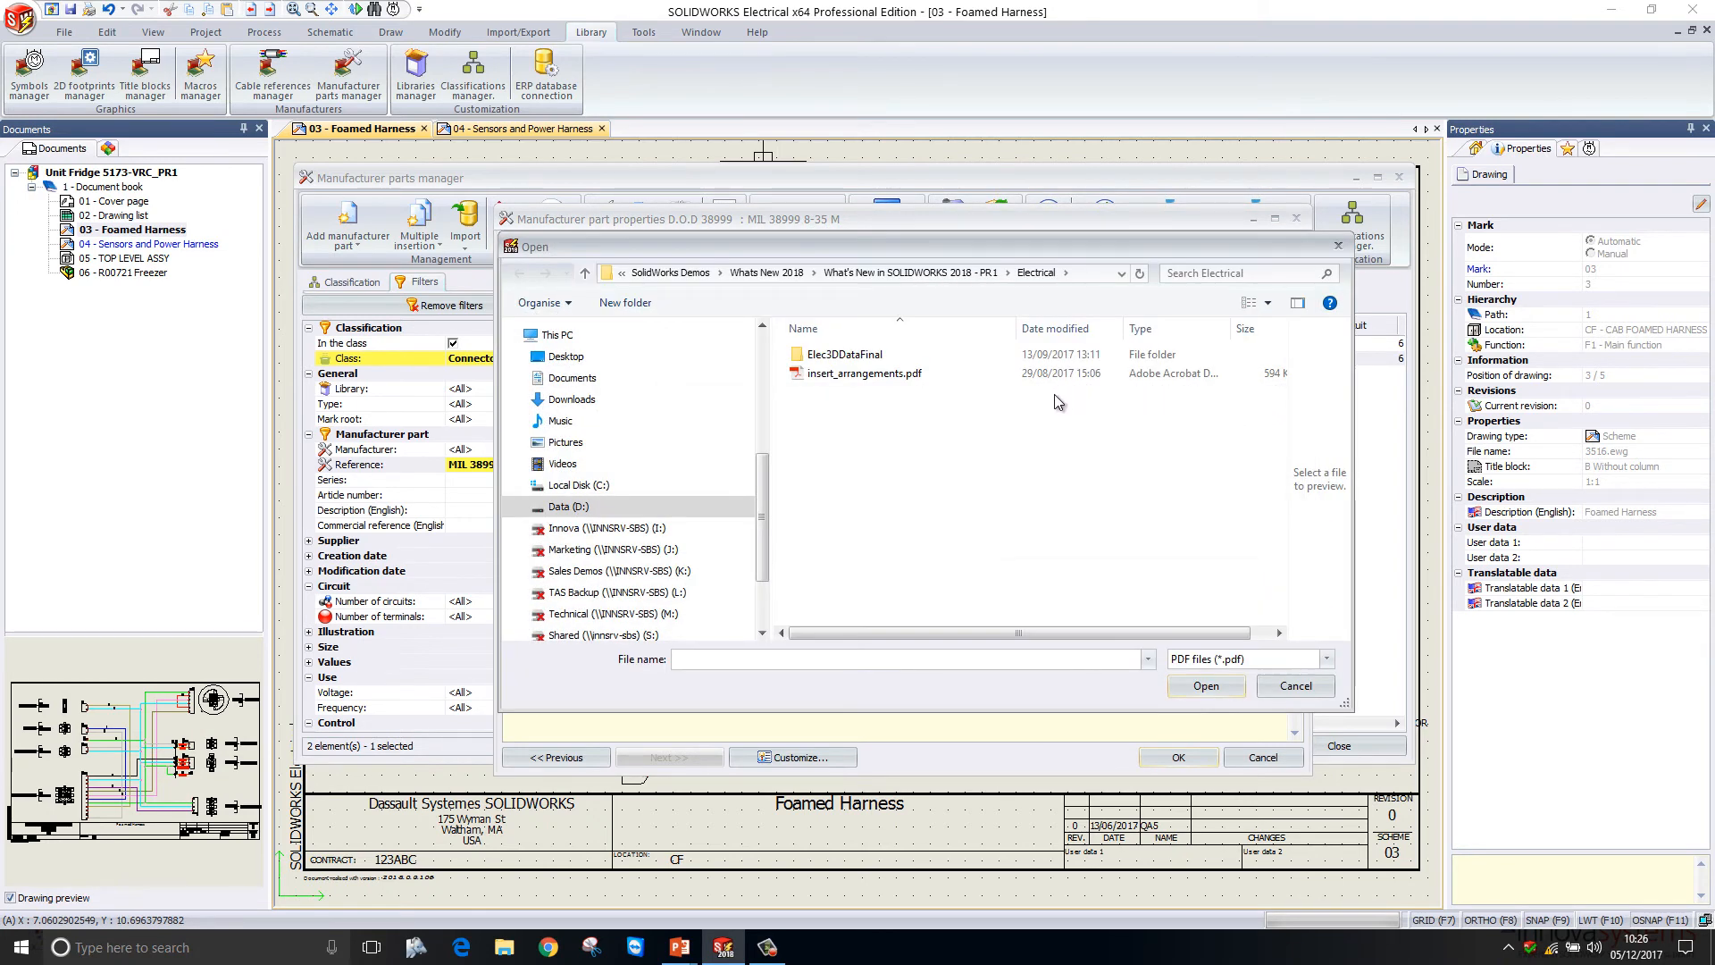
left_click(863, 373)
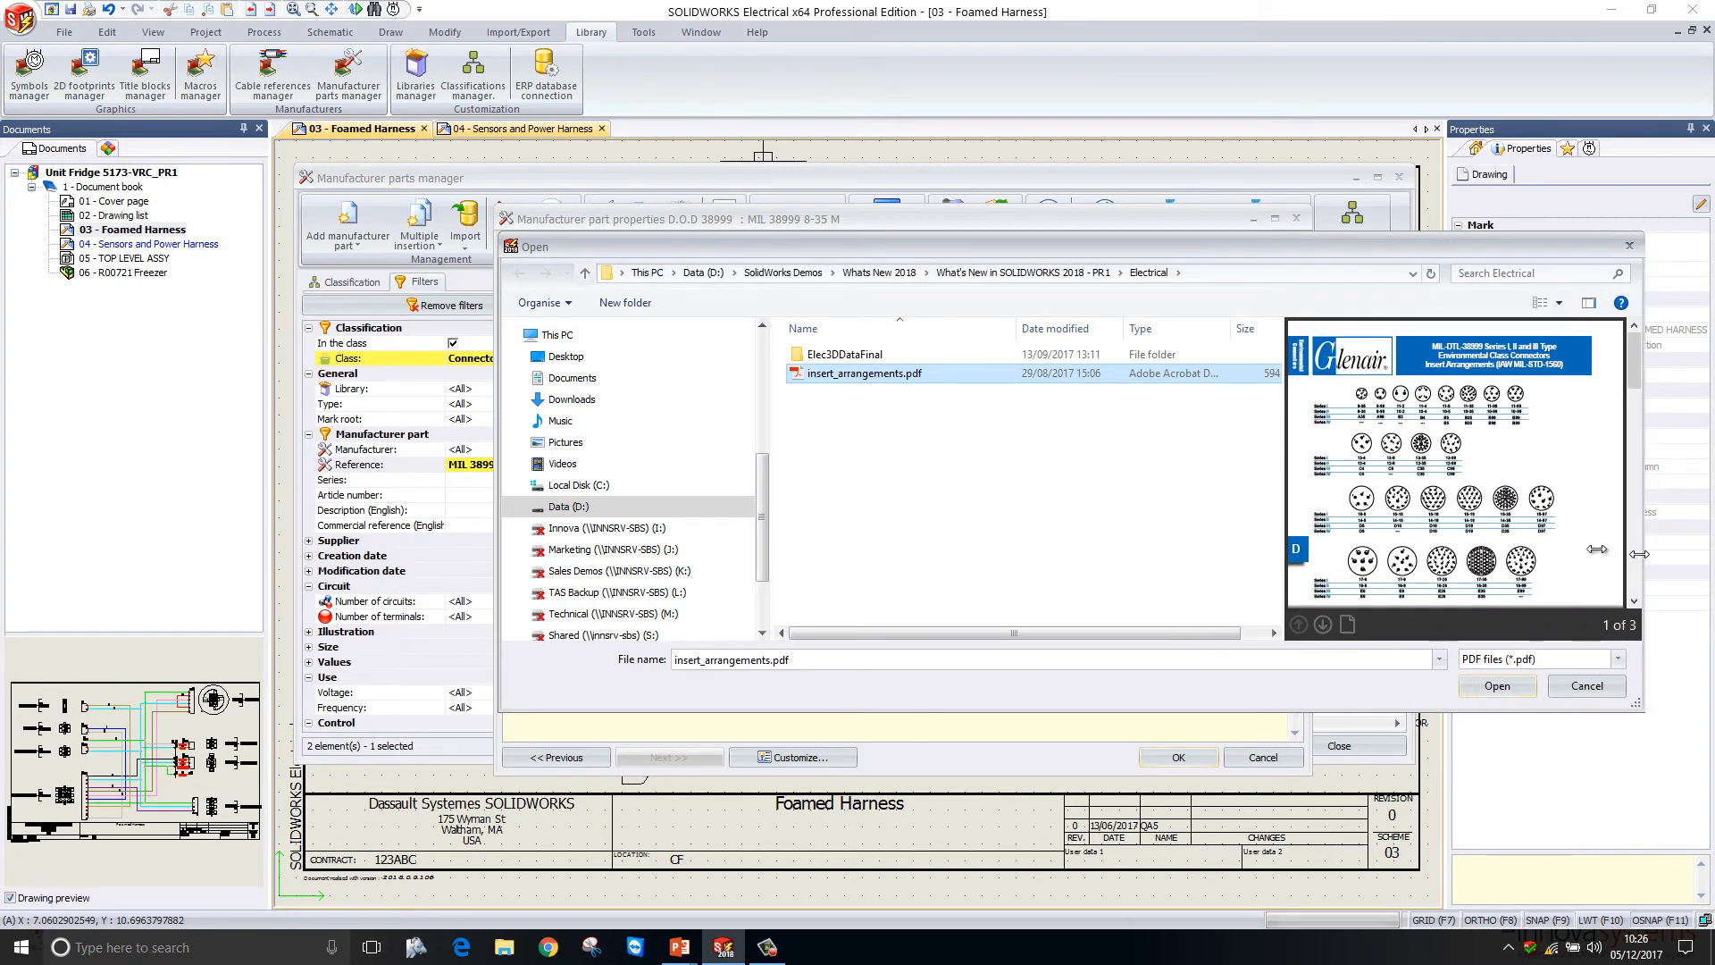
left_click(1322, 624)
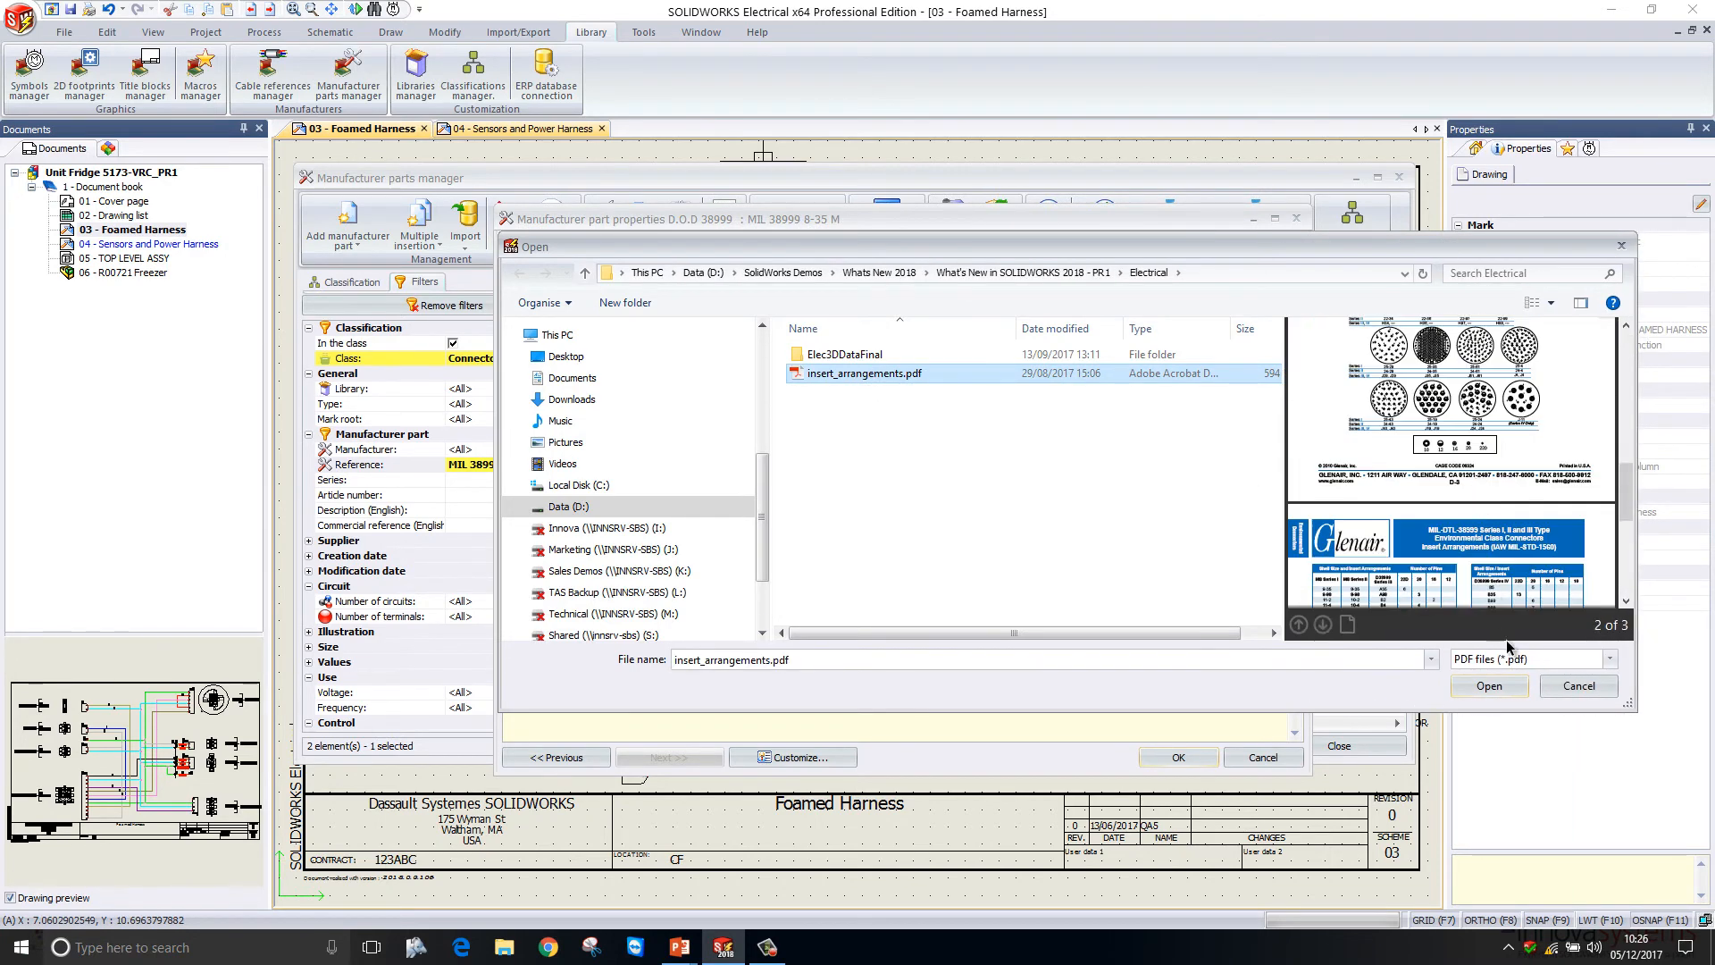
left_click(1578, 685)
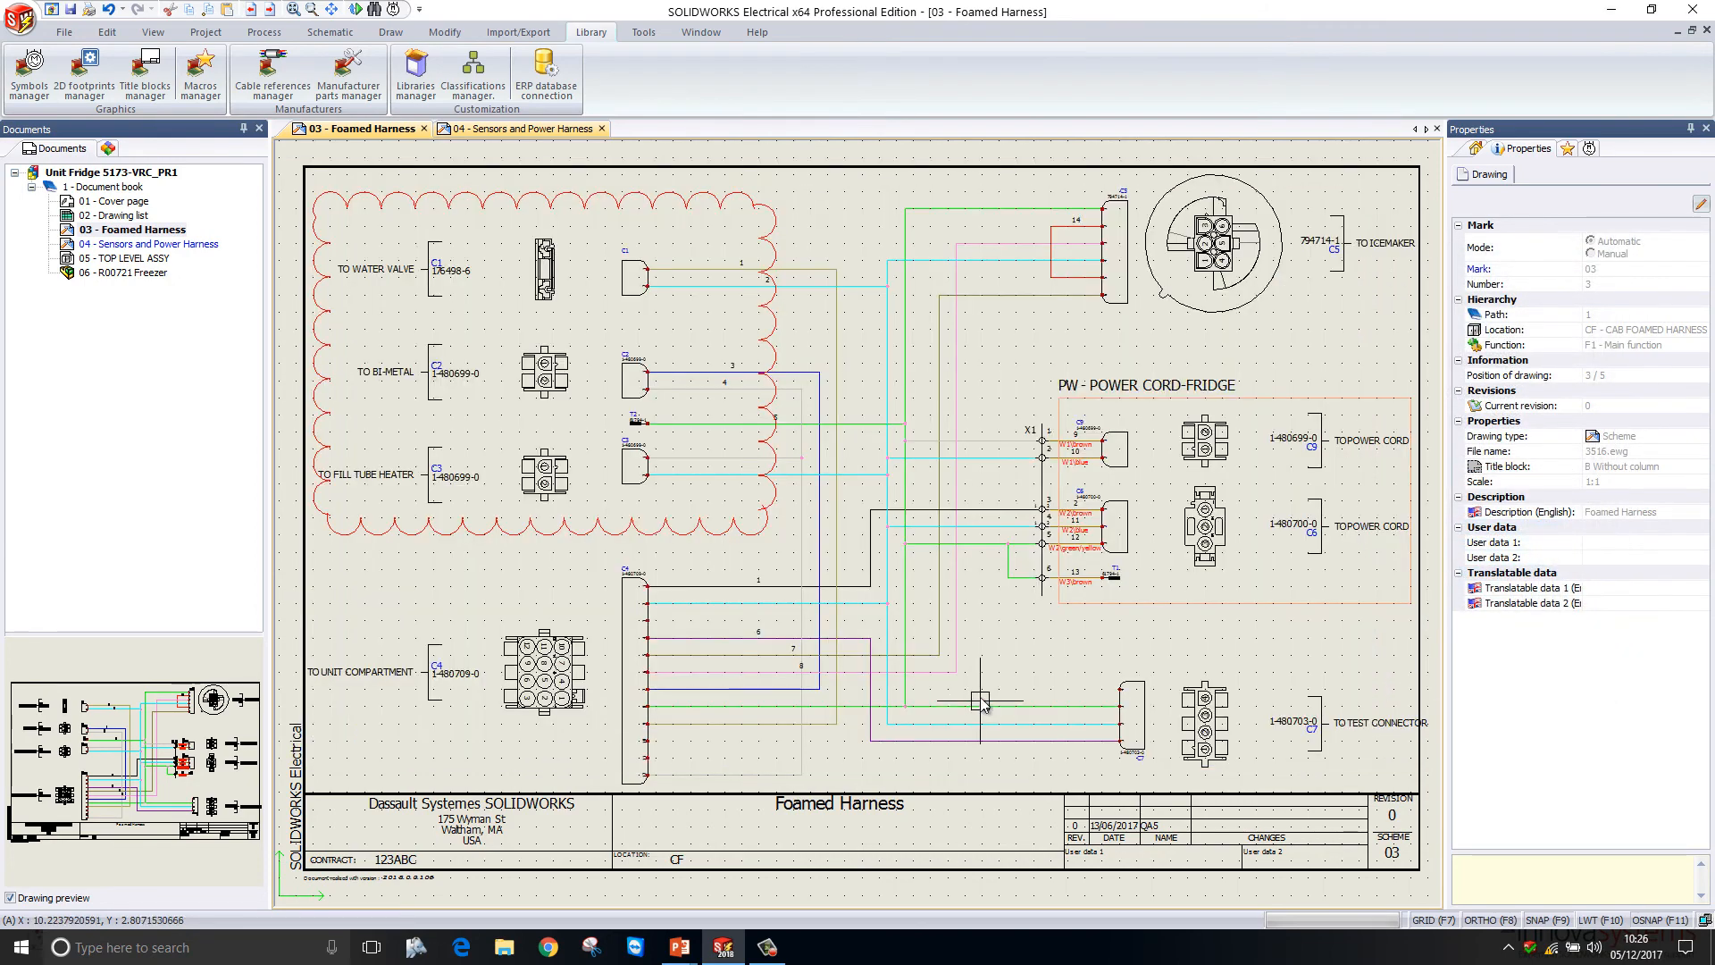
mouse_move(592, 105)
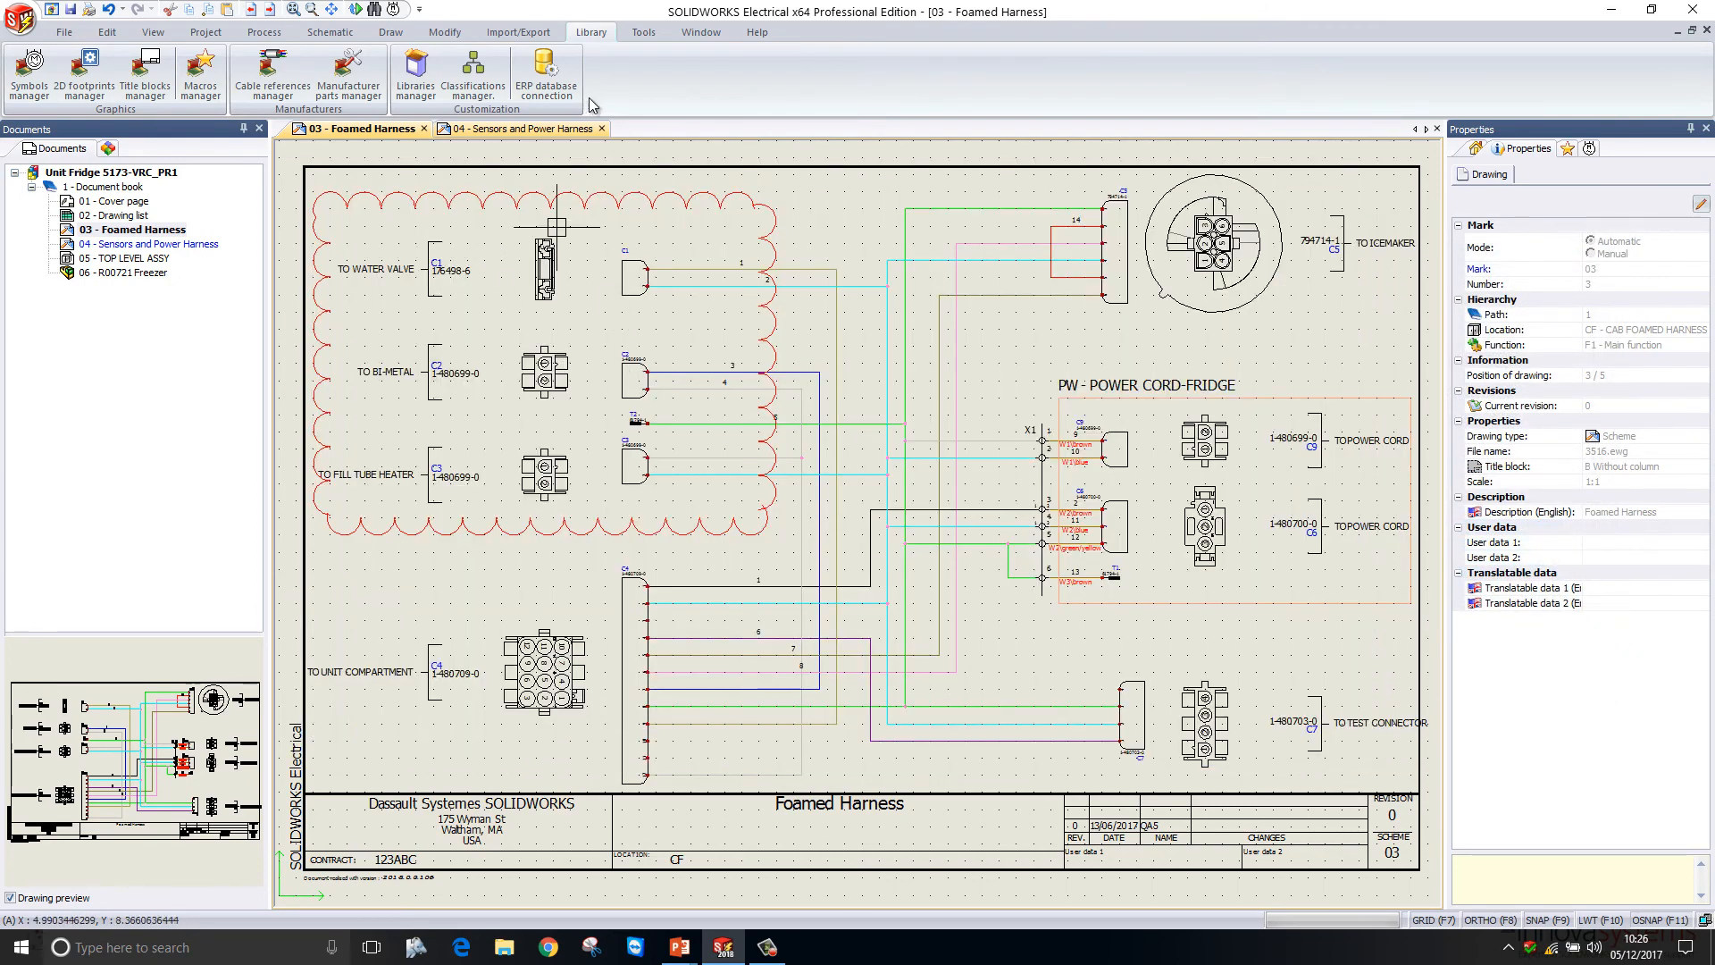
Open the '04 - Sensors and Power Harness' document tab
left_click(514, 128)
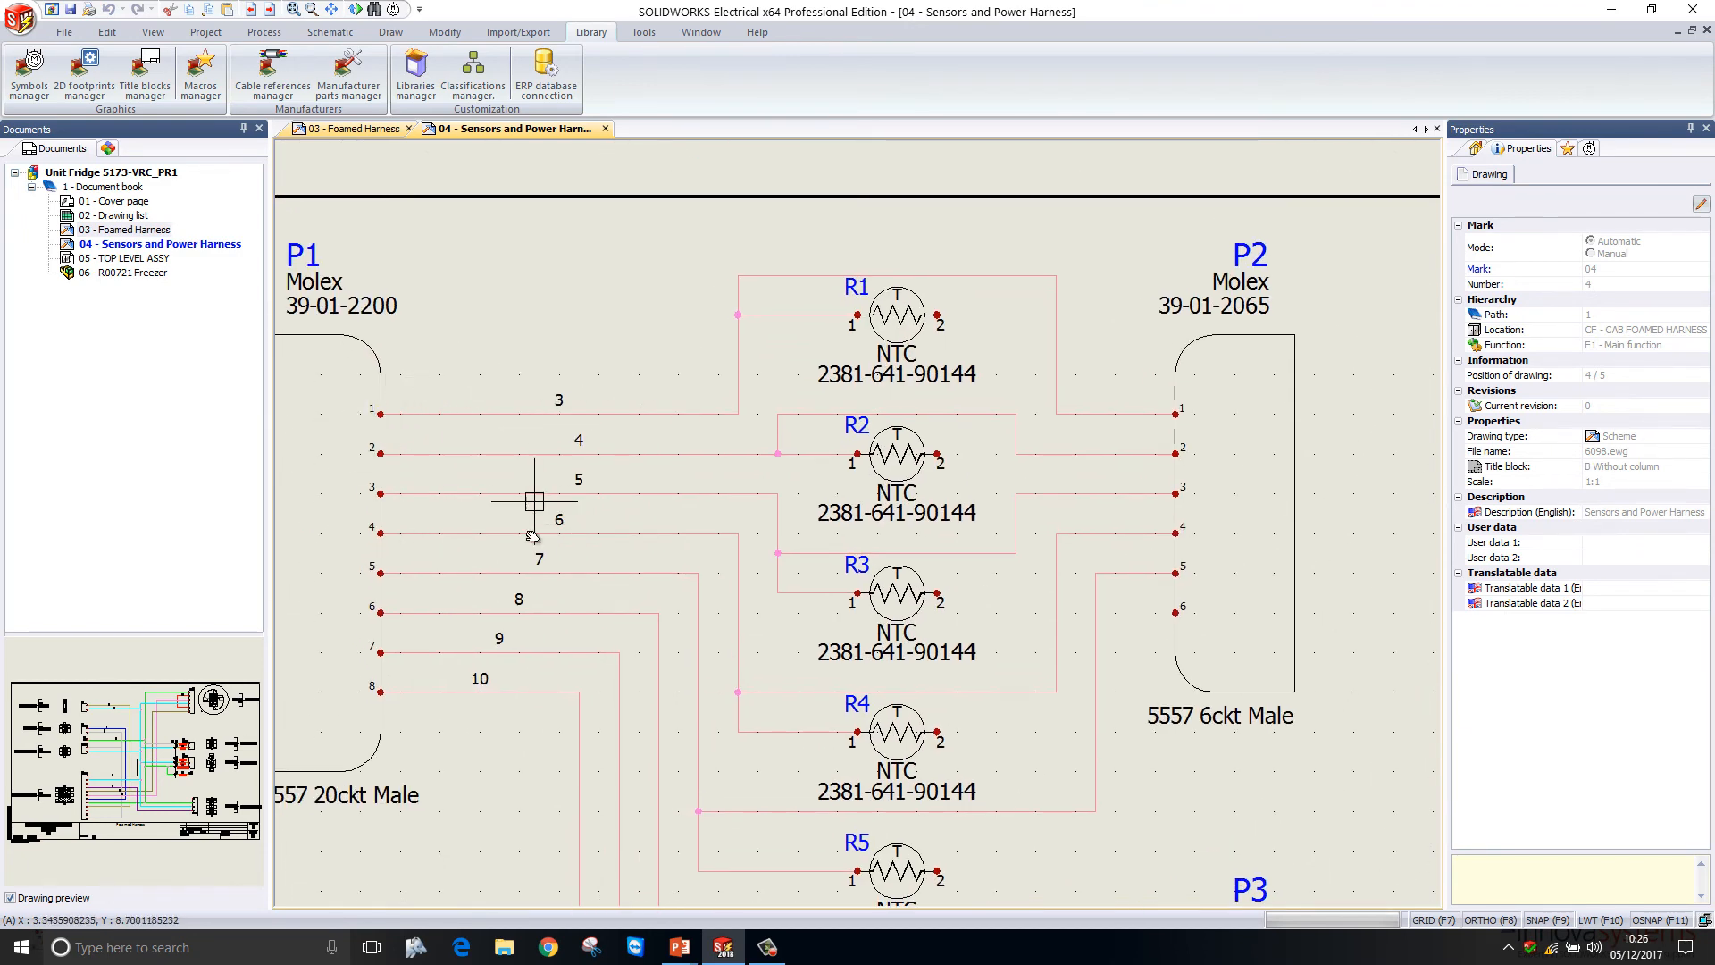
mouse_move(536, 463)
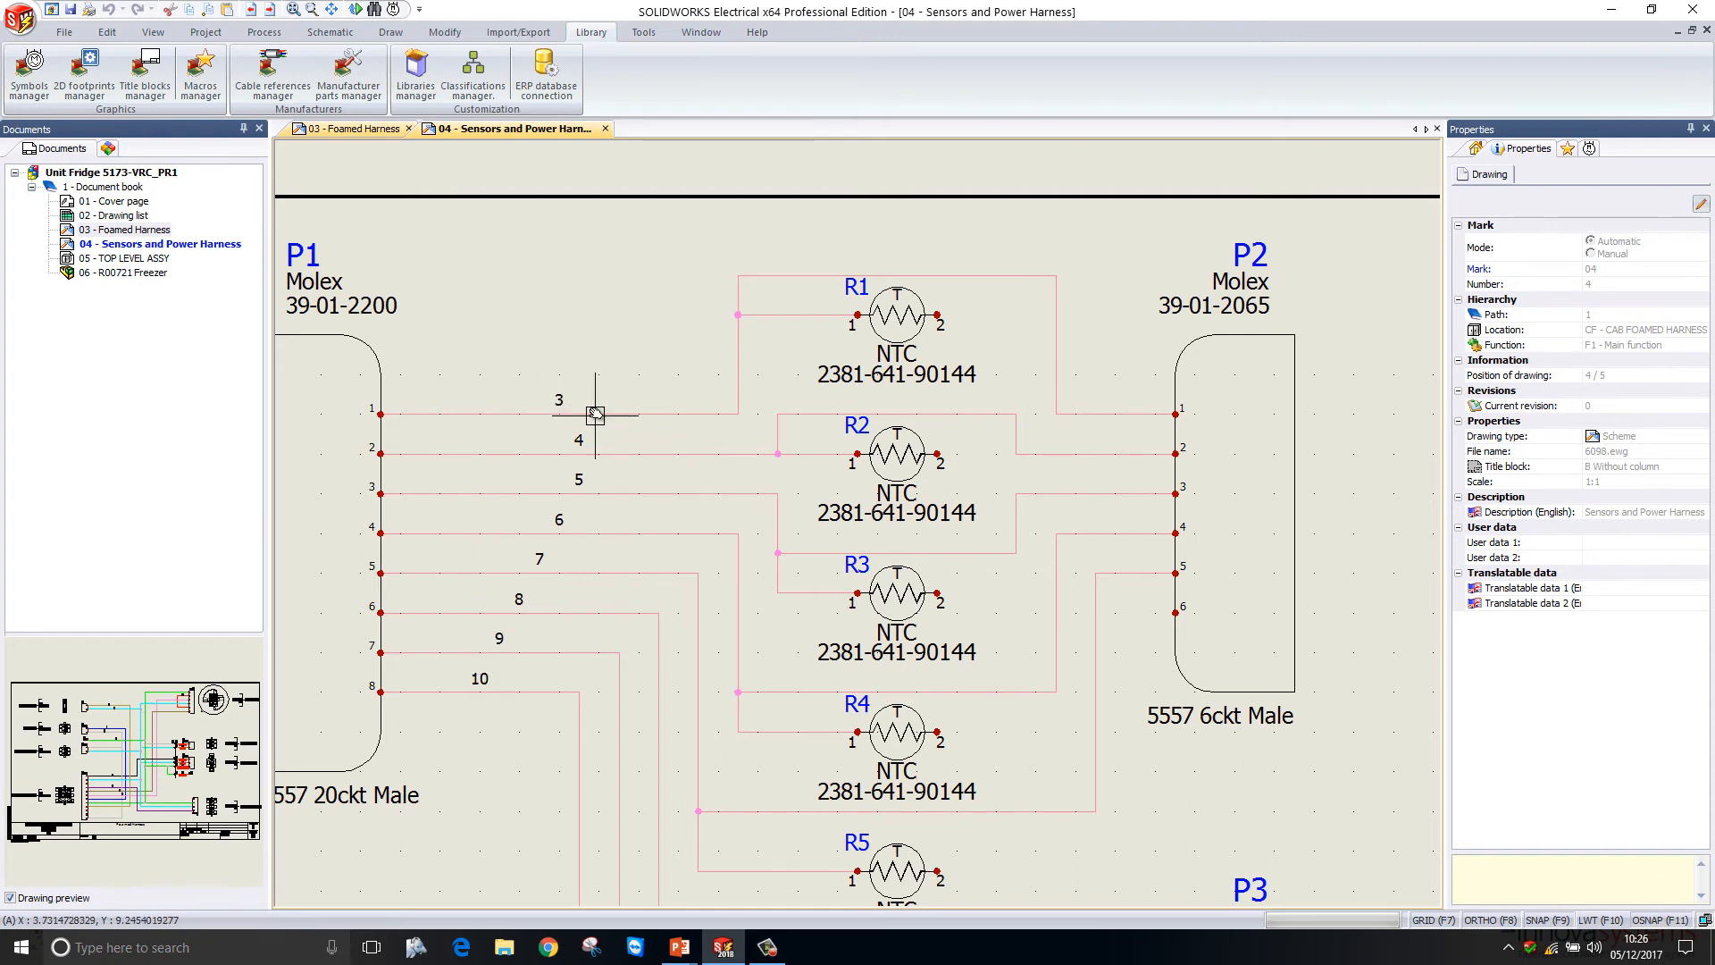
right_click(591, 412)
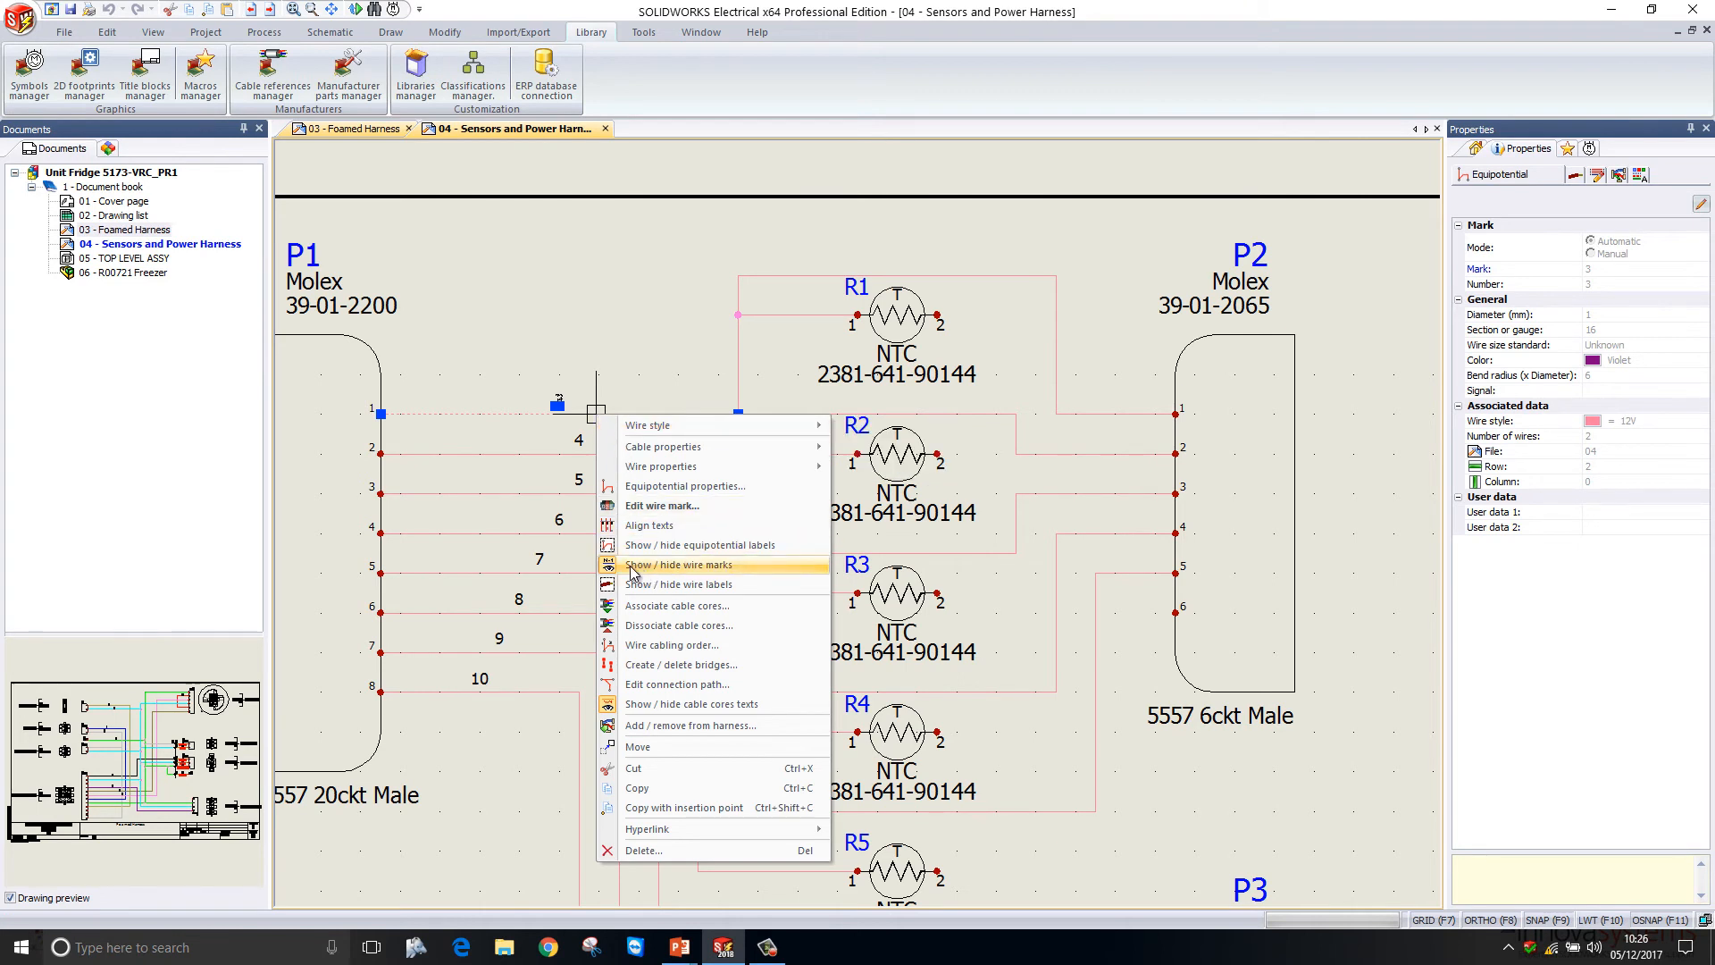
mouse_move(653, 514)
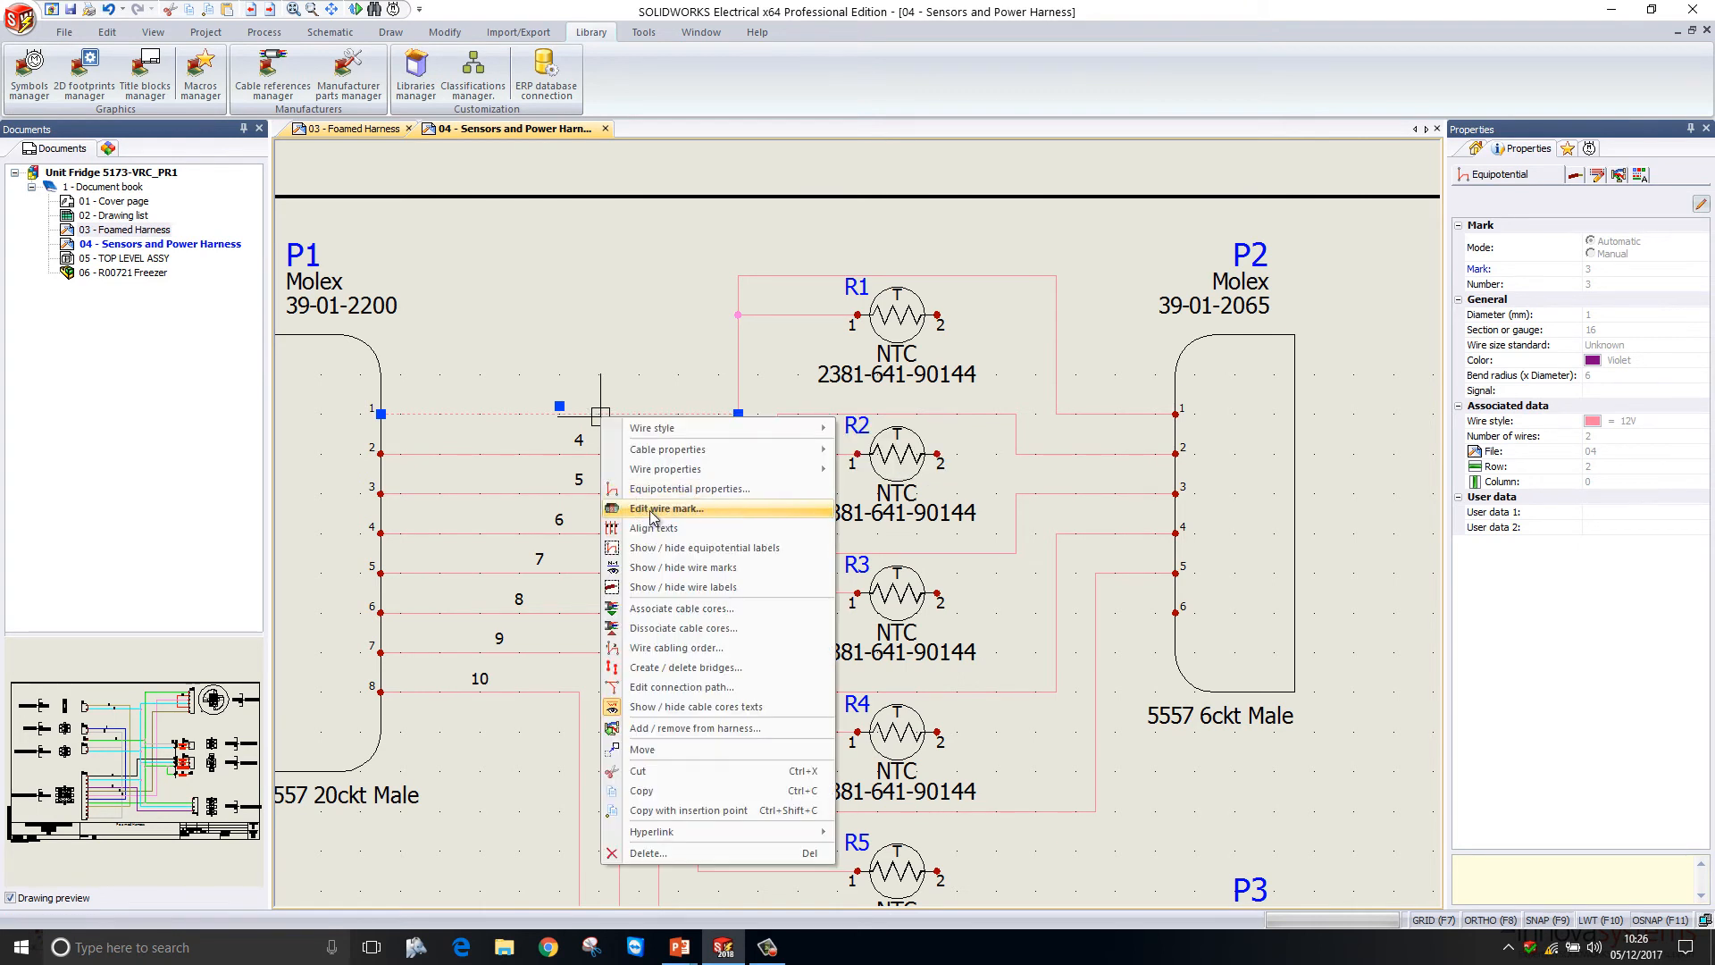
left_click(665, 509)
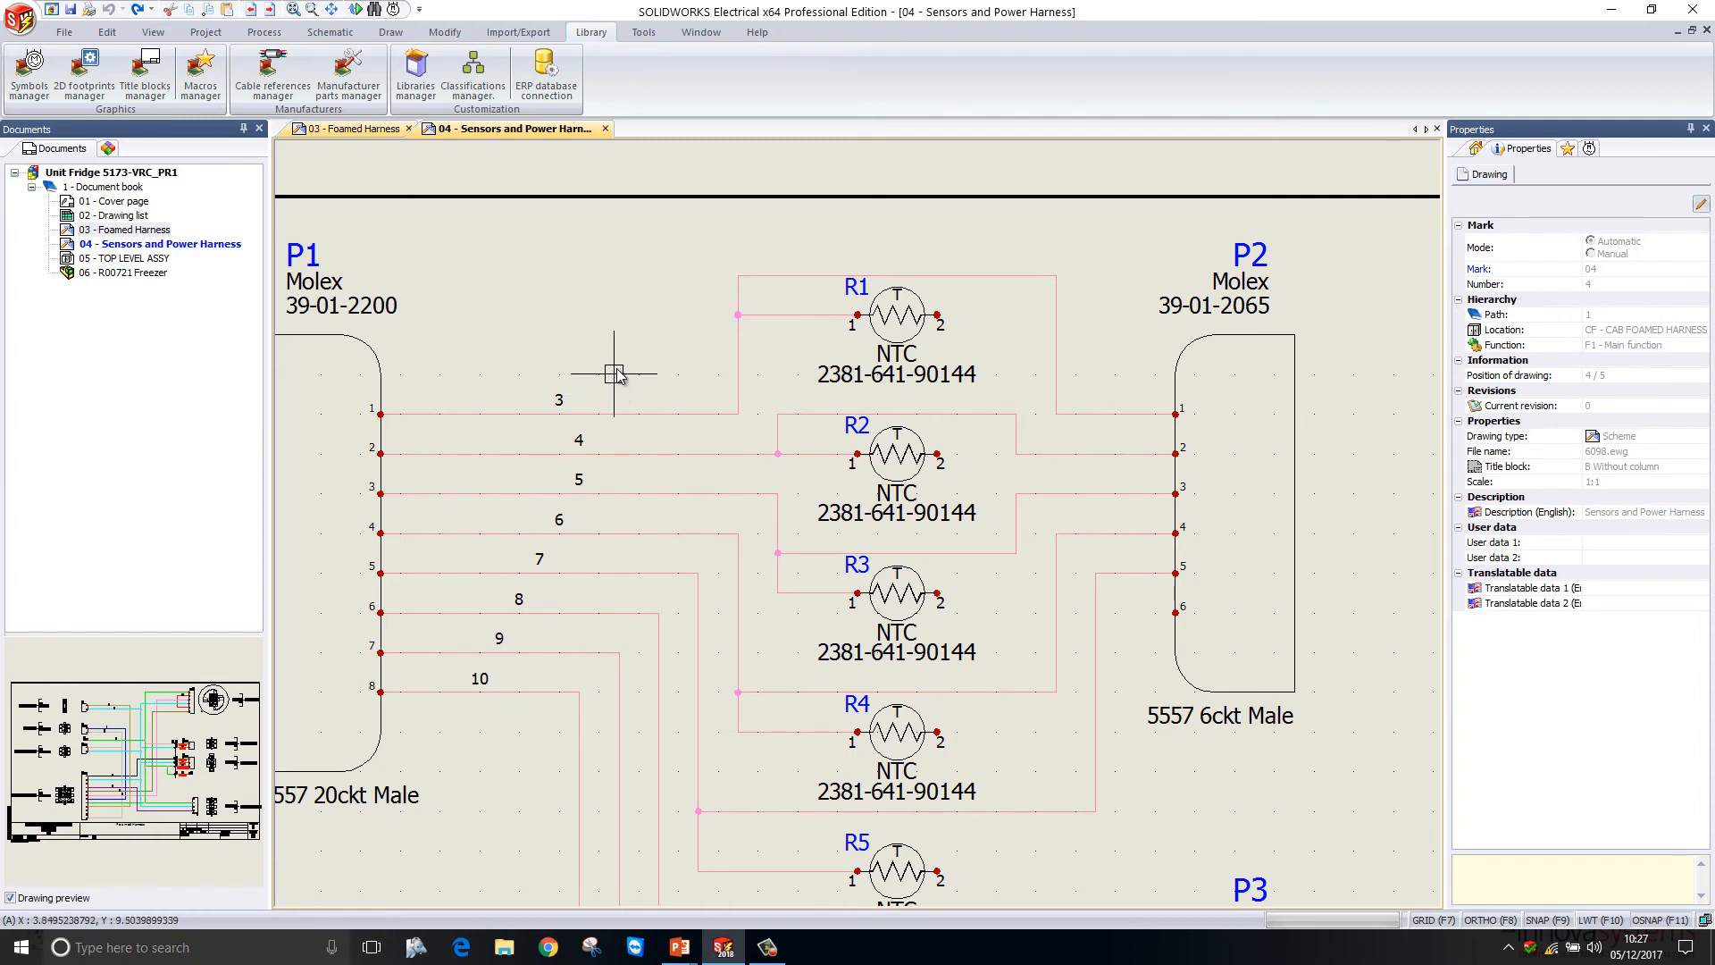
mouse_move(591, 804)
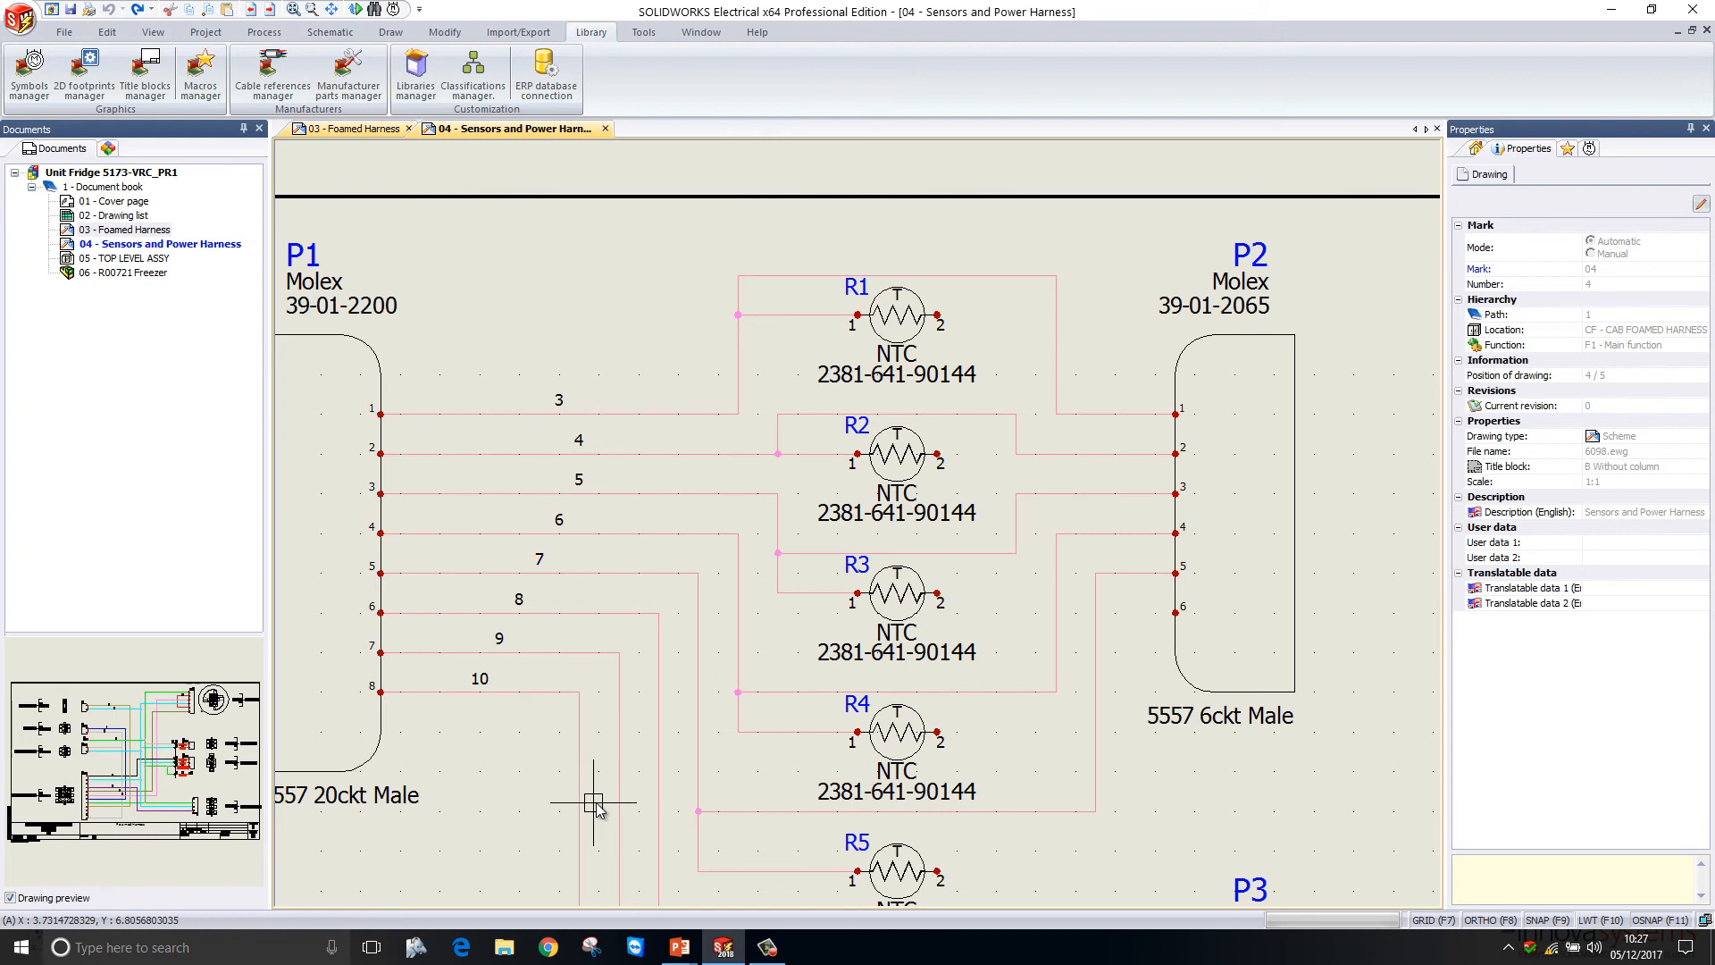
mouse_move(668, 756)
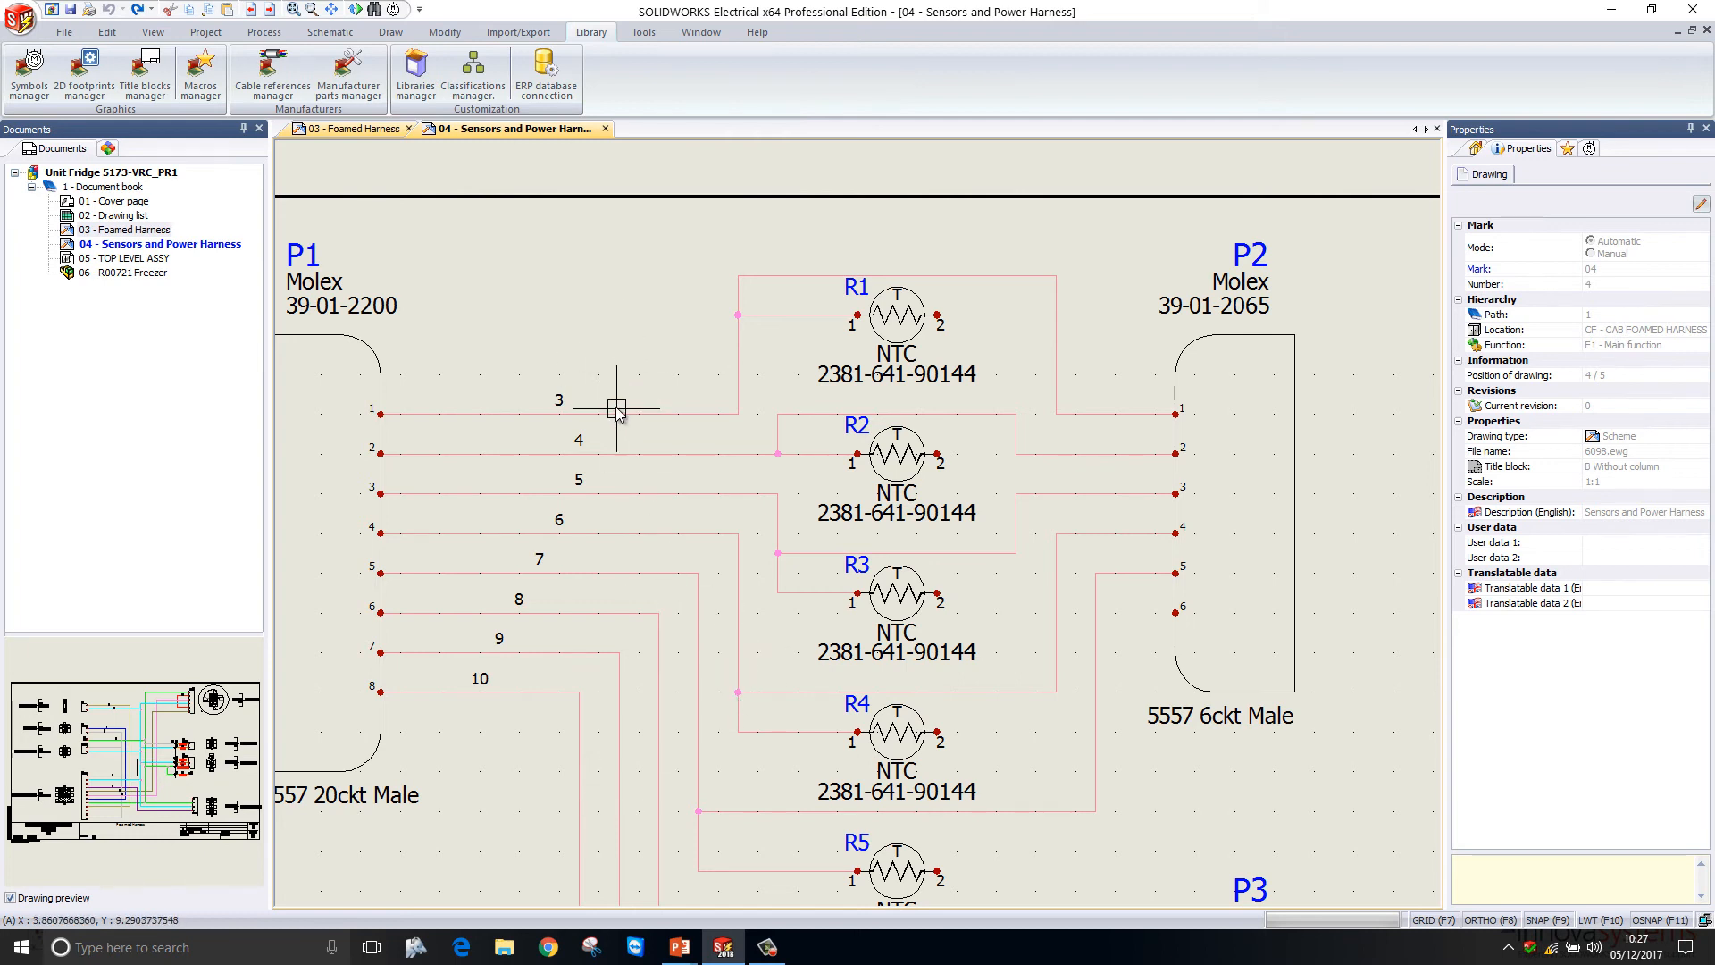
mouse_move(619, 410)
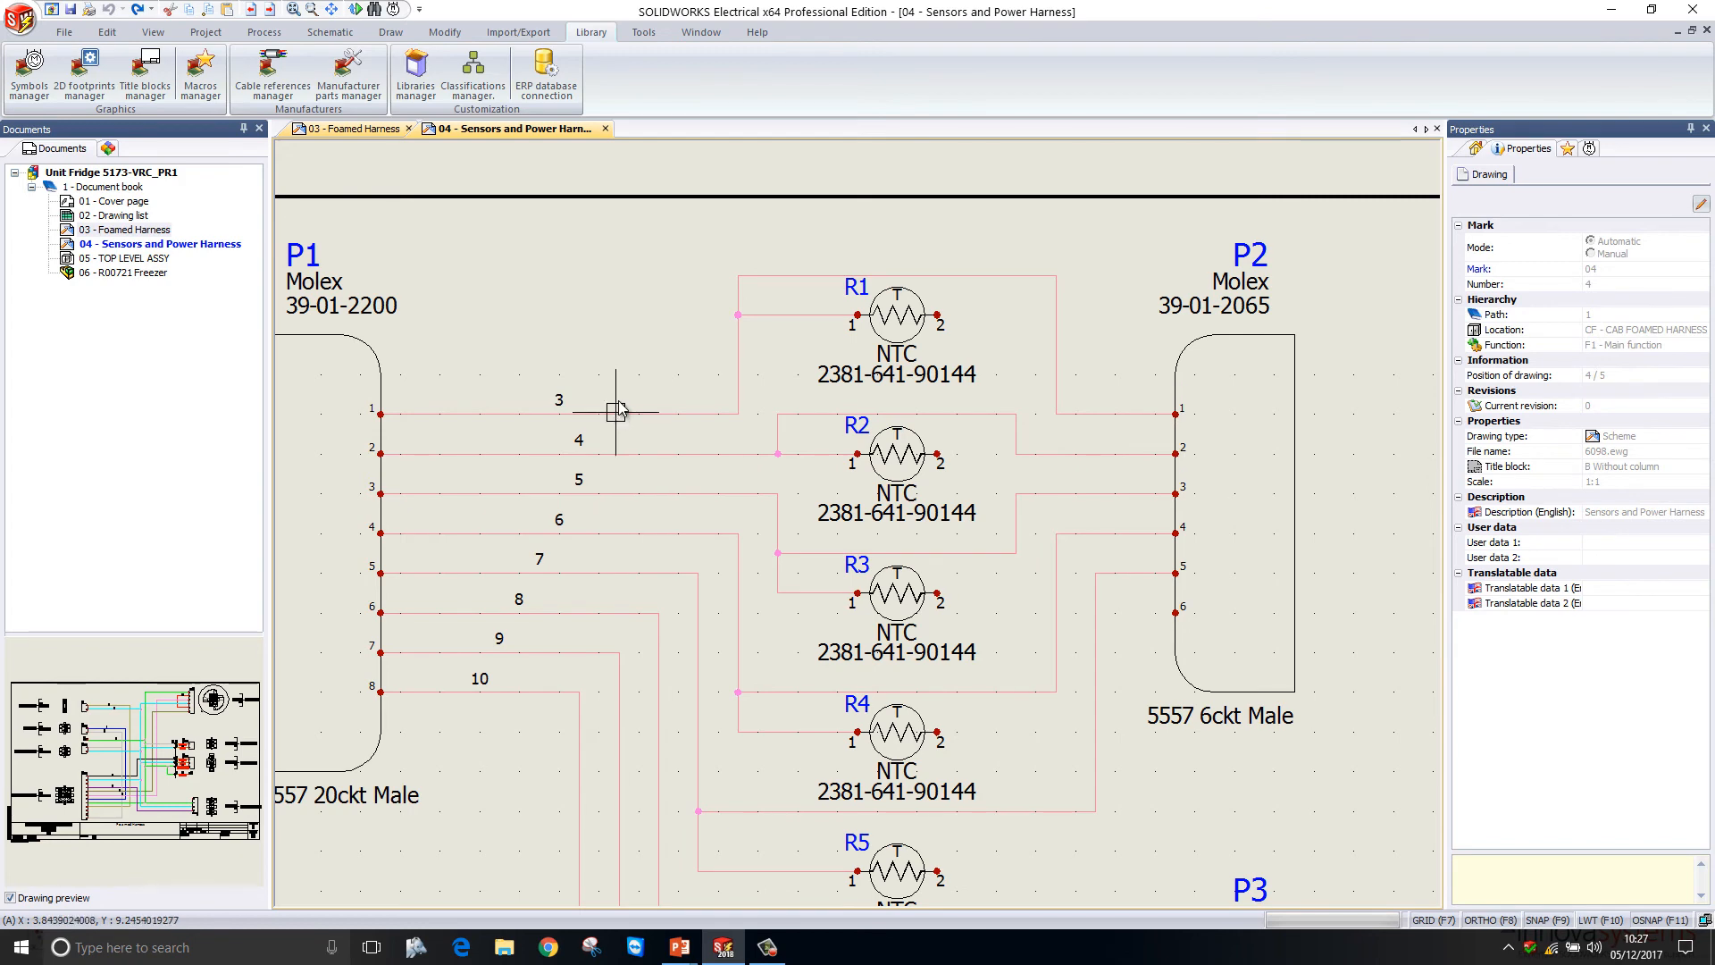
In the Wire style manager, set Display style to Equipotential label
left_click(200, 31)
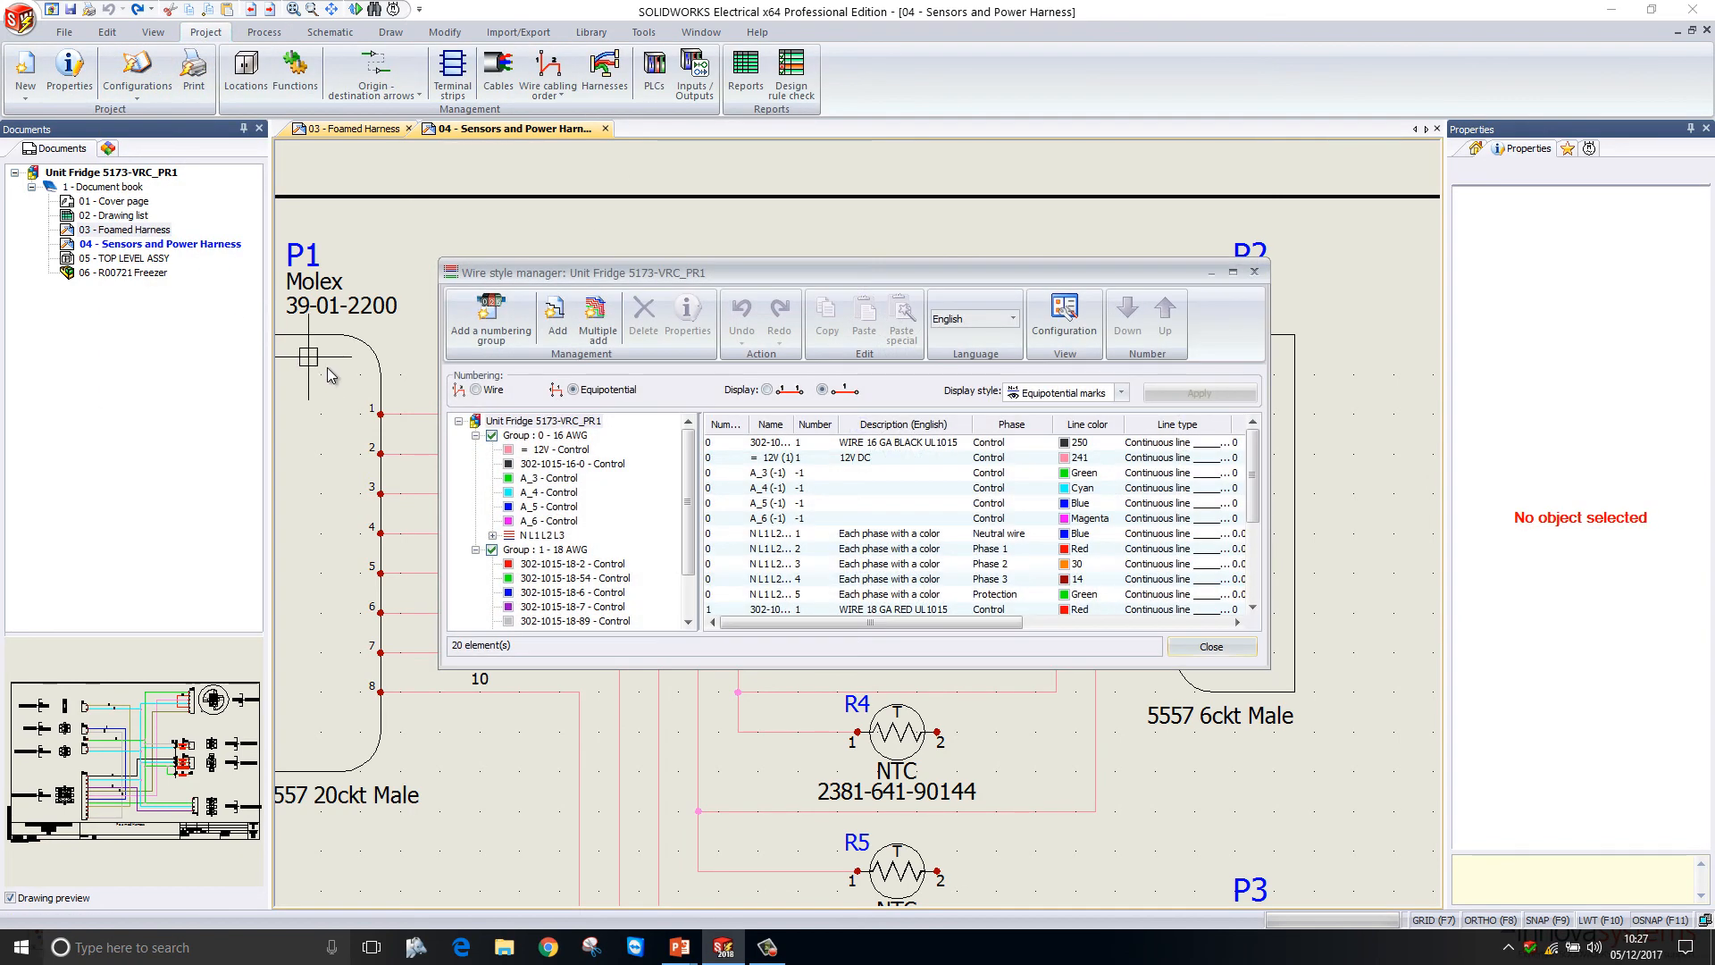
mouse_move(1127, 391)
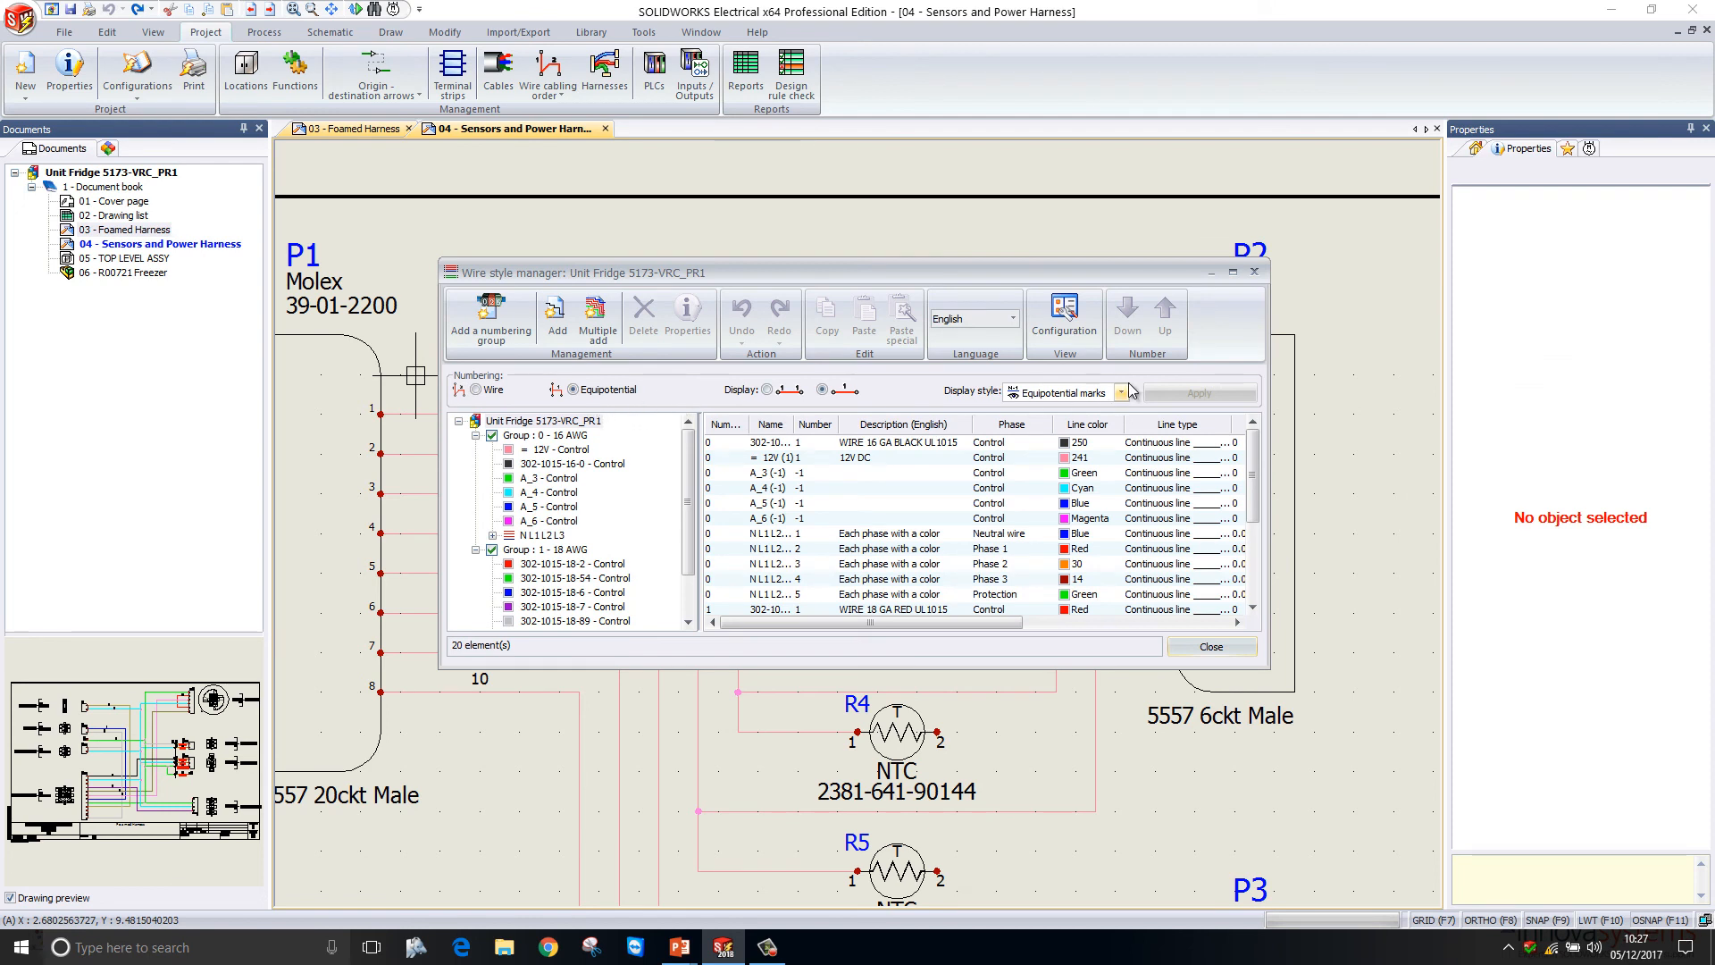
left_click(1121, 392)
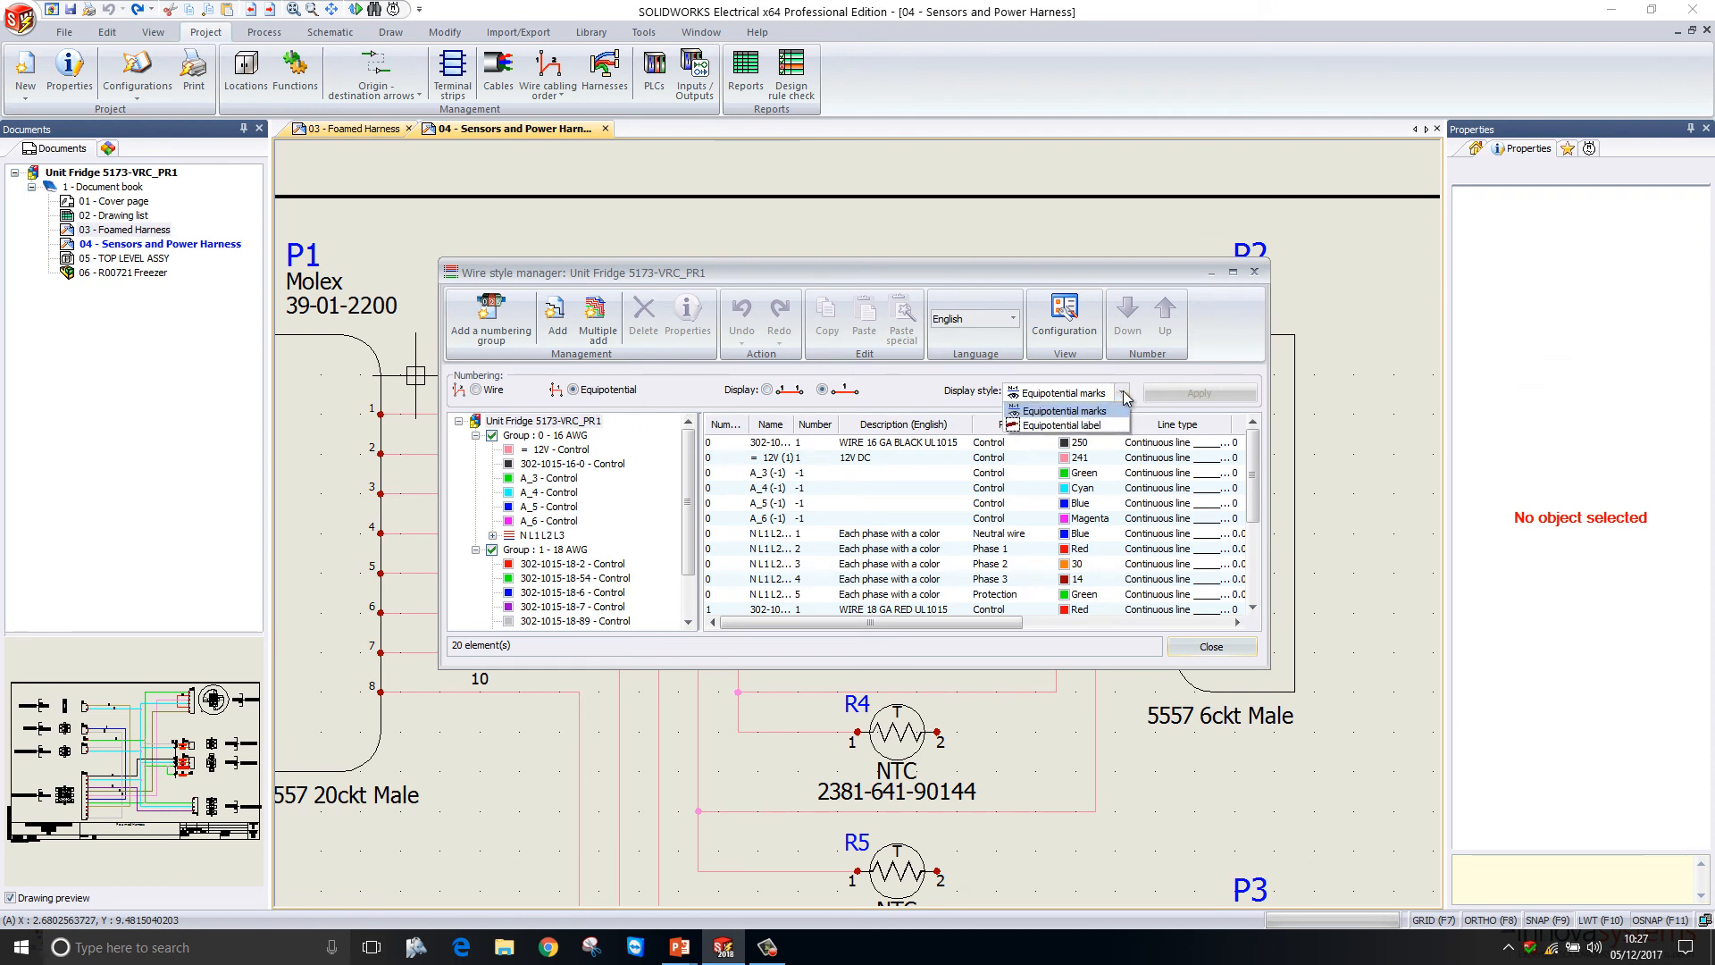
mouse_move(1061, 425)
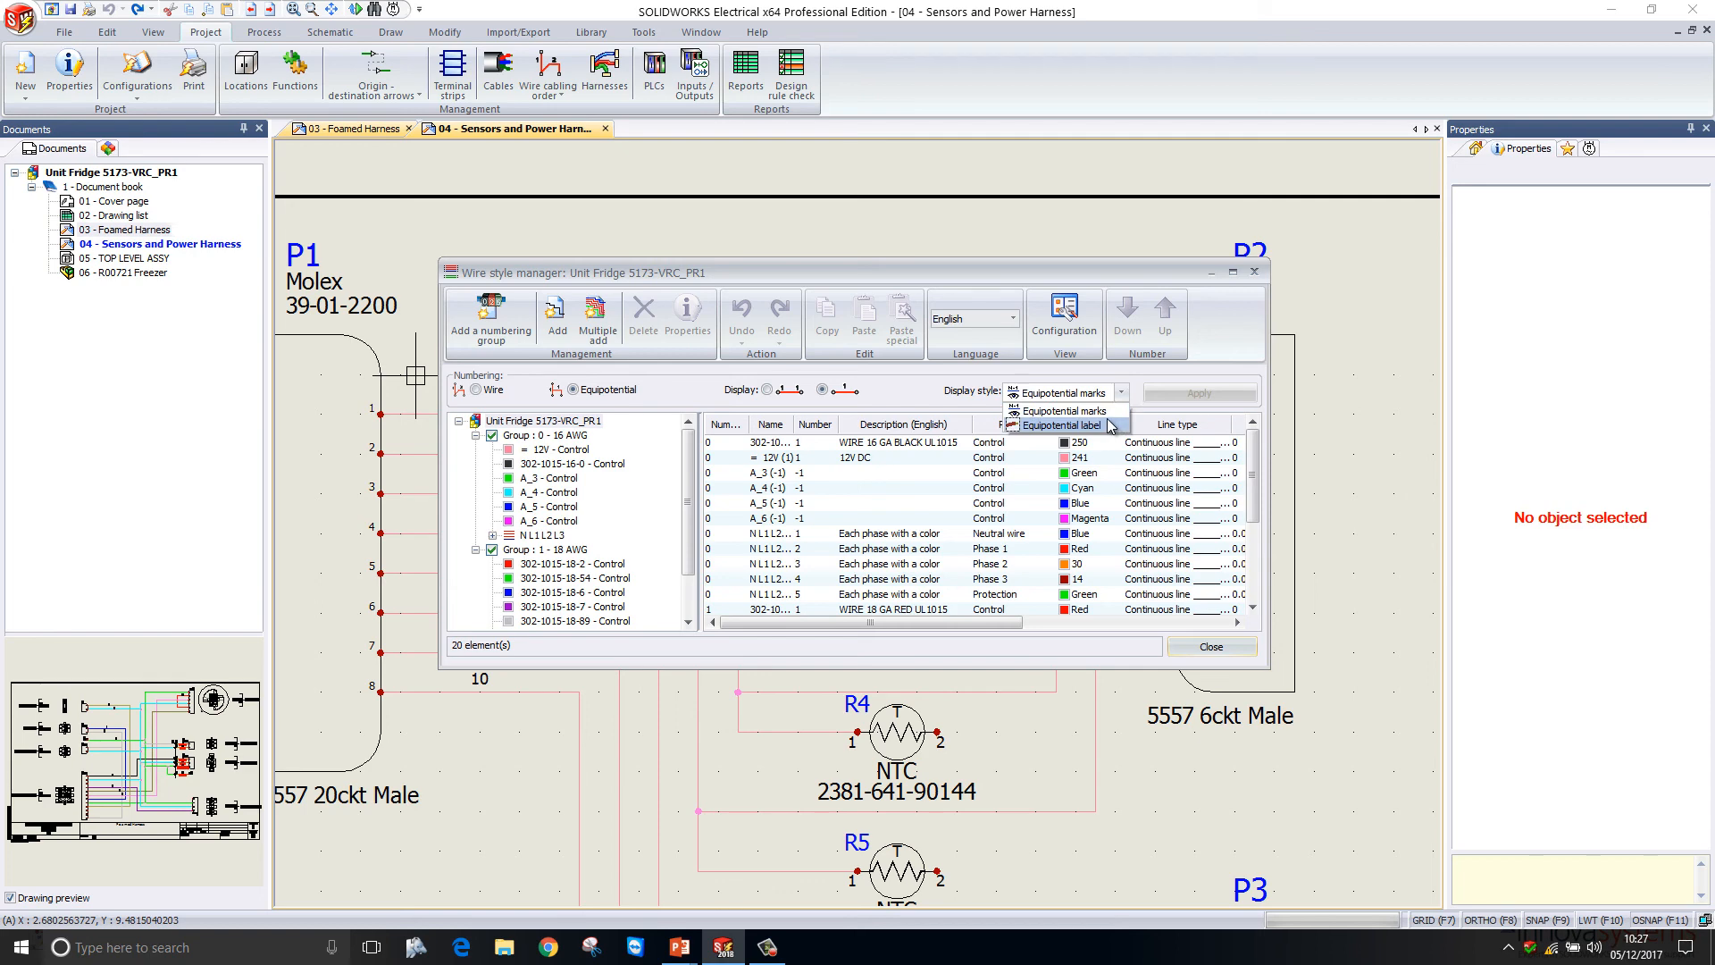
left_click(1063, 426)
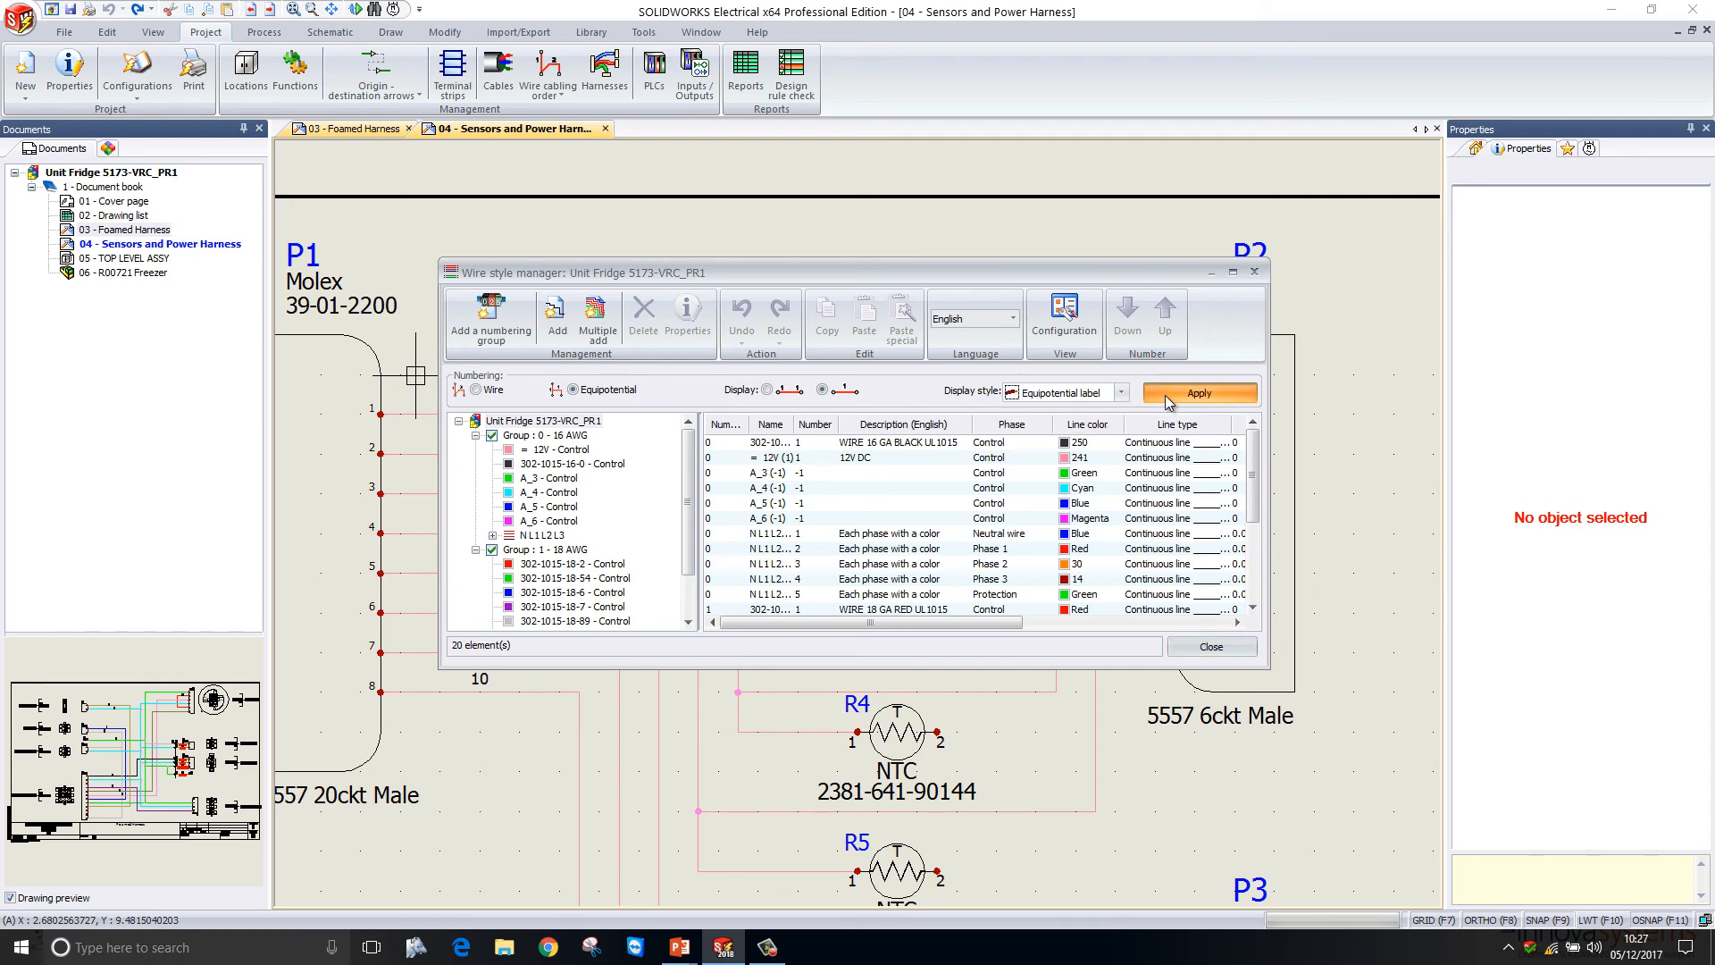